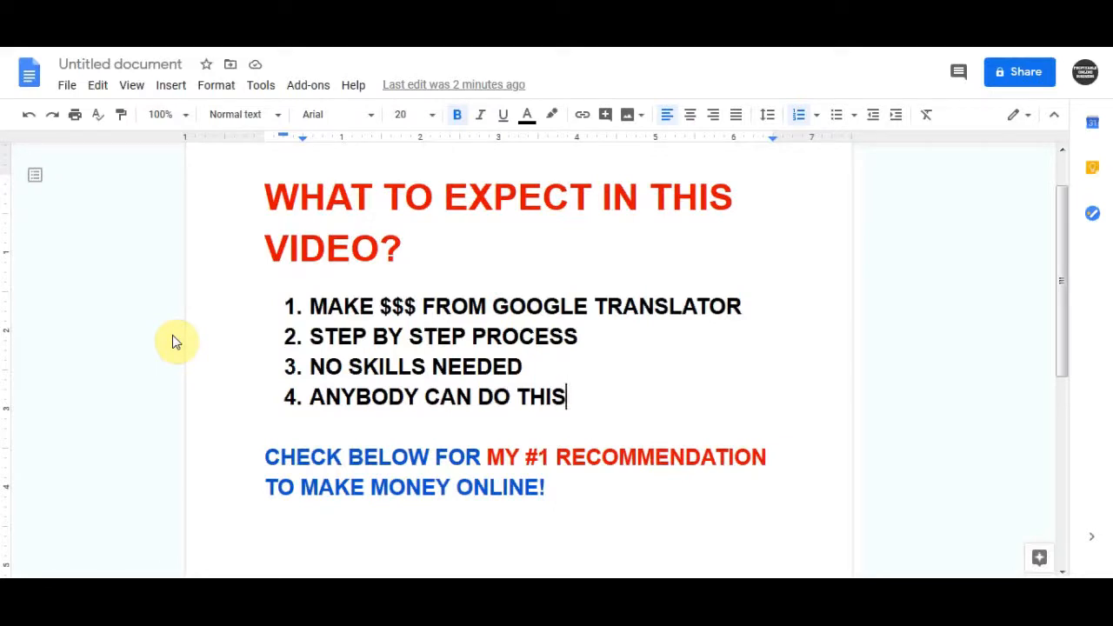
pyautogui.moveTo(639, 525)
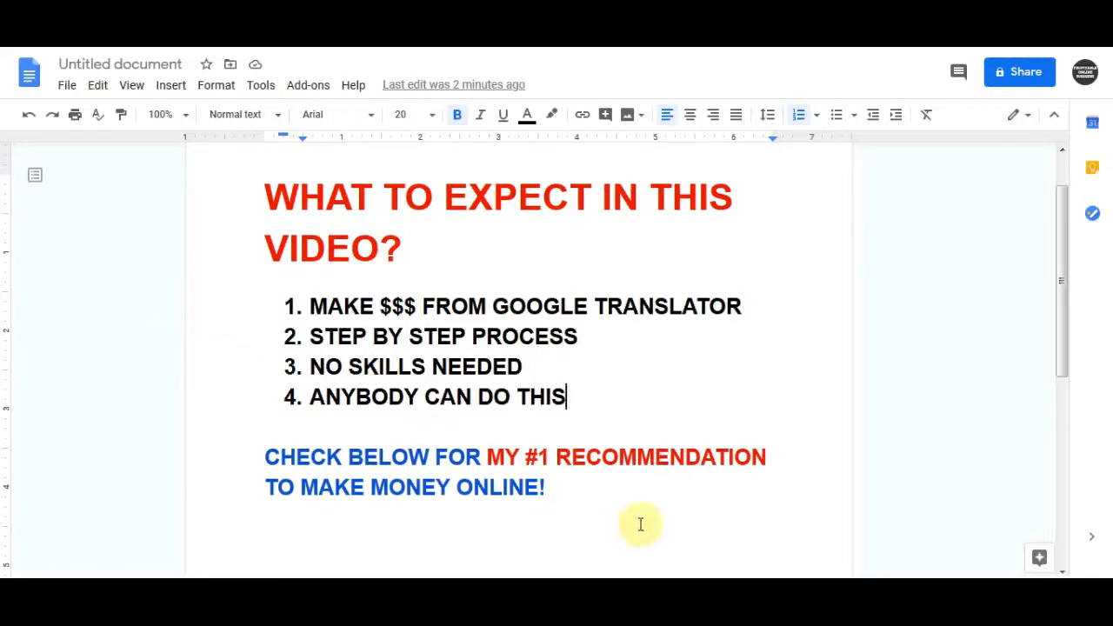
# - Select the recommendation text below the Google results list for 'latium'
pyautogui.moveTo(264, 456); pyautogui.dragTo(546, 486)
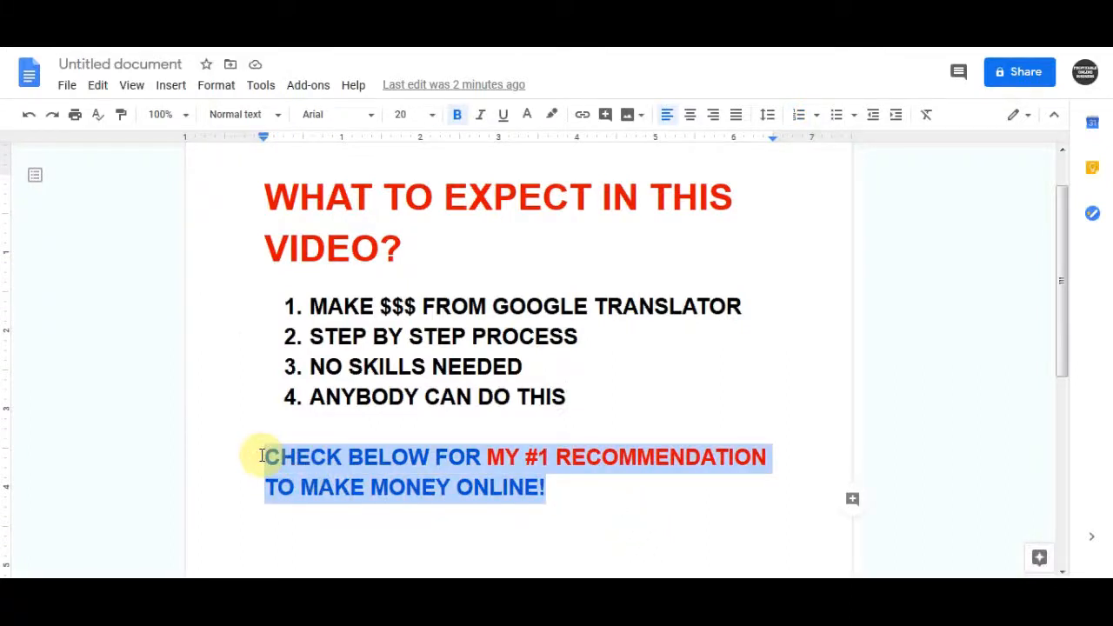
pyautogui.moveTo(268, 487)
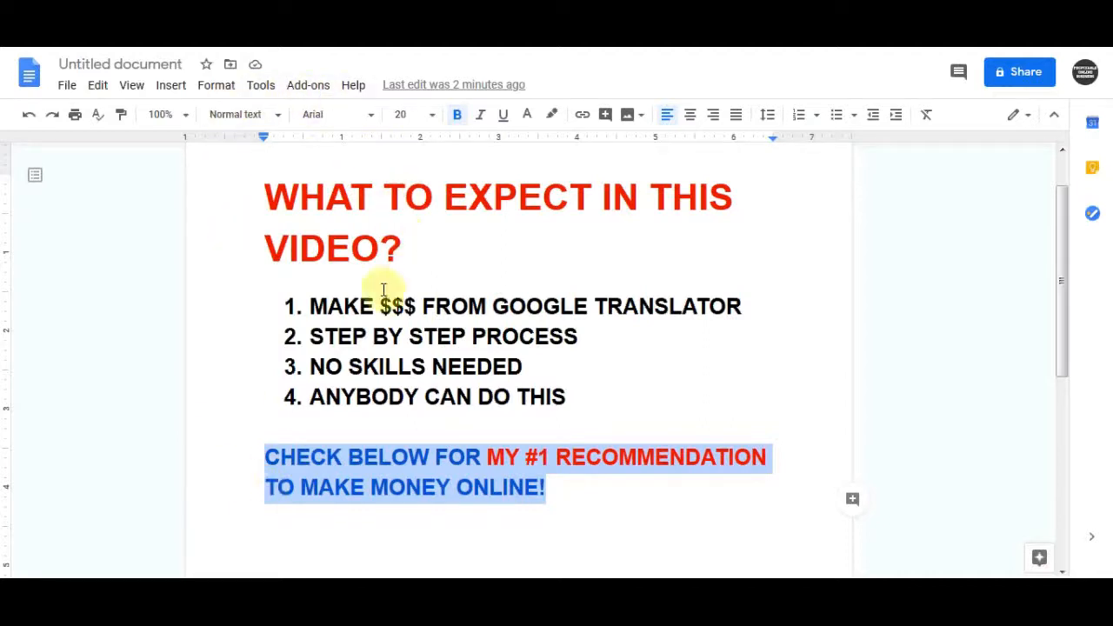
pyautogui.moveTo(676, 434)
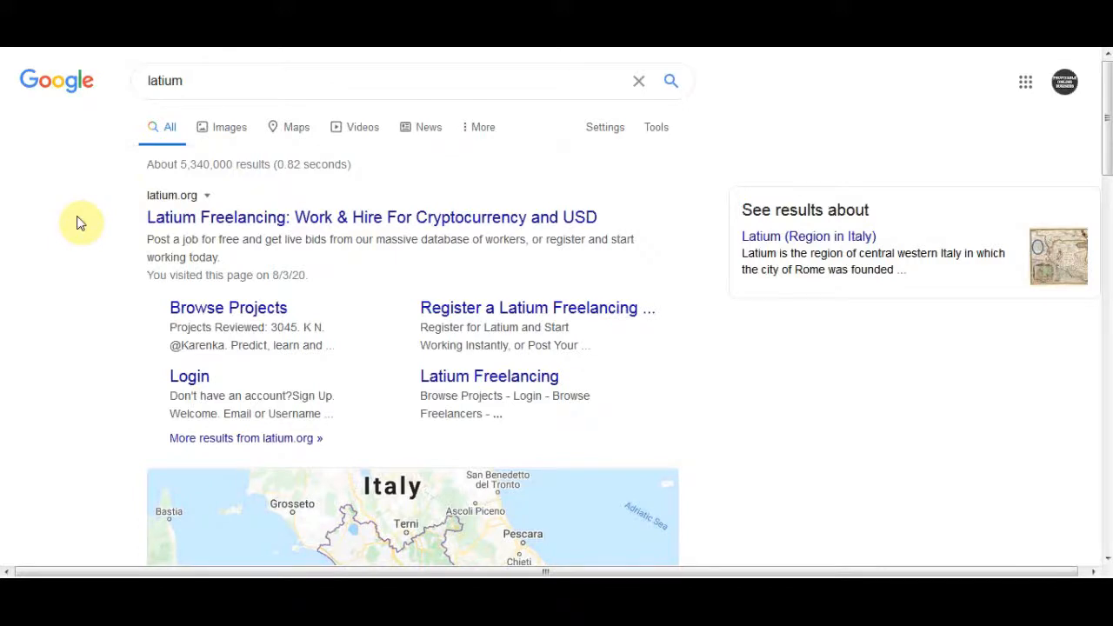
pyautogui.moveTo(318, 209)
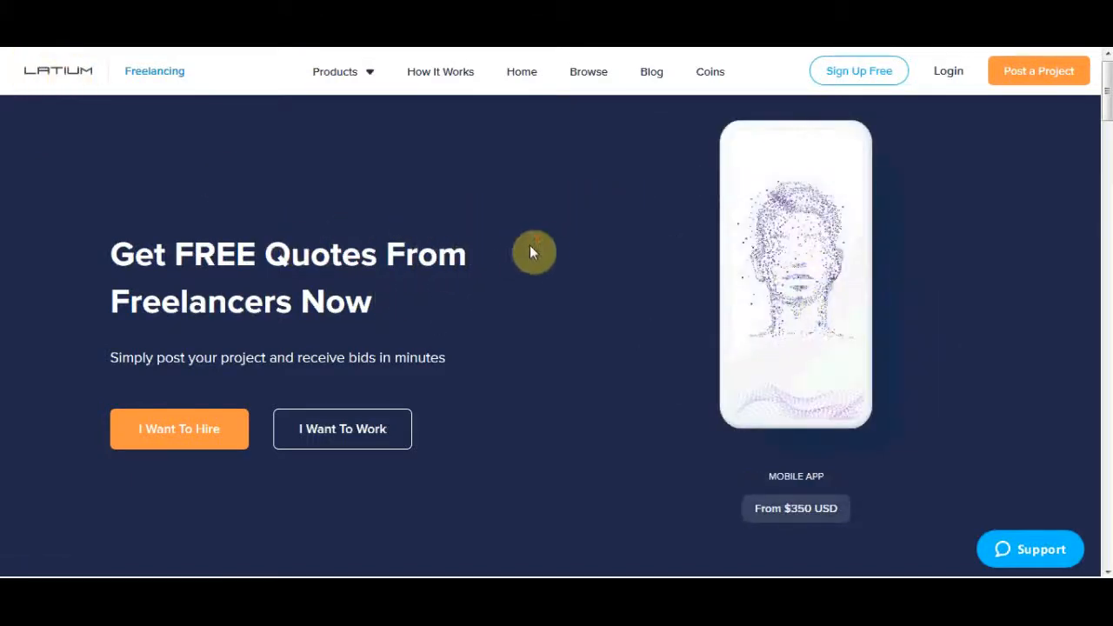
pyautogui.moveTo(549, 254)
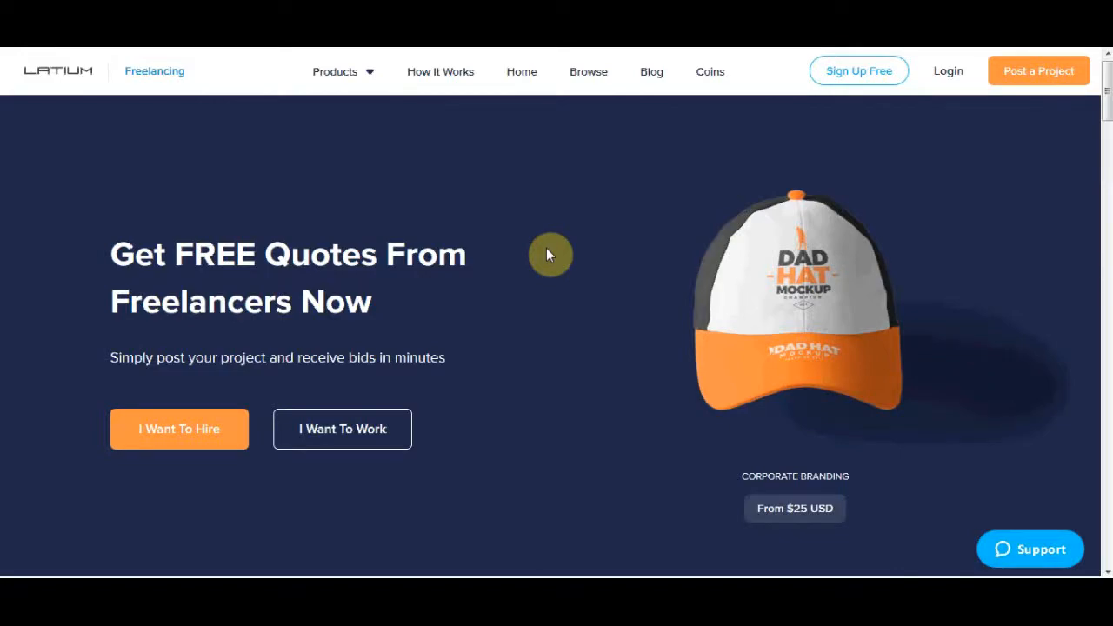
# - Scroll the Latium homepage down to the Multiple Project Categories grid
pyautogui.scroll(-3)
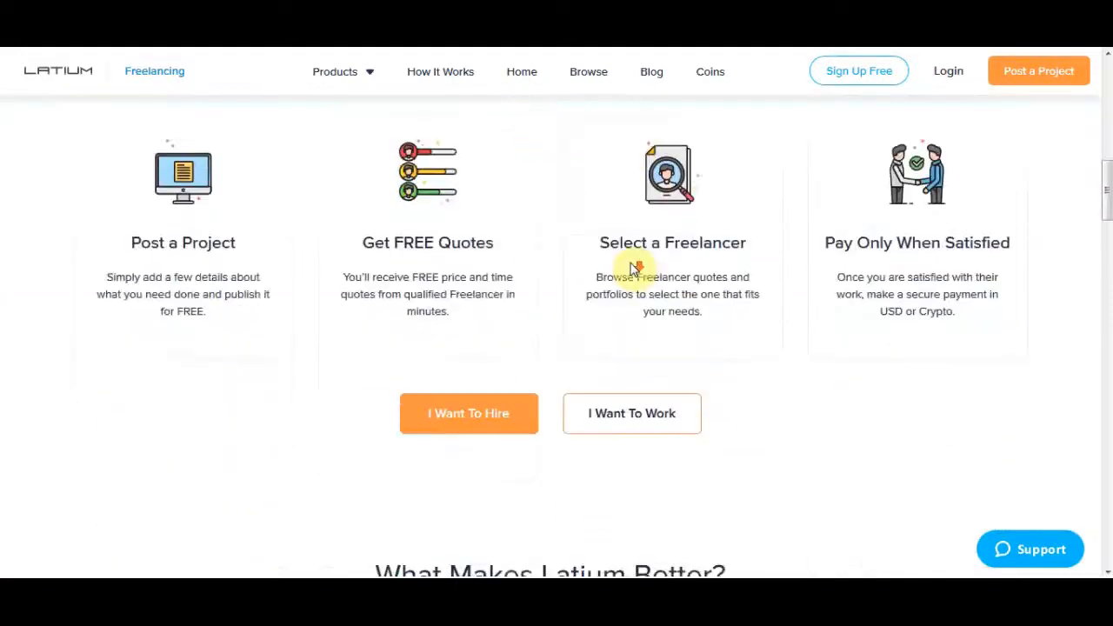
pyautogui.scroll(-3)
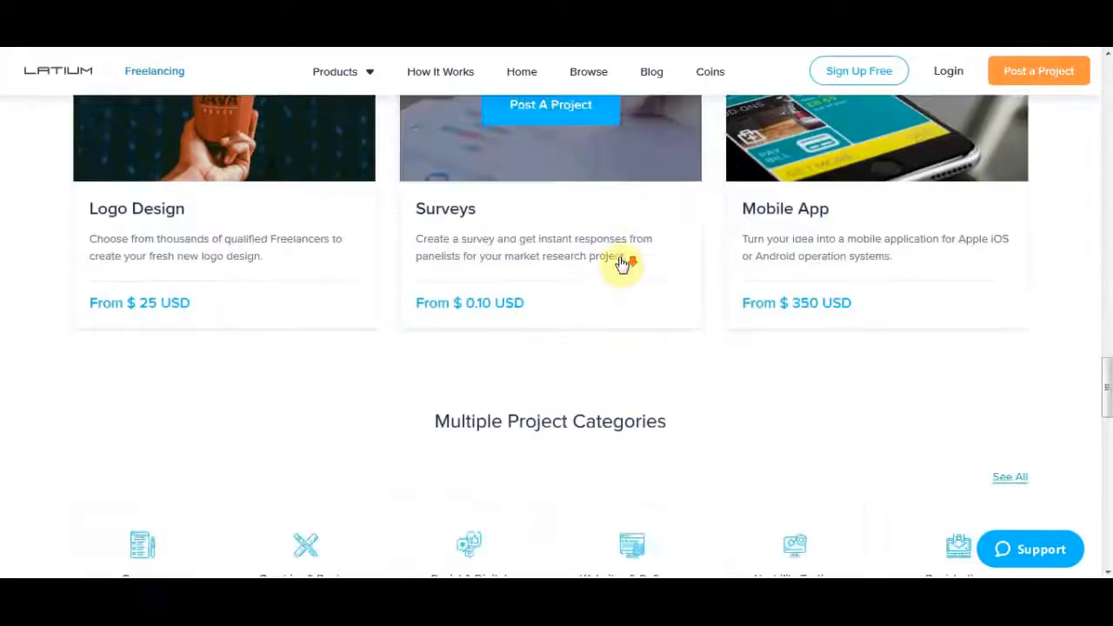
pyautogui.scroll(-3)
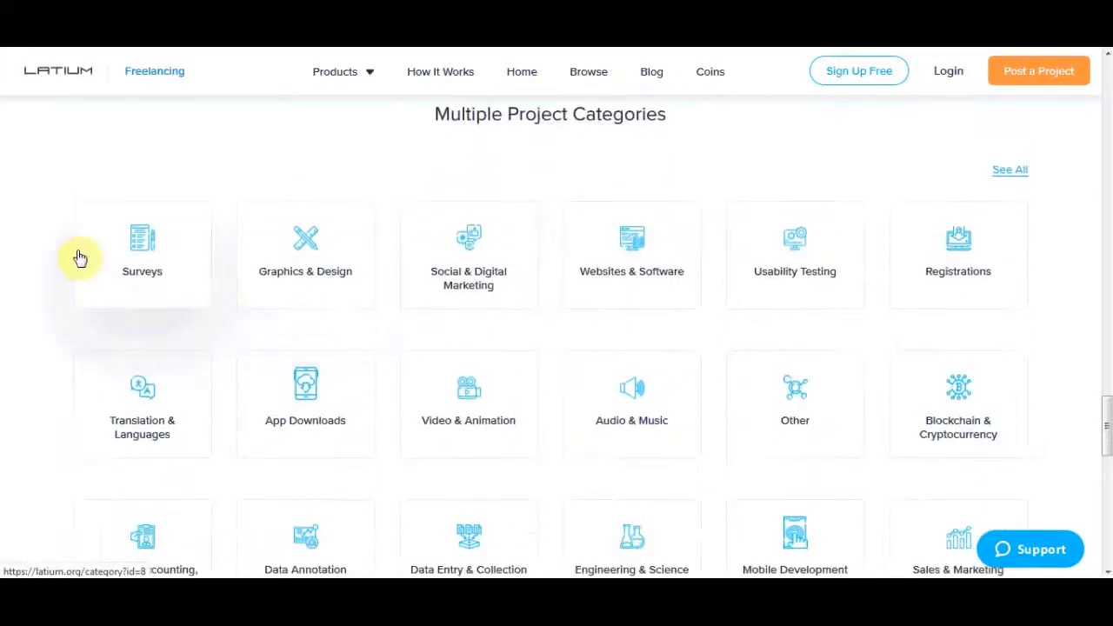
pyautogui.moveTo(213, 247)
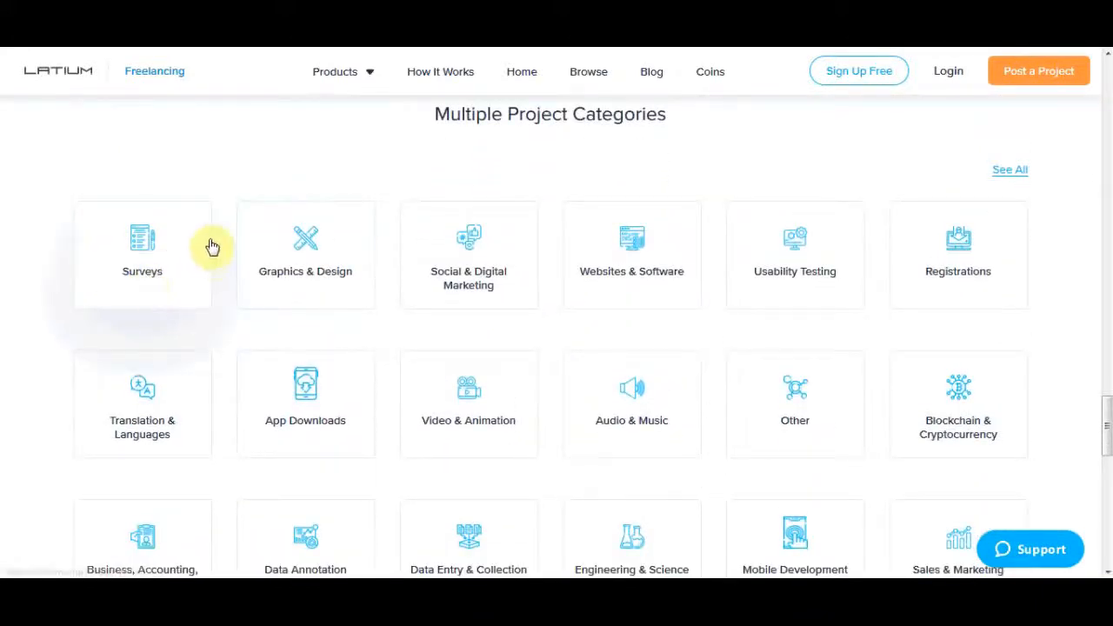
pyautogui.moveTo(243, 334)
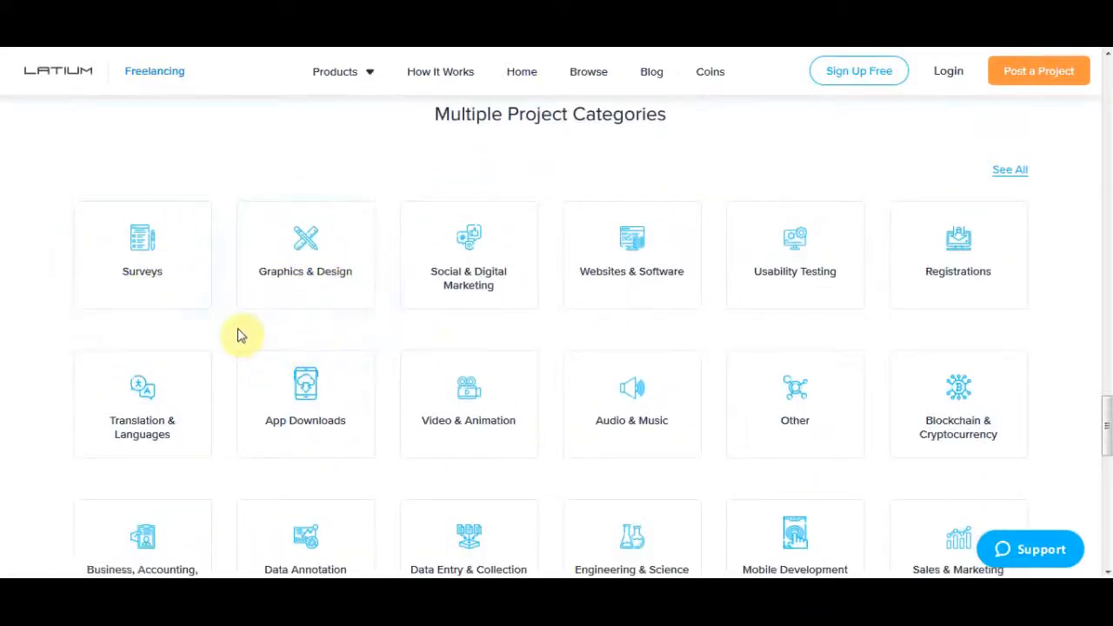
pyautogui.scroll(-3)
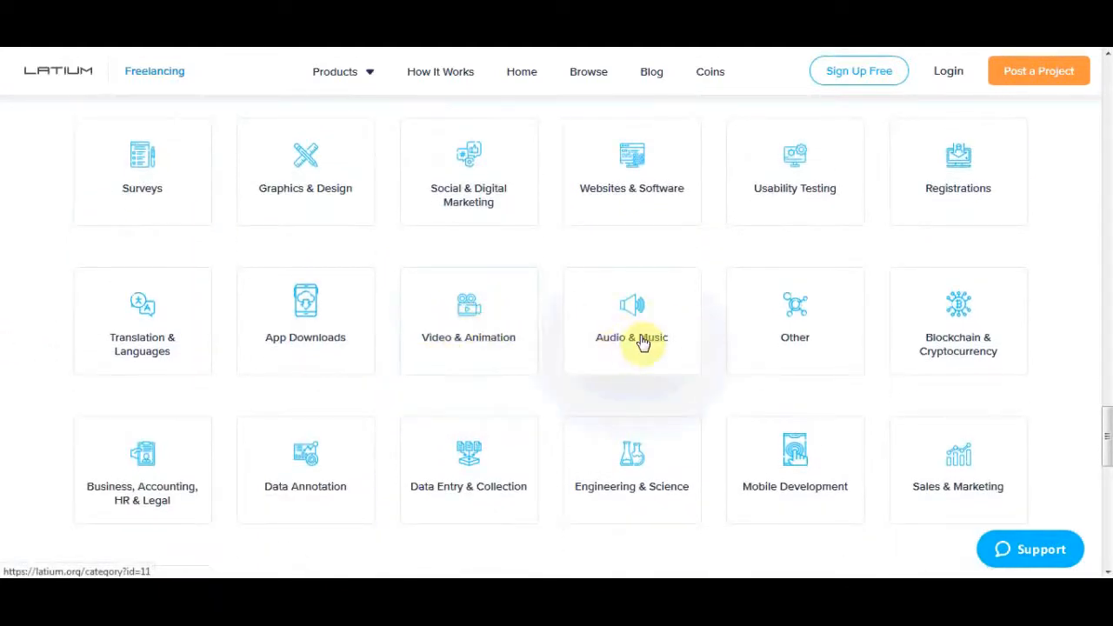
pyautogui.scroll(-3)
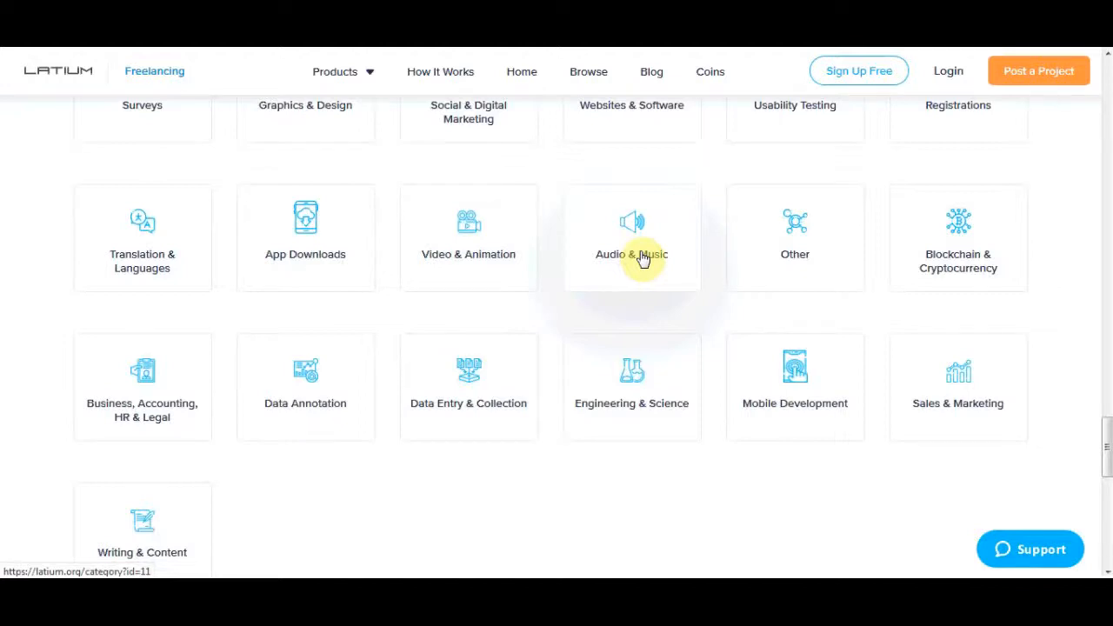
pyautogui.moveTo(165, 282)
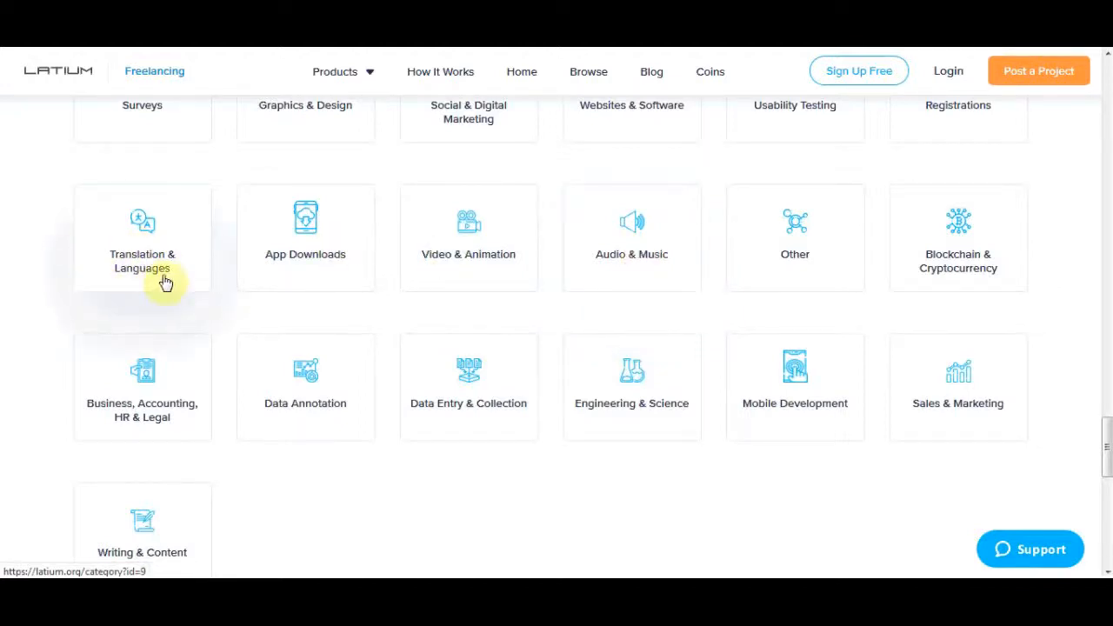
pyautogui.moveTo(167, 235)
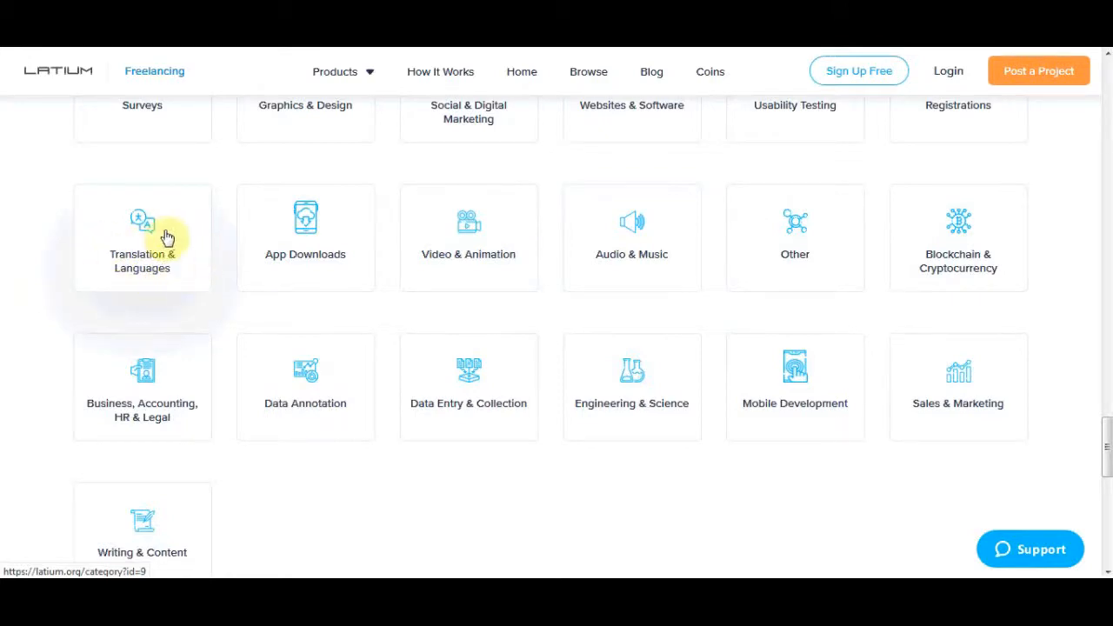
pyautogui.scroll(-3)
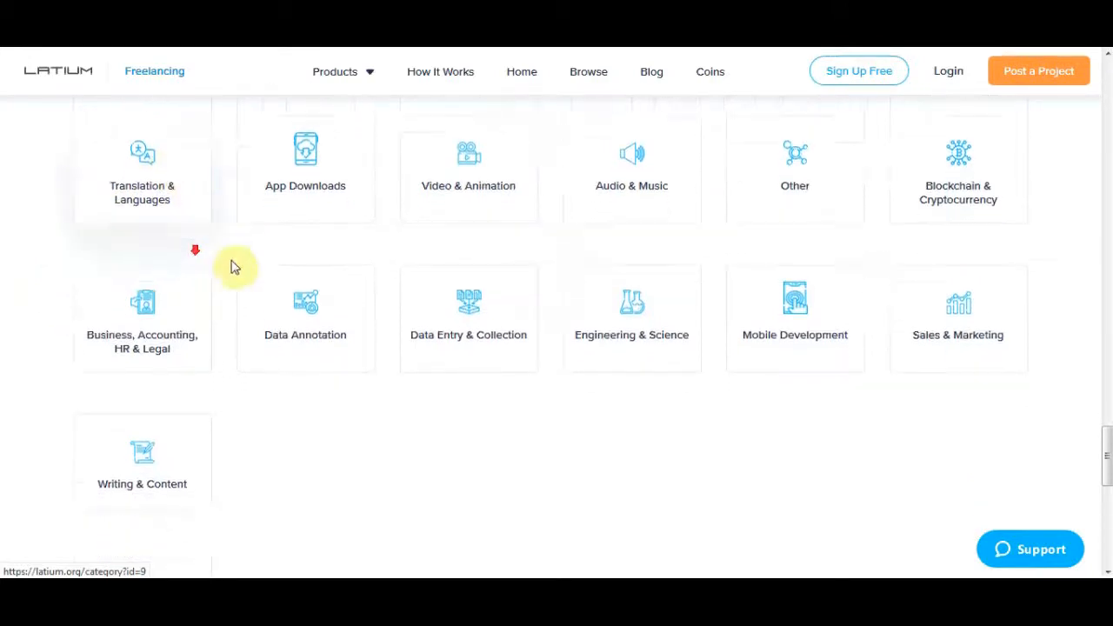
pyautogui.click(440, 71)
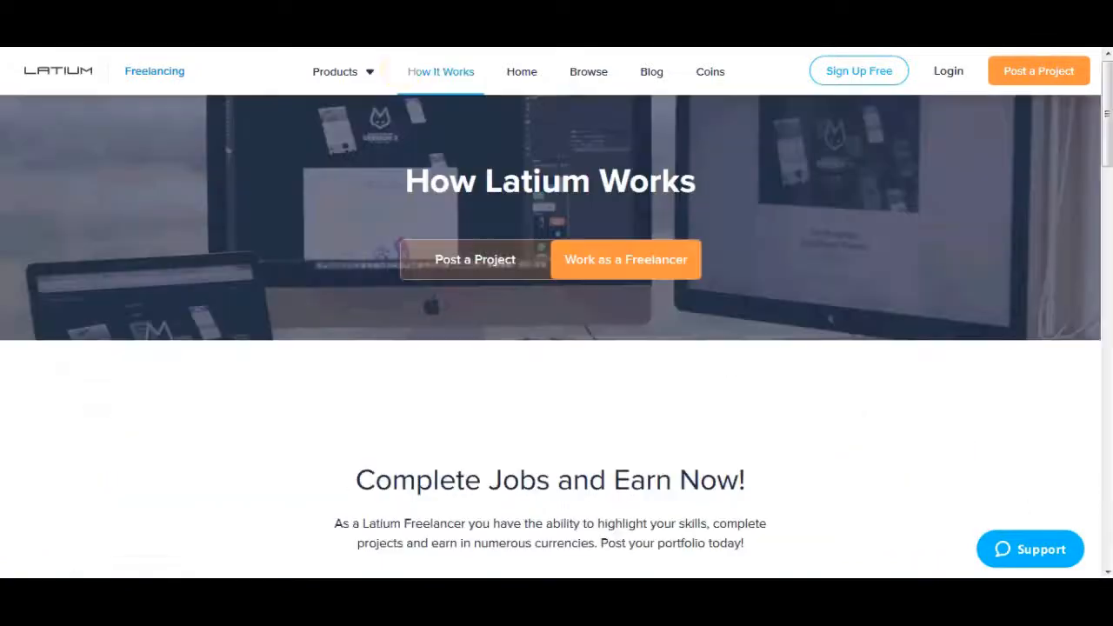
pyautogui.scroll(-3)
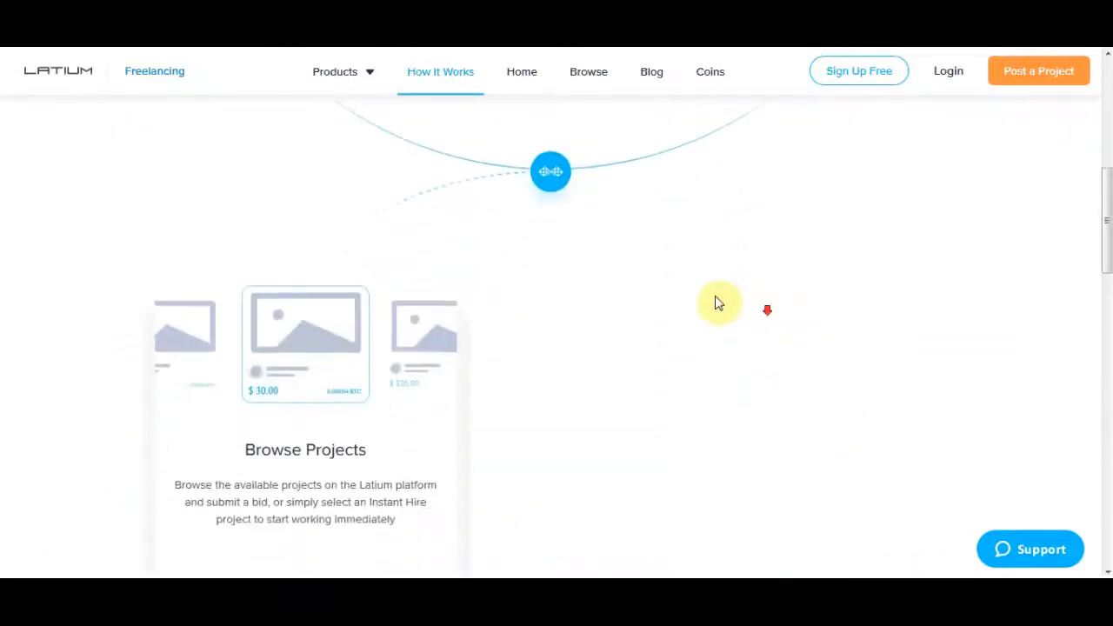
pyautogui.scroll(-3)
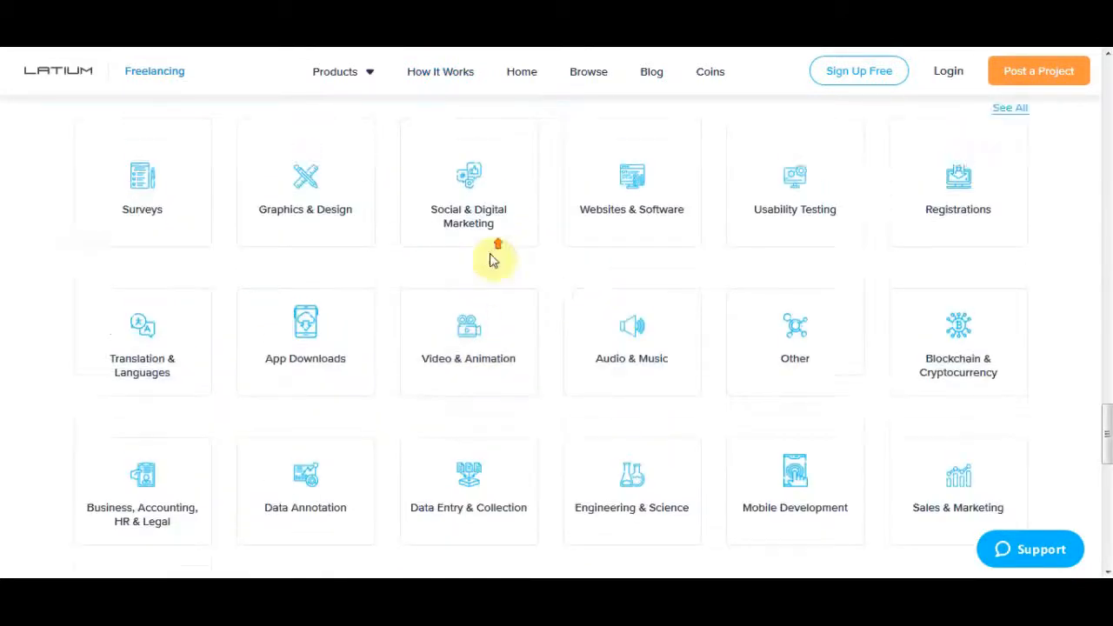
pyautogui.click(440, 71)
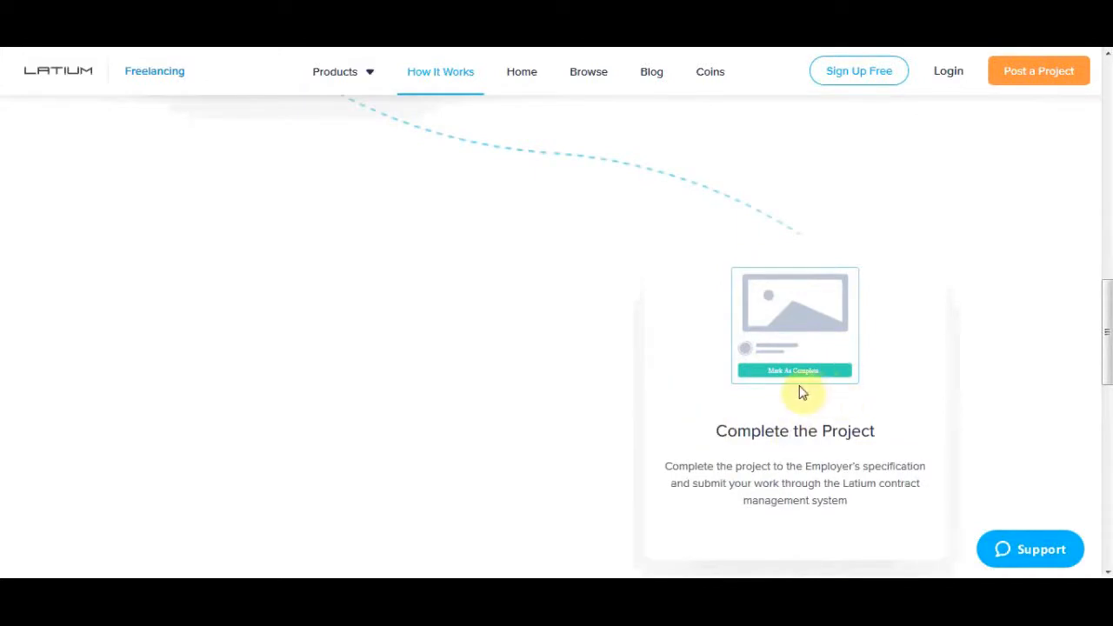
pyautogui.scroll(-3)
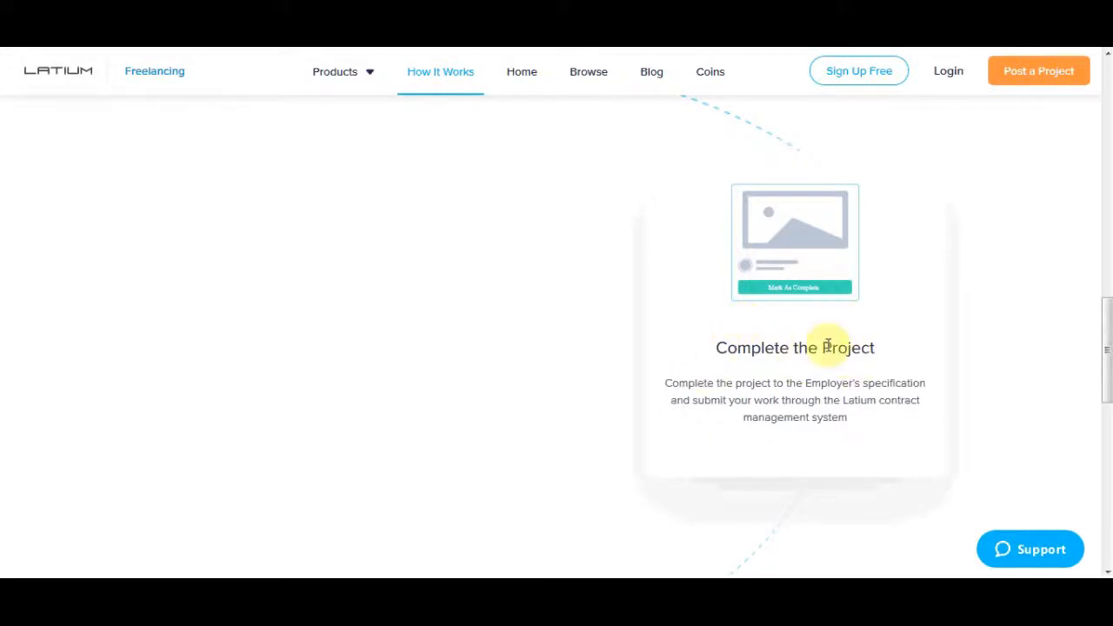
pyautogui.scroll(-3)
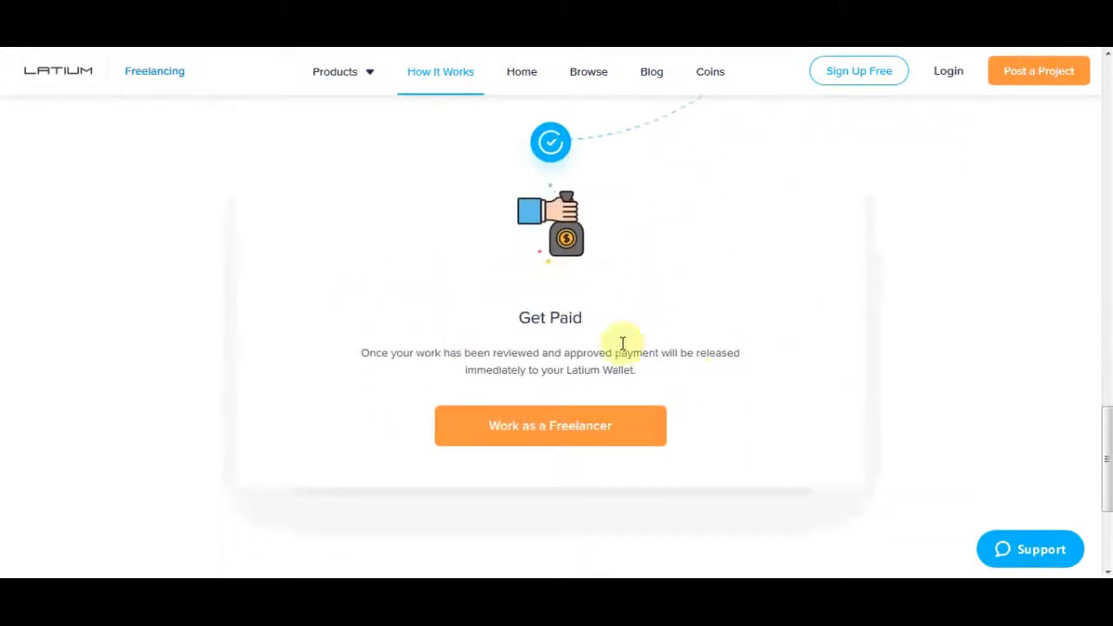
pyautogui.moveTo(351, 358)
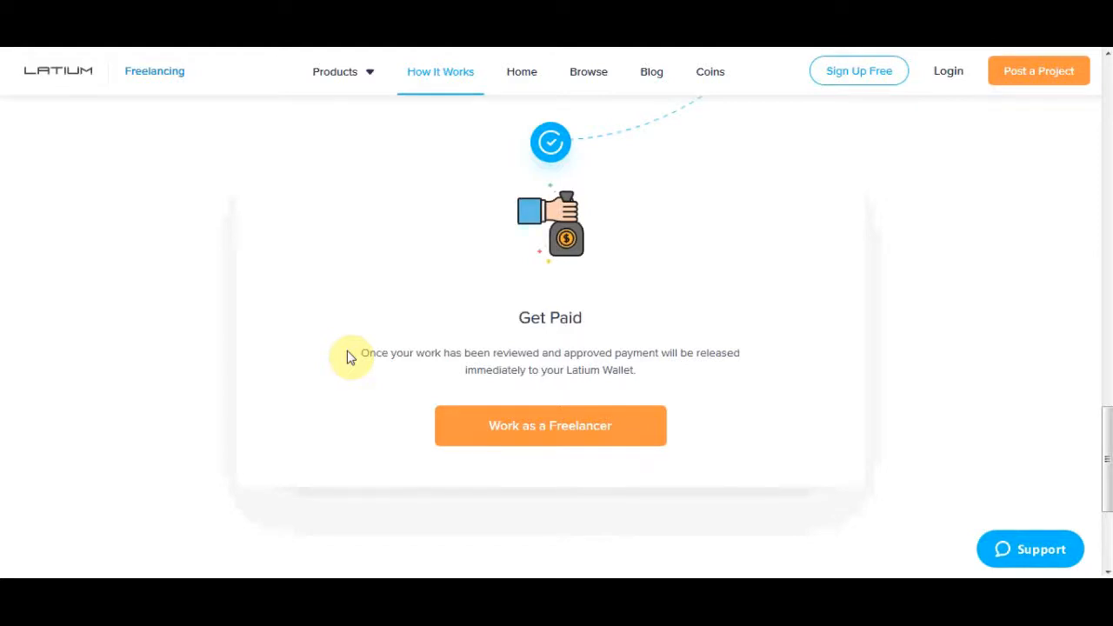
pyautogui.moveTo(842, 87)
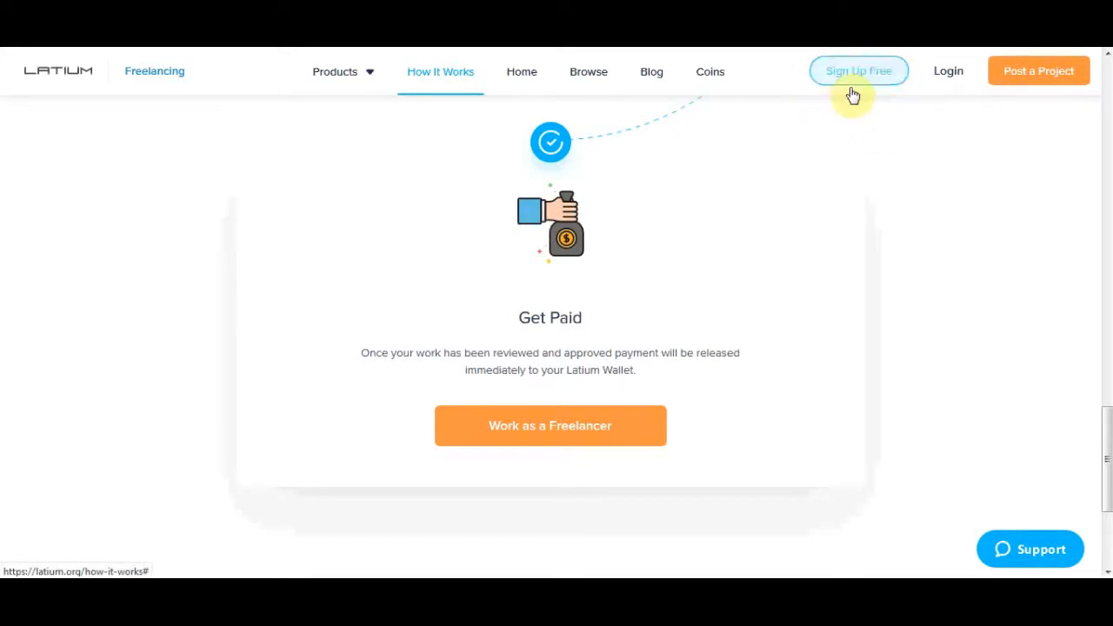
pyautogui.moveTo(876, 78)
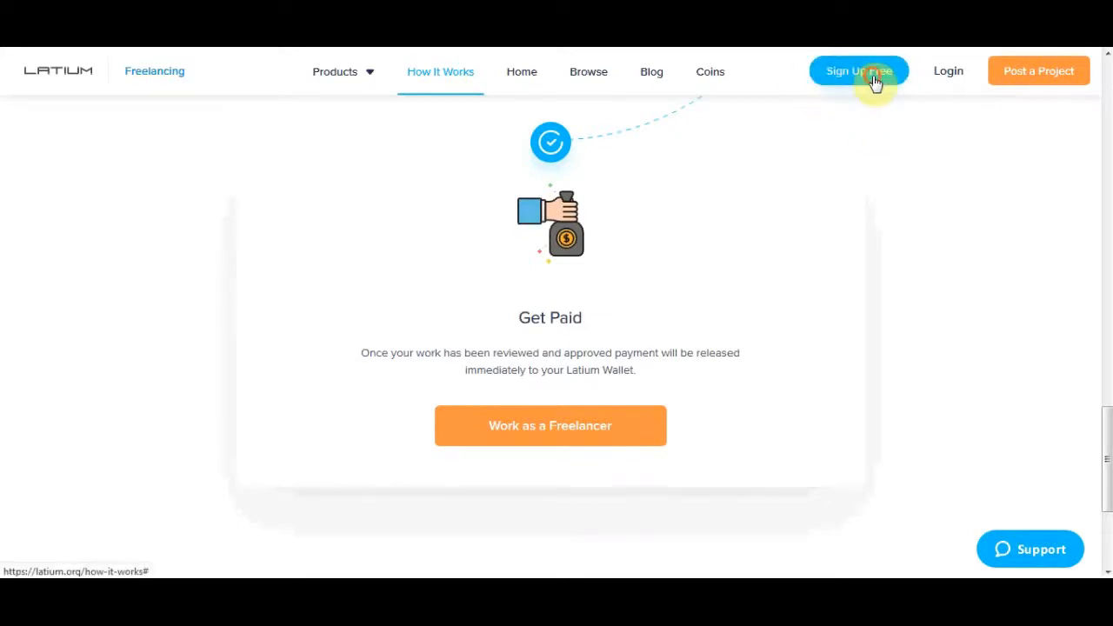
pyautogui.click(859, 70)
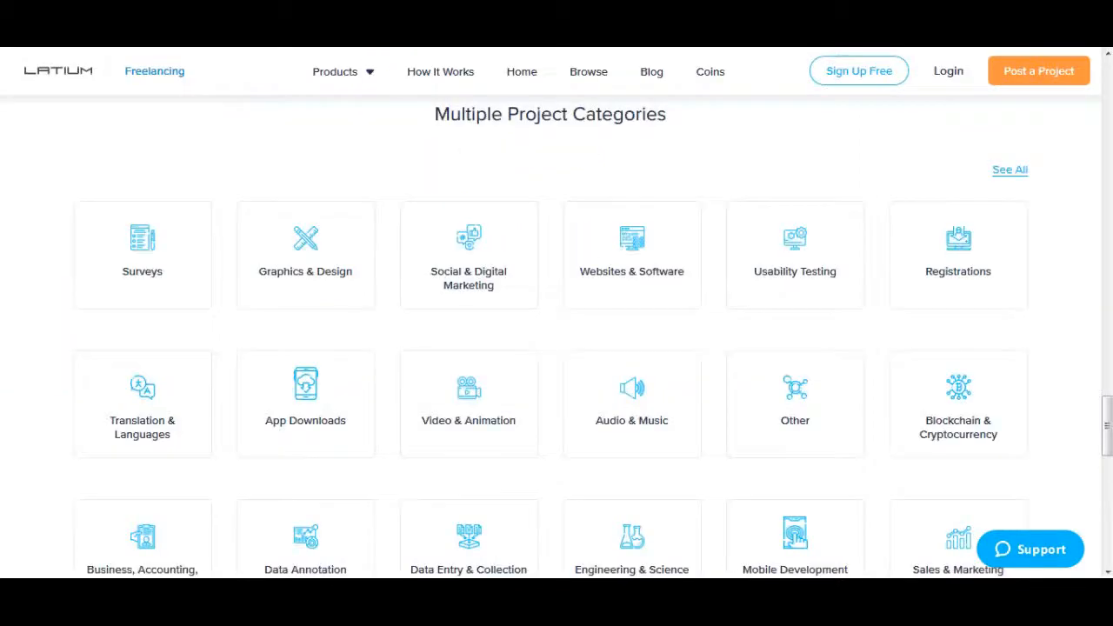
pyautogui.scroll(-3)
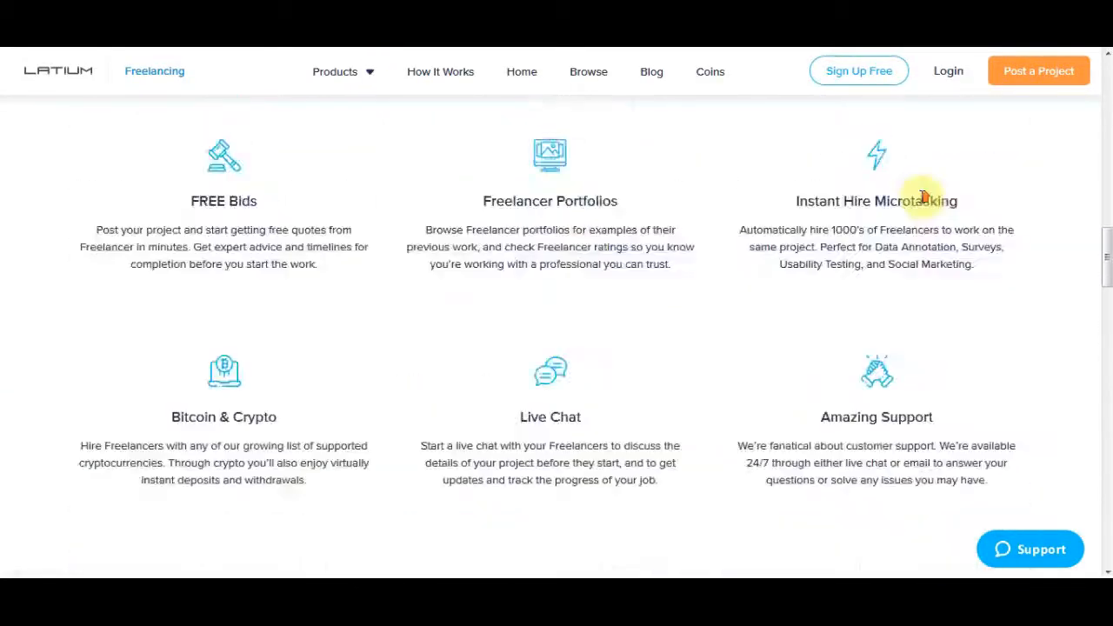
pyautogui.click(588, 71)
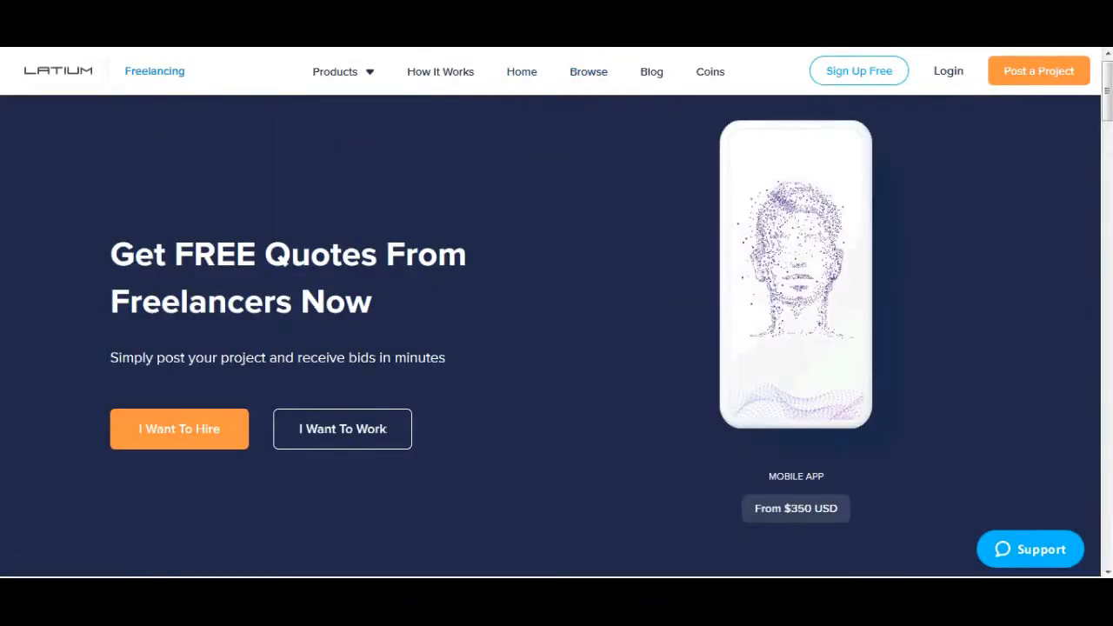
pyautogui.click(588, 71)
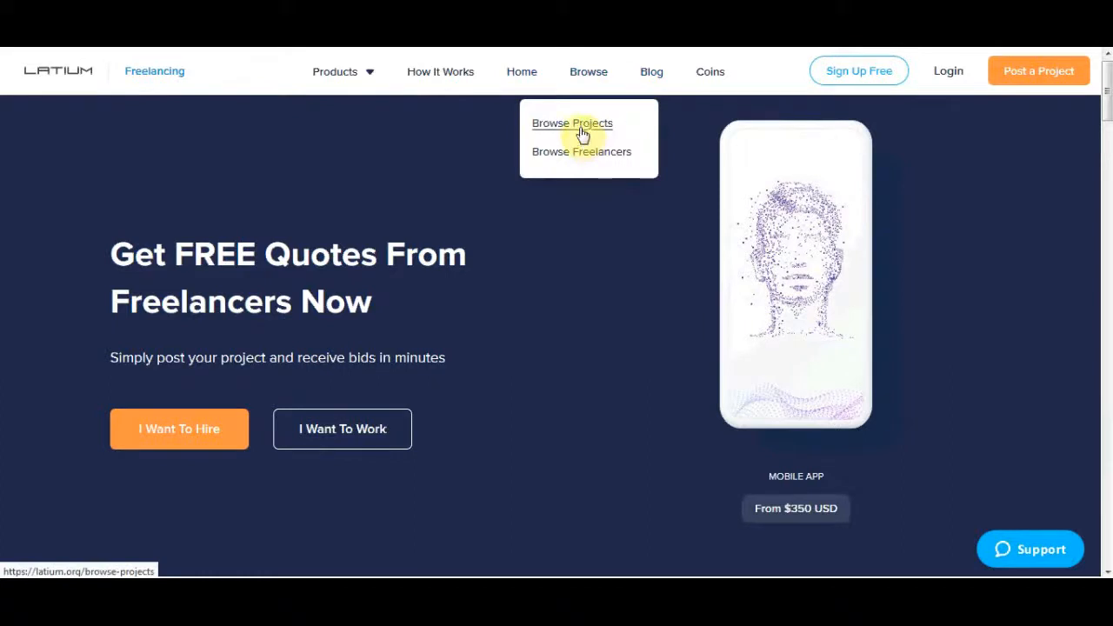
pyautogui.click(570, 121)
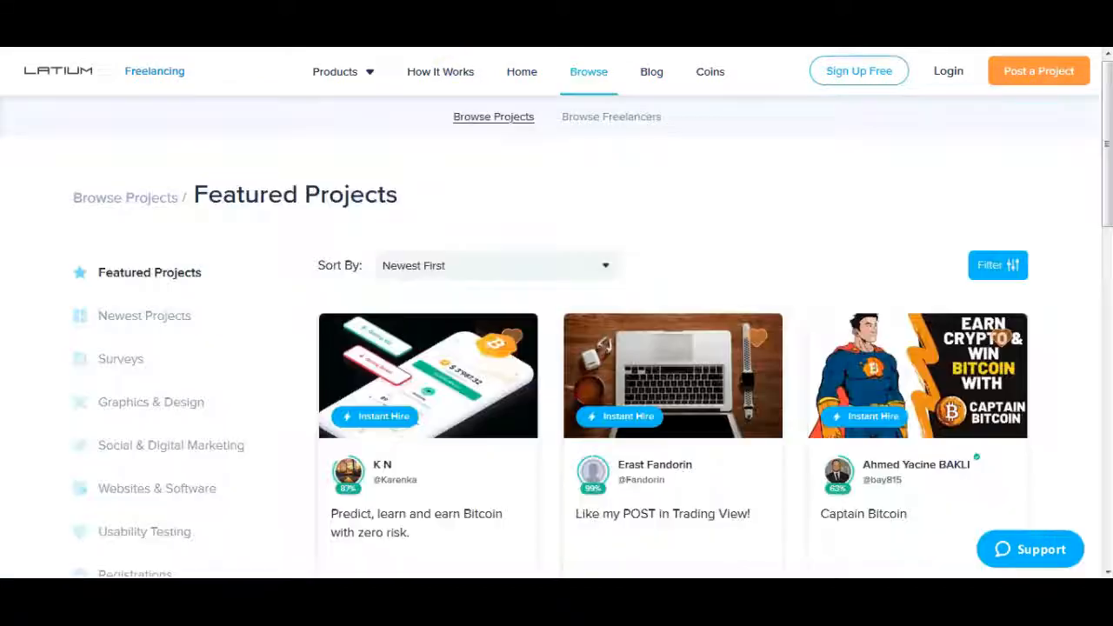
pyautogui.moveTo(108, 208)
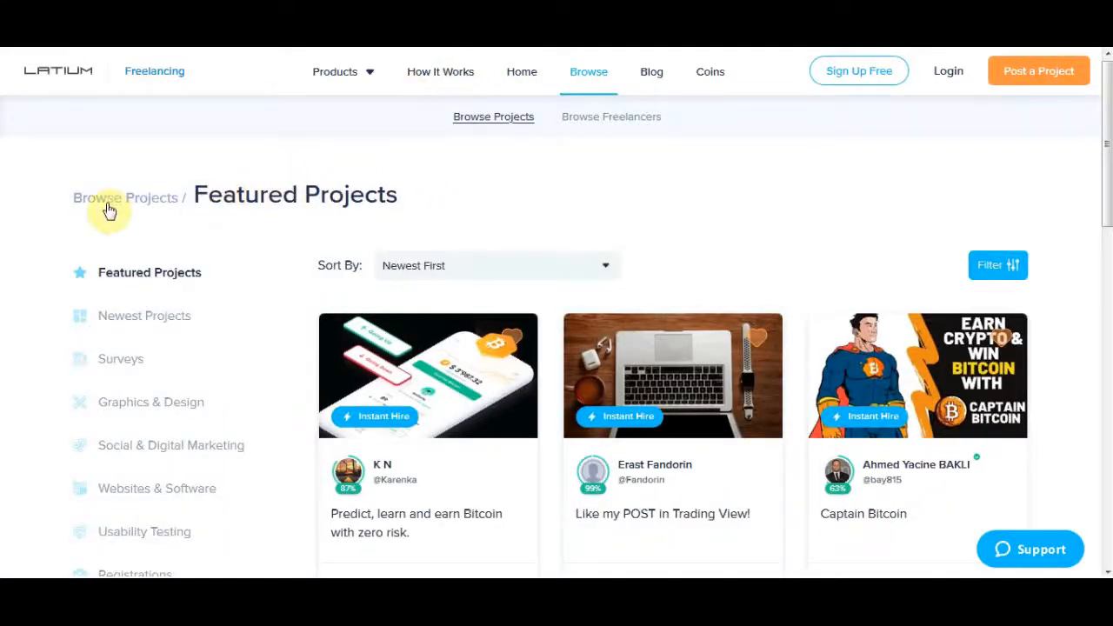
pyautogui.scroll(-3)
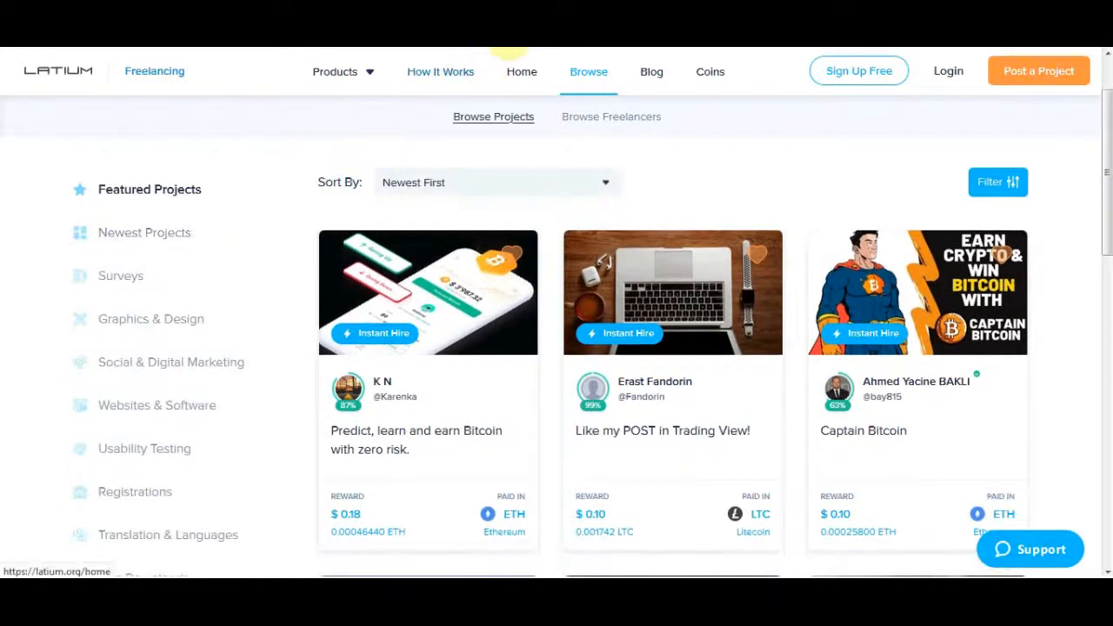
pyautogui.scroll(-3)
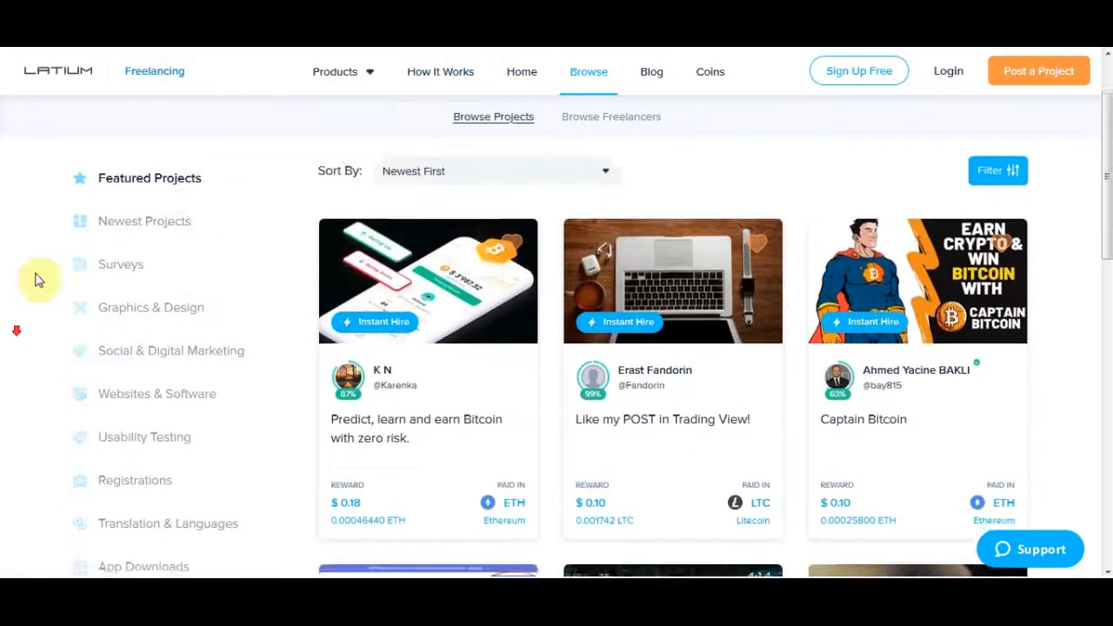
pyautogui.scroll(-3)
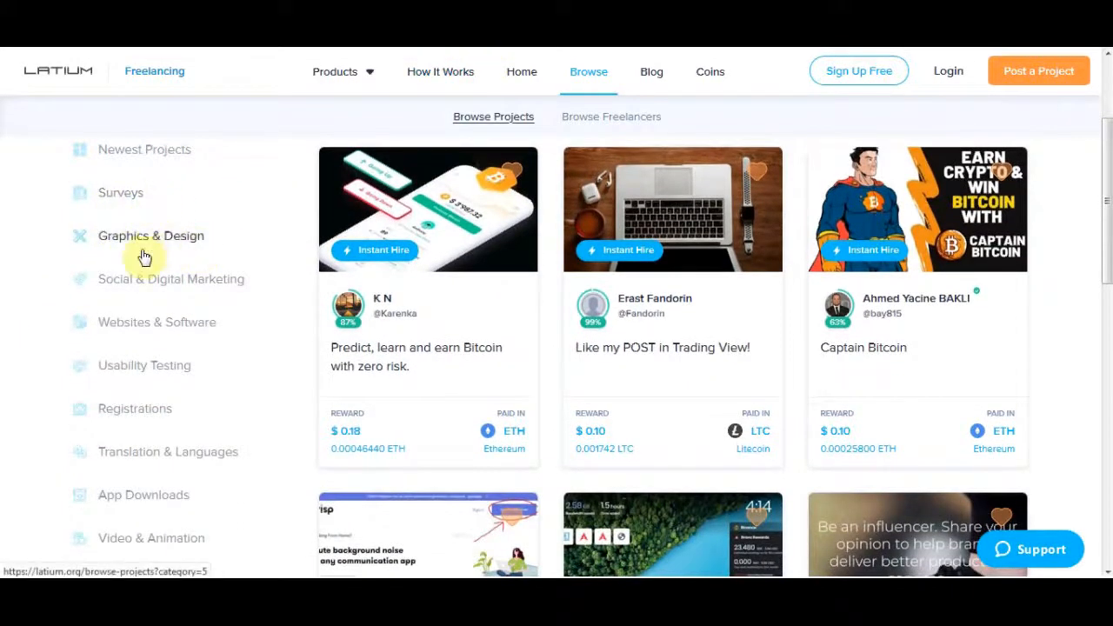
pyautogui.moveTo(202, 337)
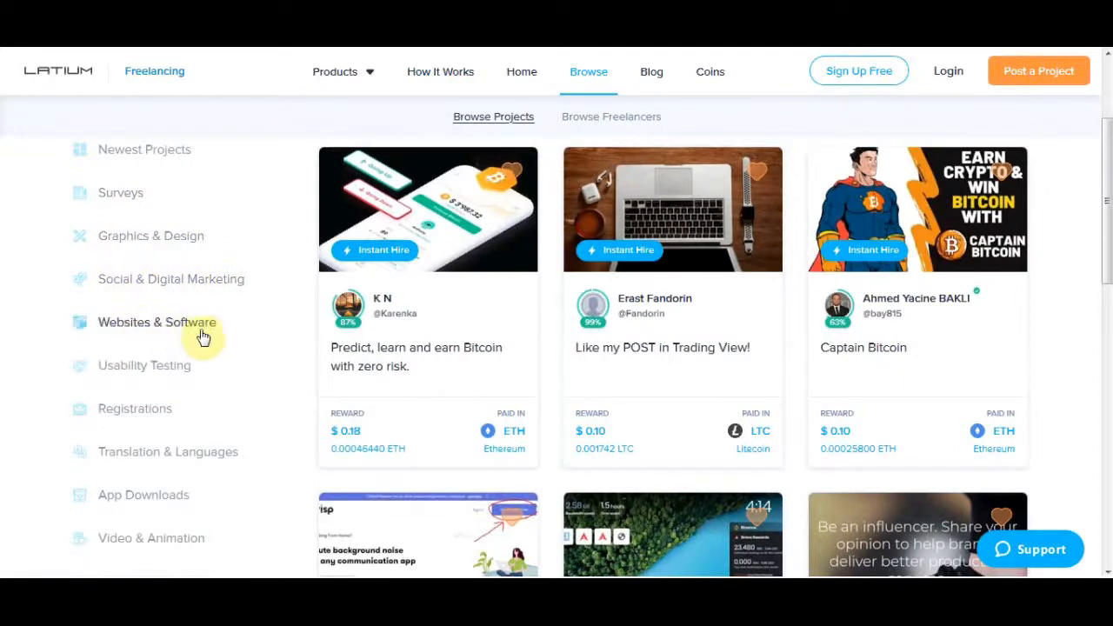
pyautogui.moveTo(148, 415)
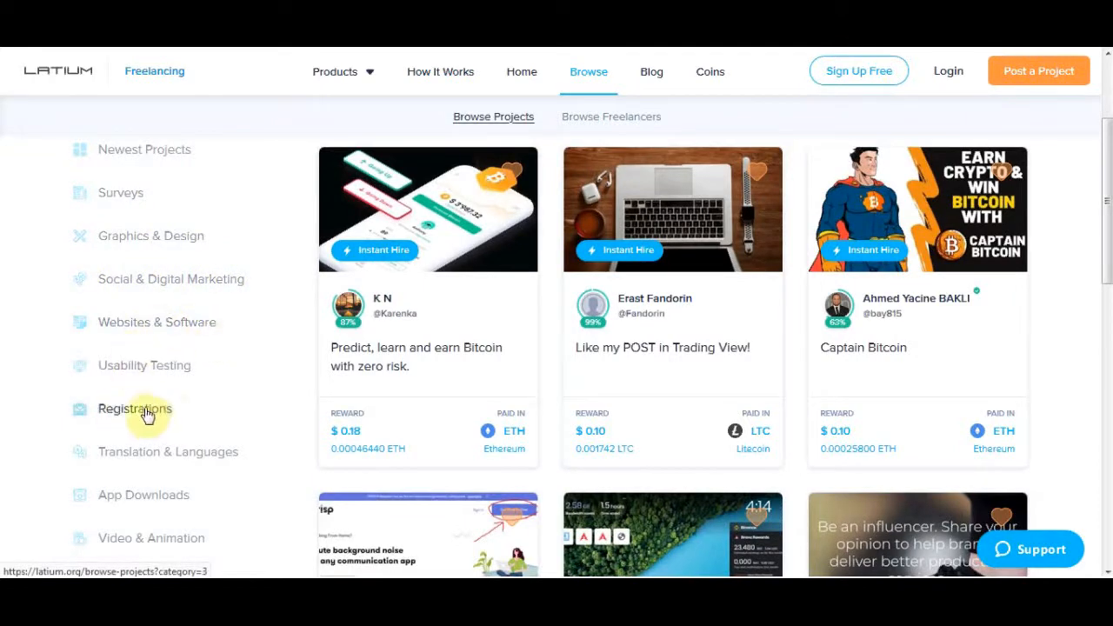
pyautogui.scroll(-3)
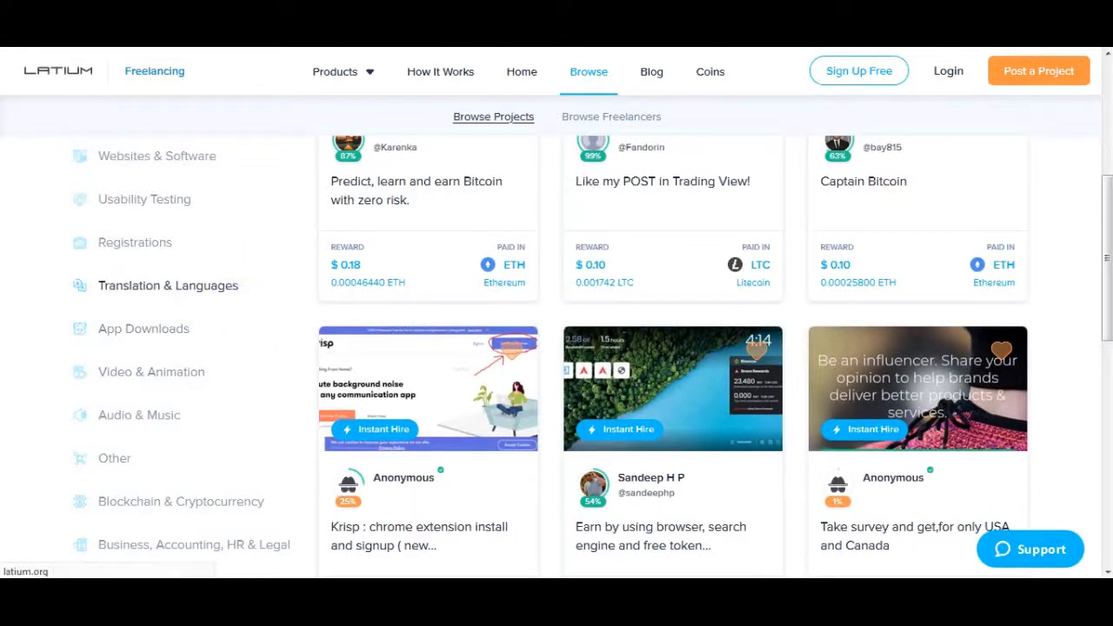
# - Filter projects to Translation & Languages and read through the English to Spanish job details
pyautogui.click(167, 285)
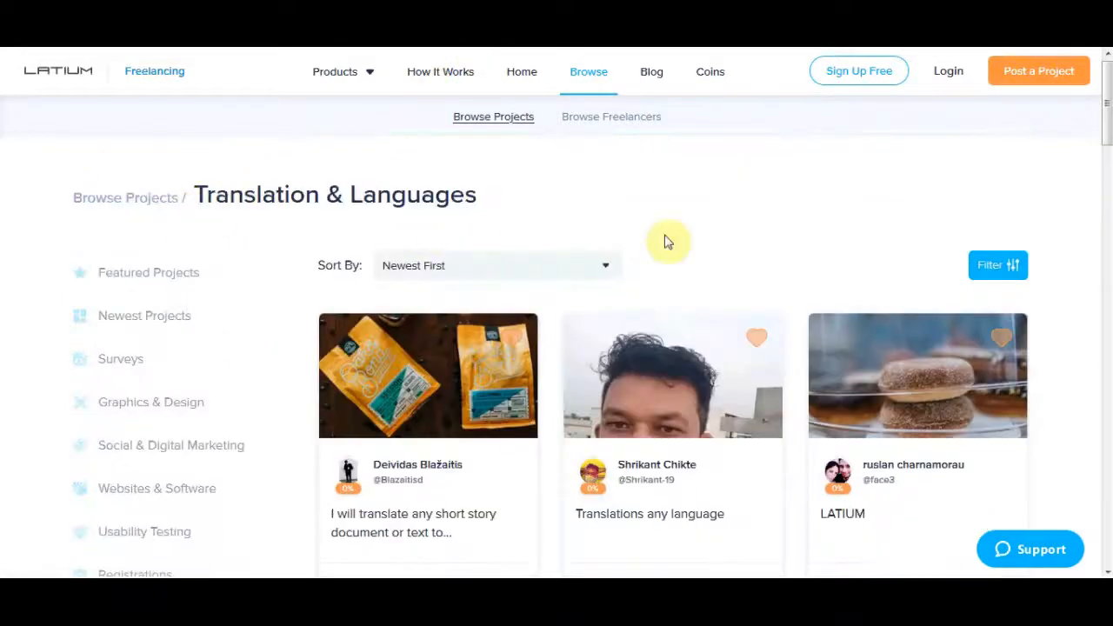
pyautogui.scroll(-3)
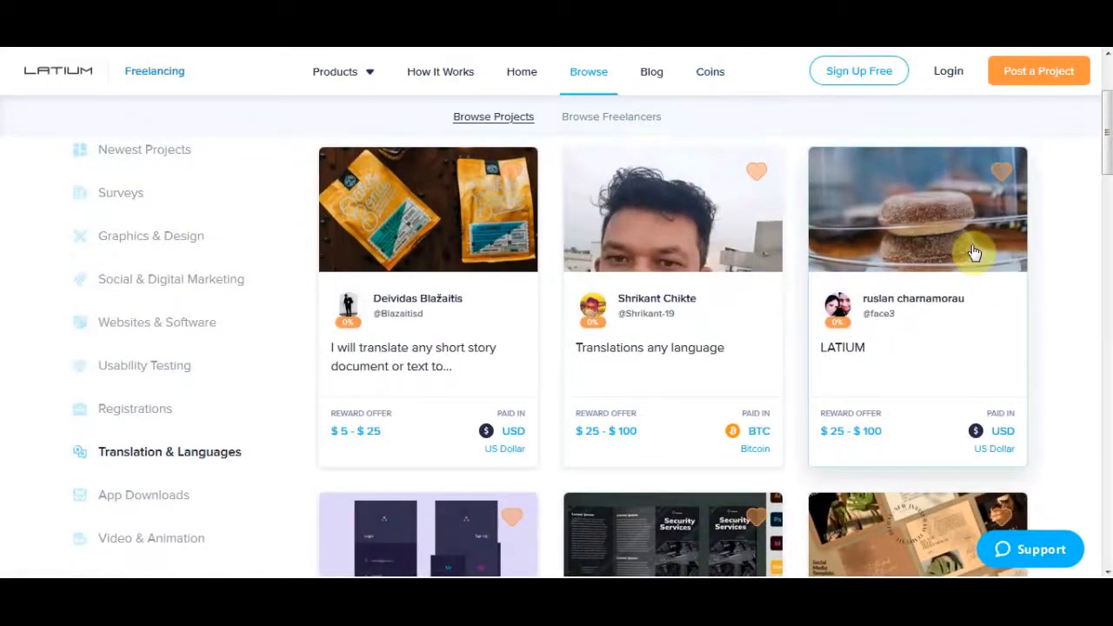
pyautogui.scroll(-3)
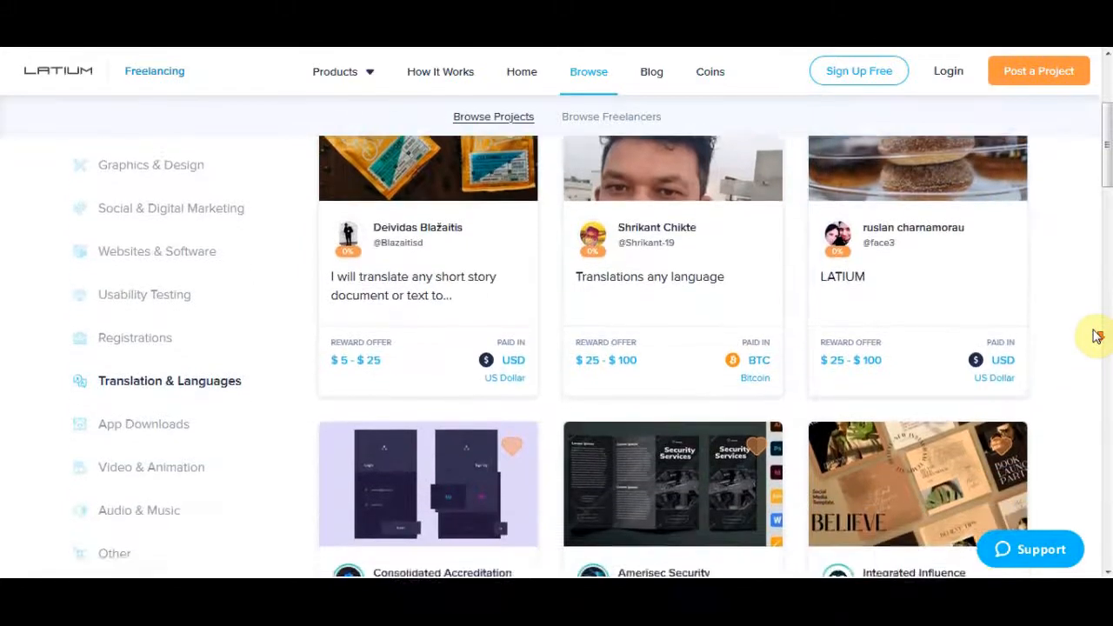
pyautogui.scroll(-3)
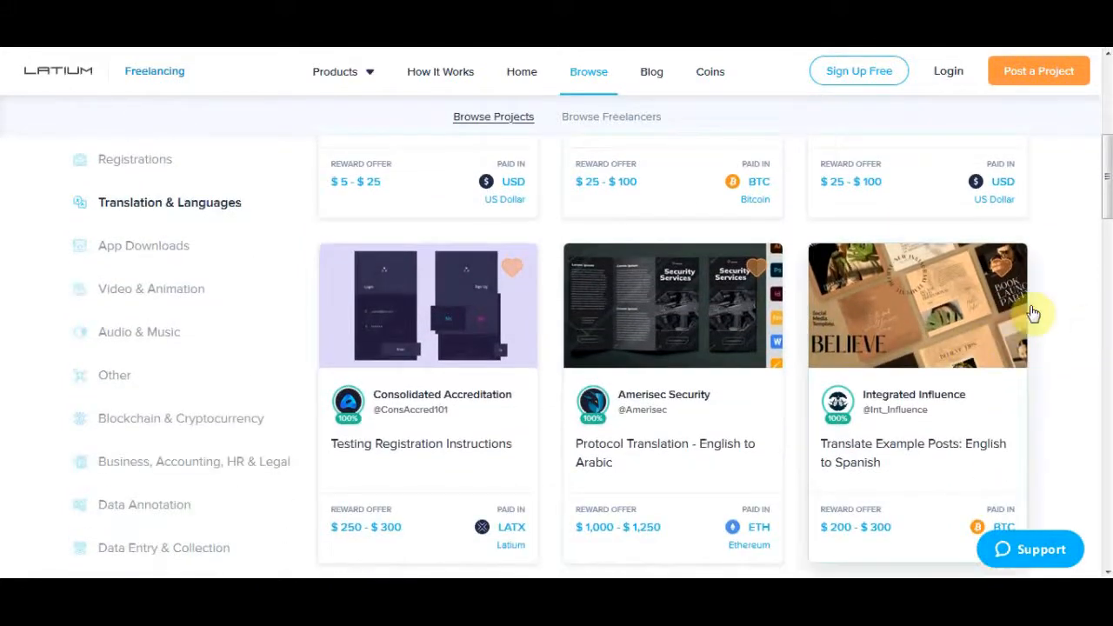
pyautogui.scroll(-3)
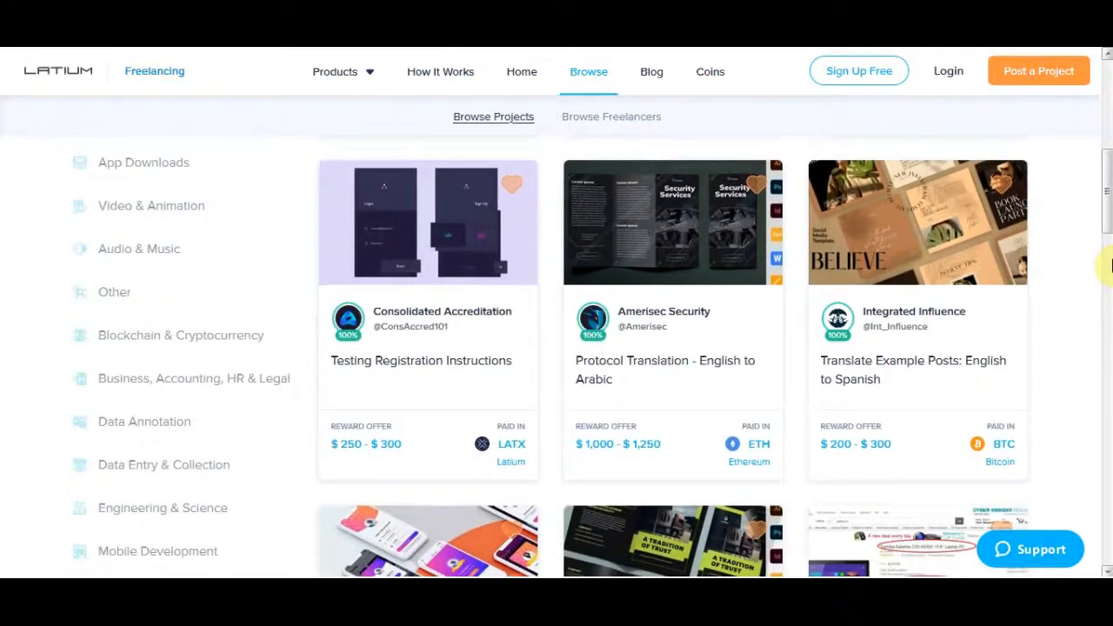
pyautogui.moveTo(981, 374)
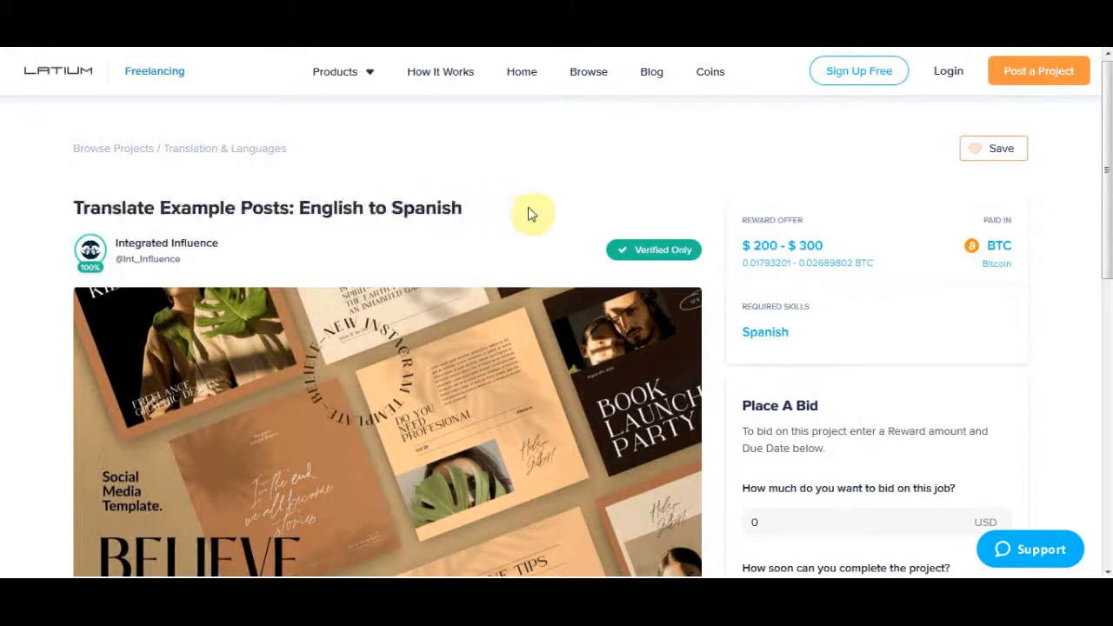
pyautogui.moveTo(909, 247)
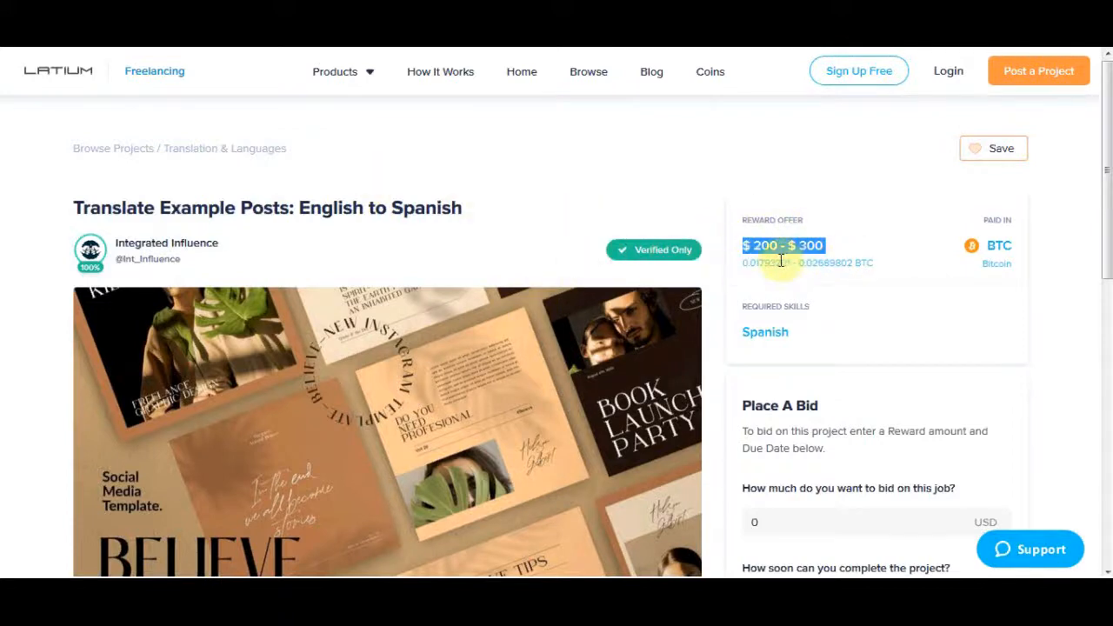
pyautogui.scroll(-3)
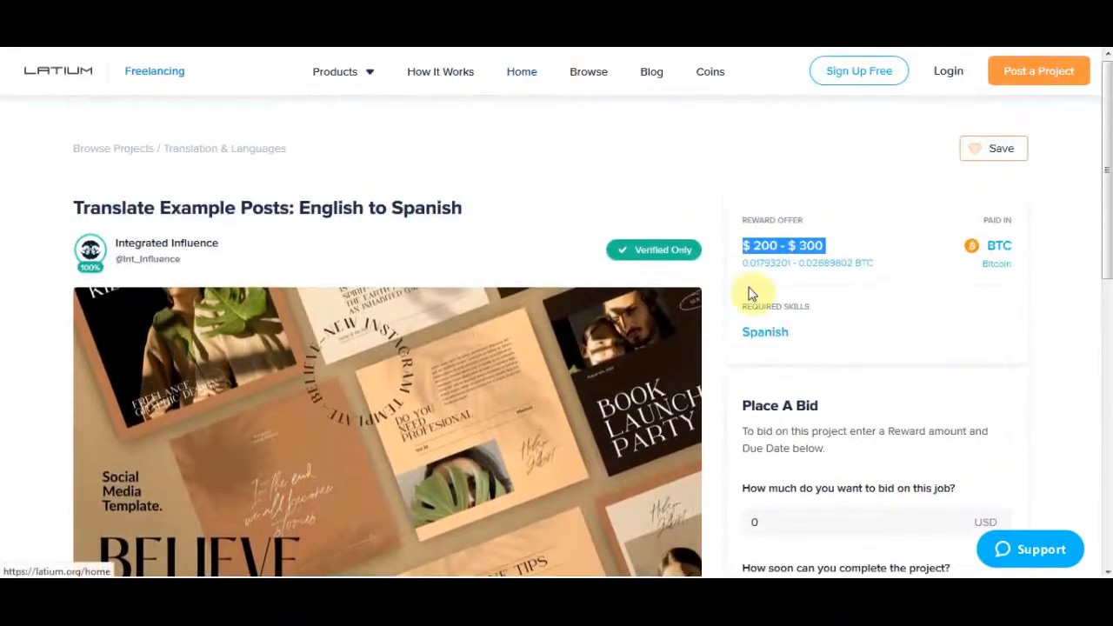
# - Return to the Translation & Languages list and reopen the English to Spanish example posts job
pyautogui.click(587, 72)
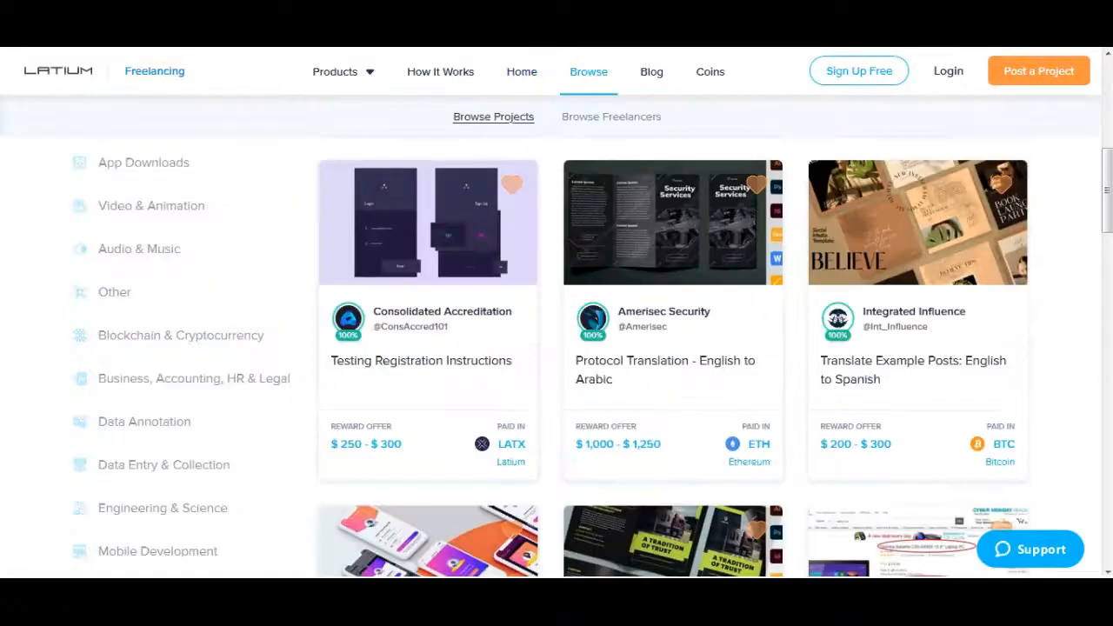
pyautogui.click(911, 369)
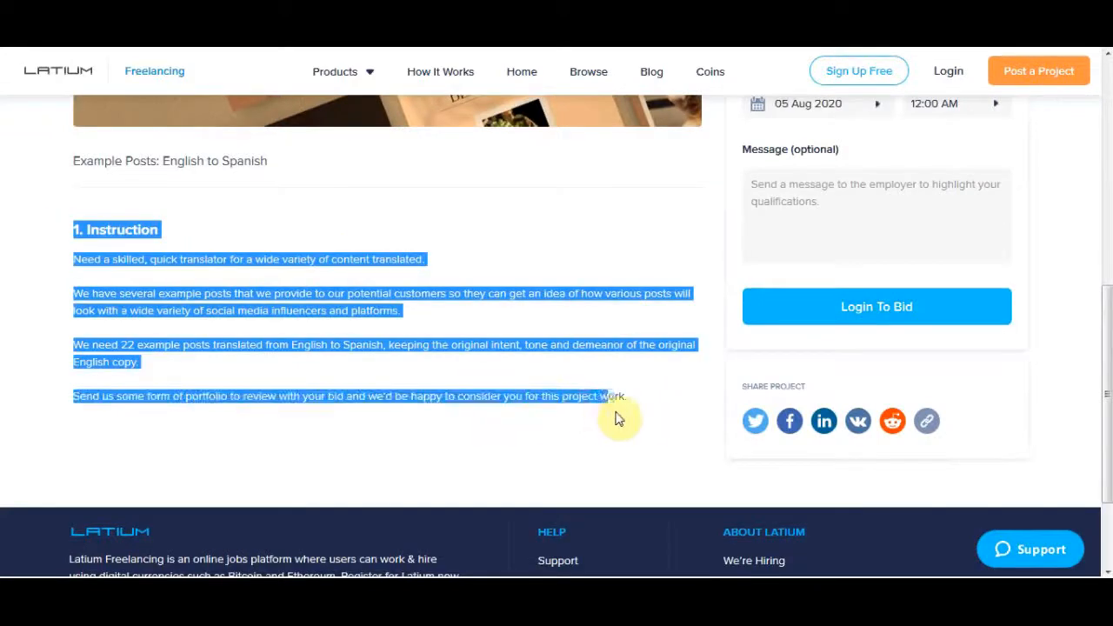
pyautogui.moveTo(647, 410)
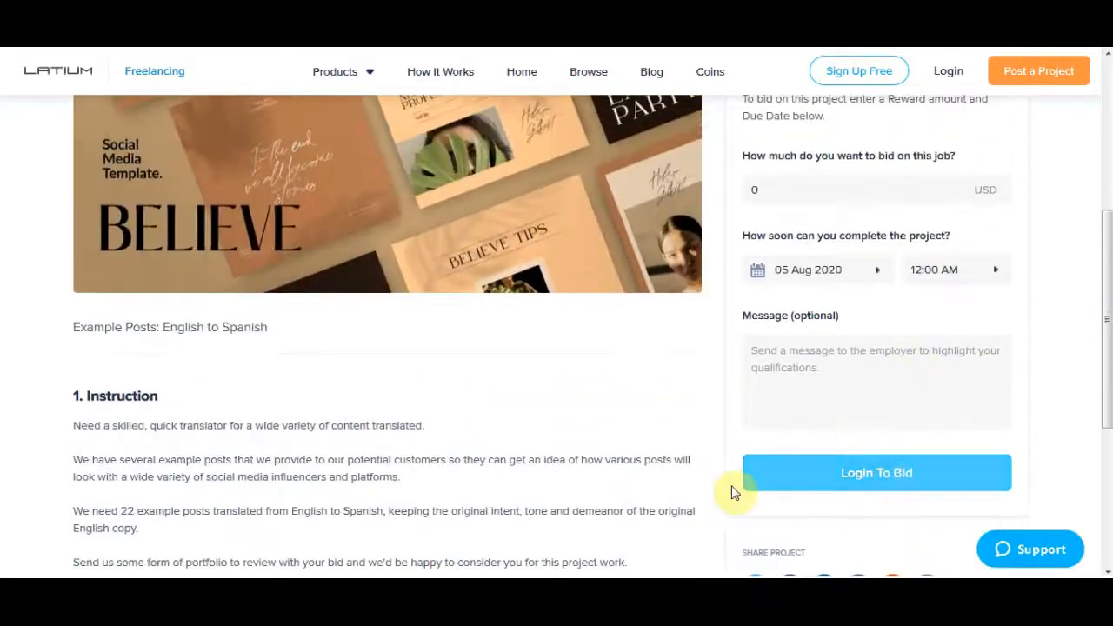
pyautogui.moveTo(893, 522)
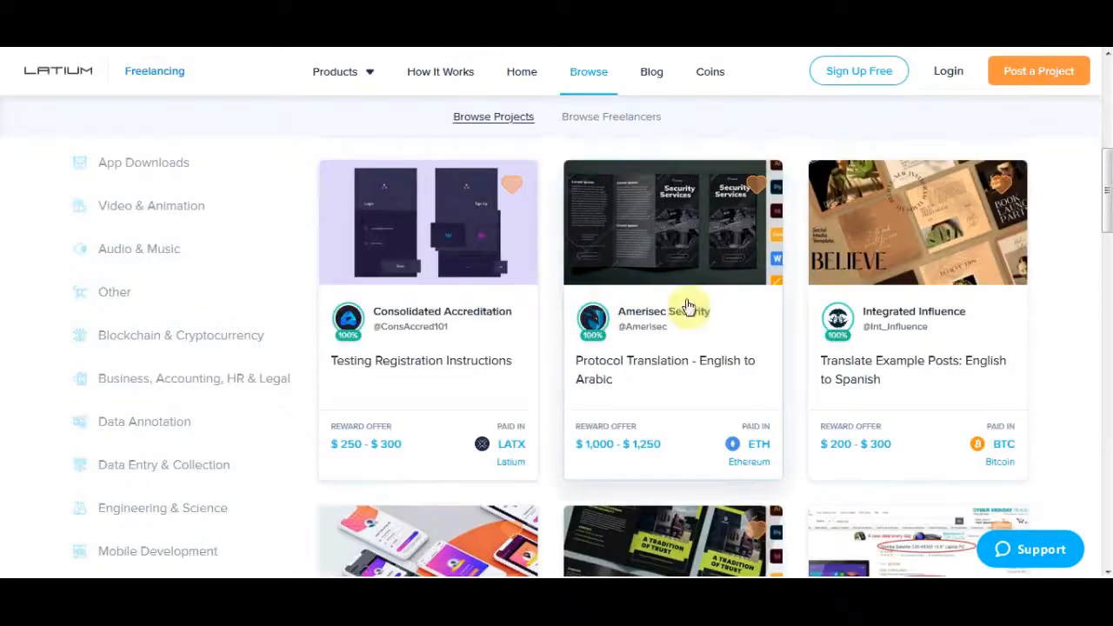
pyautogui.scroll(-3)
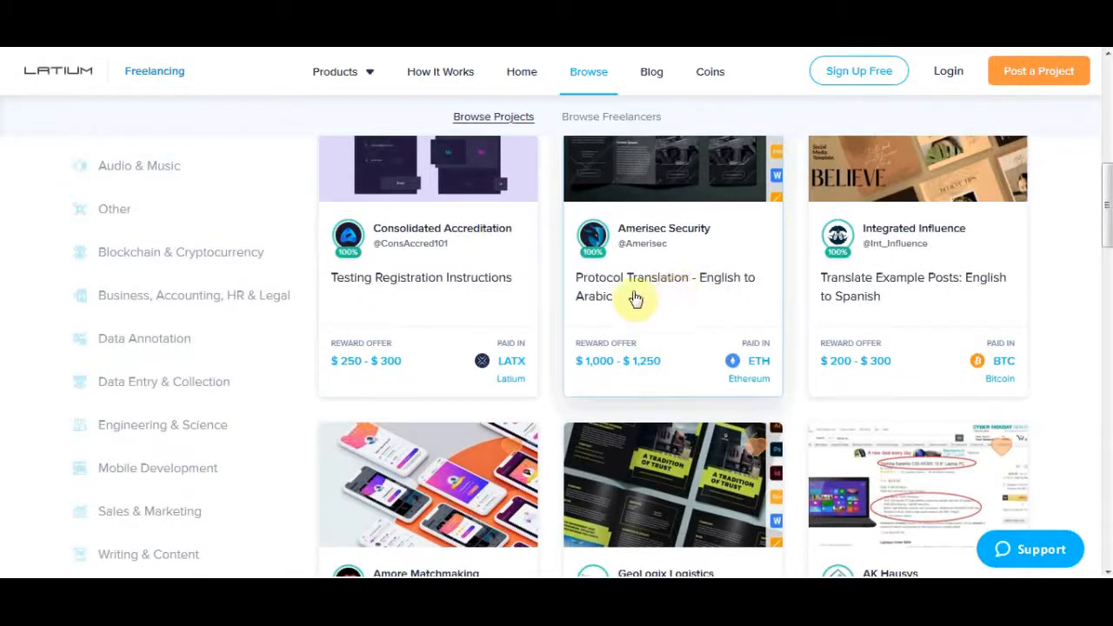
pyautogui.moveTo(682, 299)
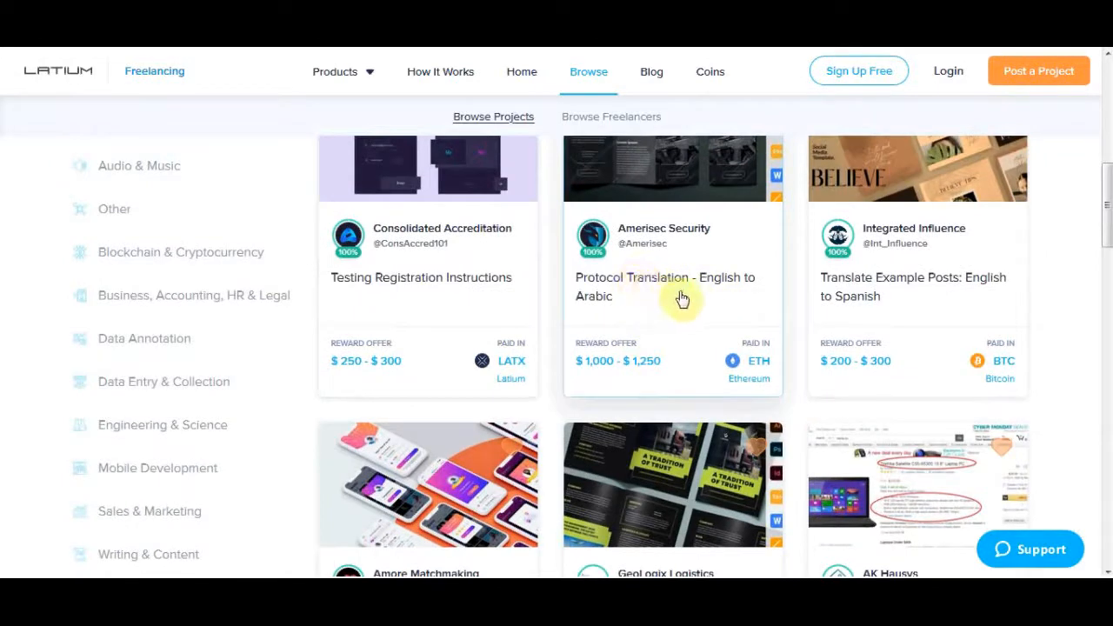
pyautogui.click(664, 285)
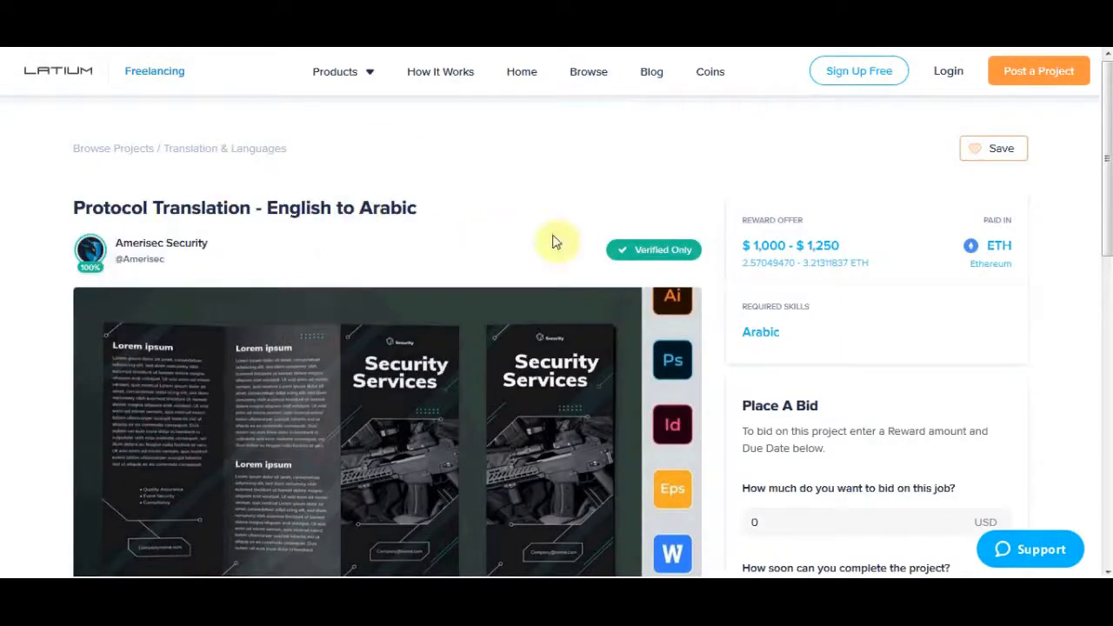
pyautogui.scroll(-3)
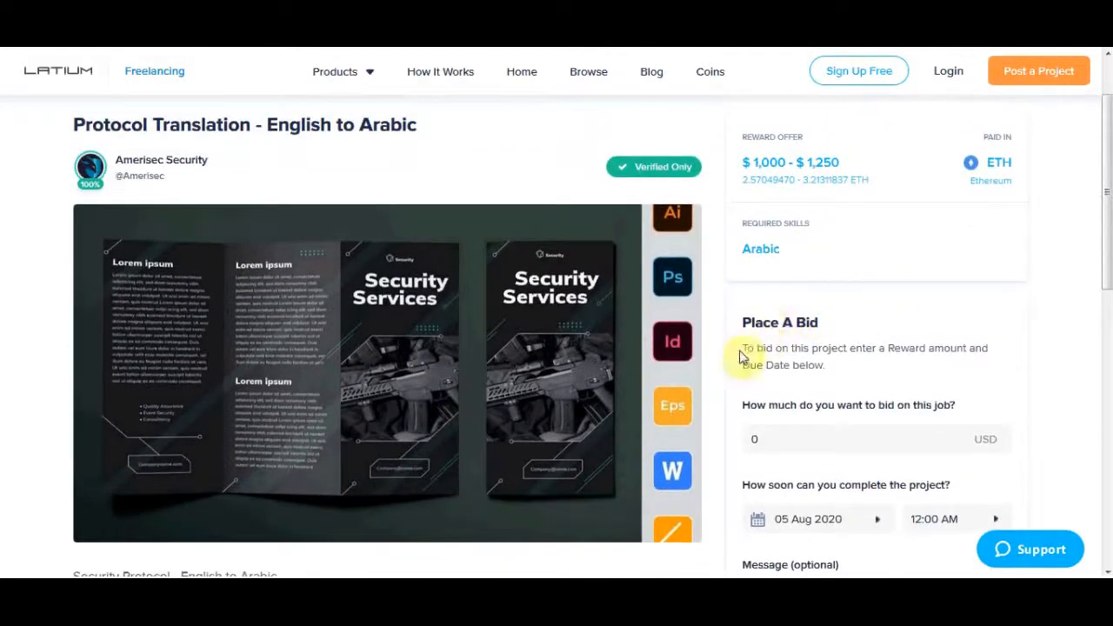
pyautogui.scroll(-3)
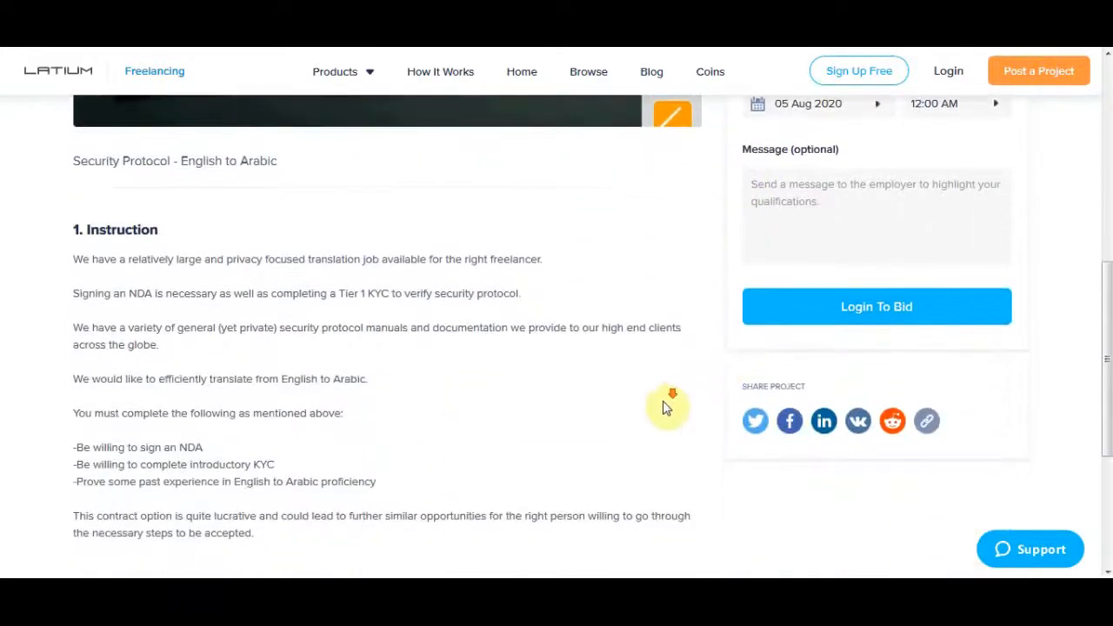
pyautogui.scroll(-3)
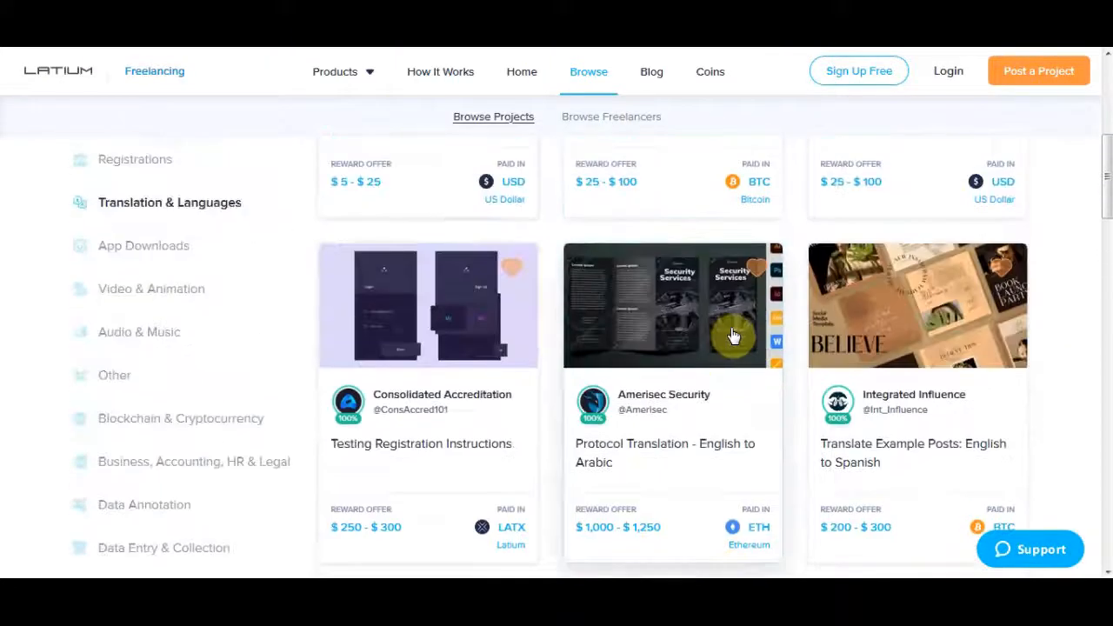
# - Review the English to Spanish job and select its sentence asking for a portfolio
pyautogui.click(916, 305)
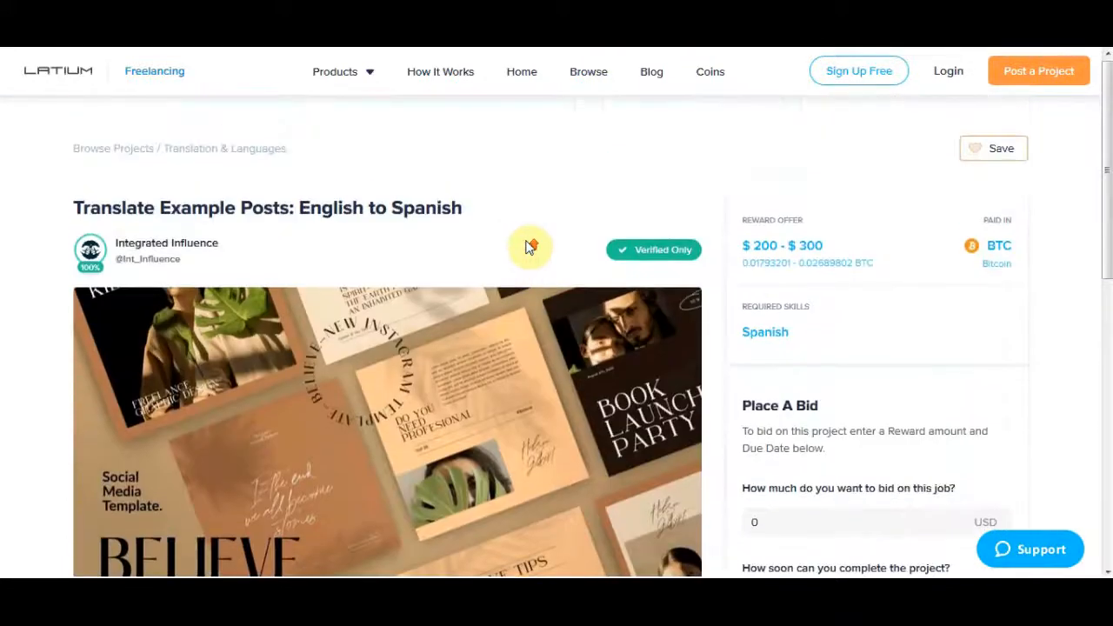
pyautogui.moveTo(678, 202)
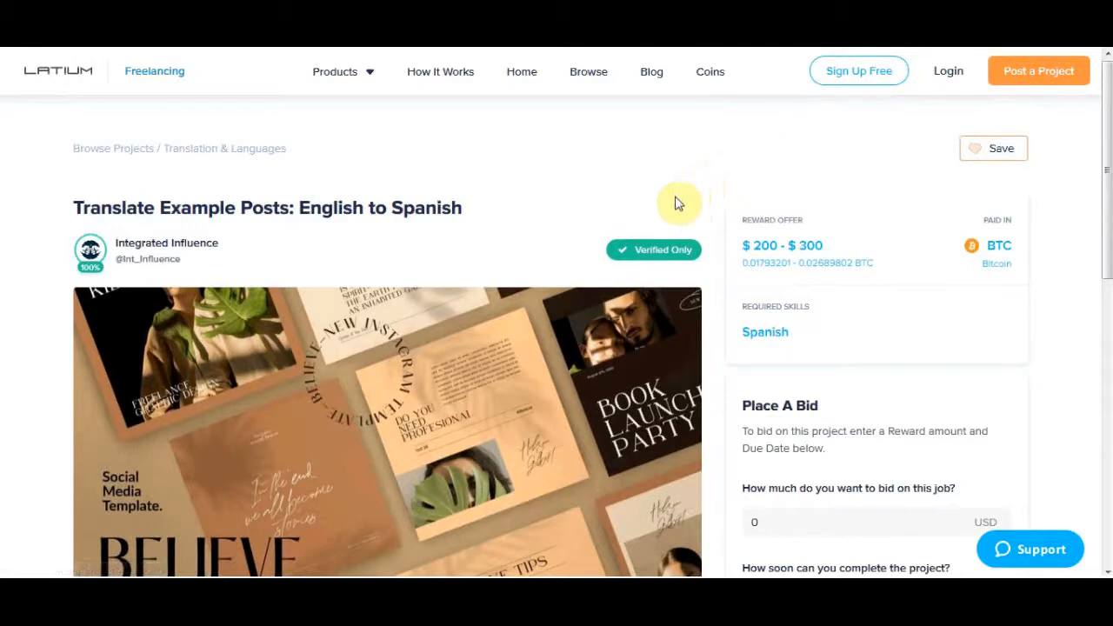
pyautogui.scroll(-3)
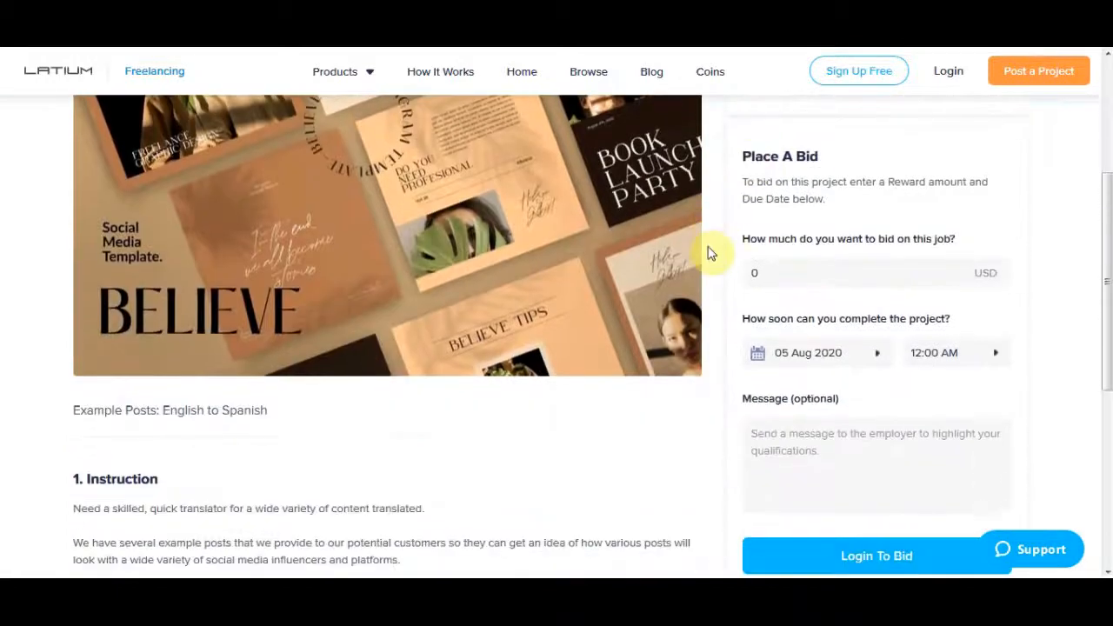
pyautogui.scroll(-3)
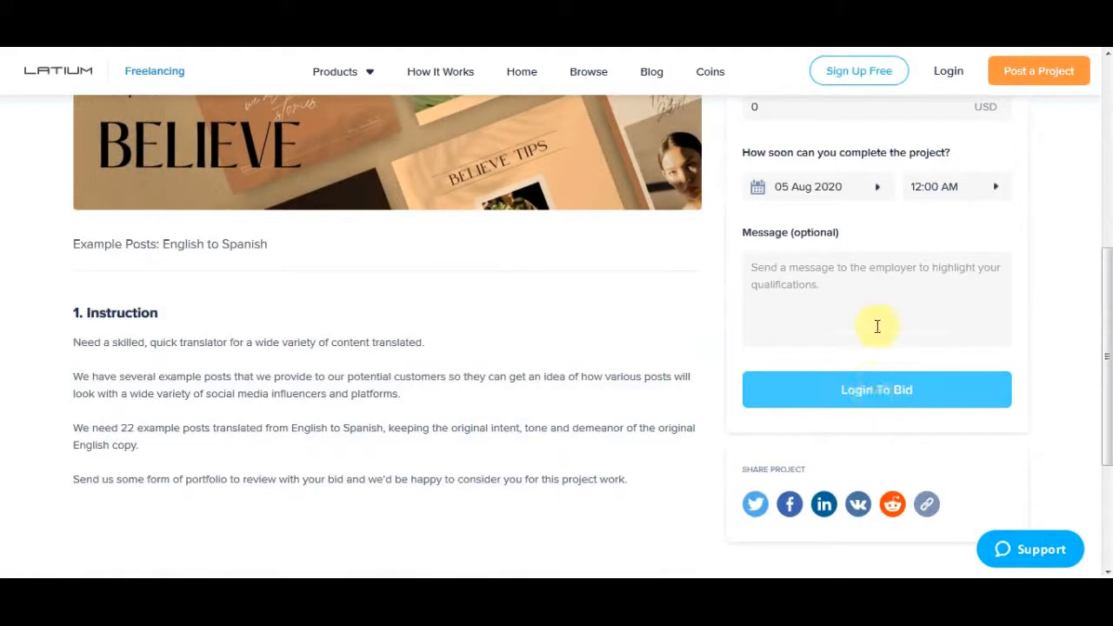
pyautogui.moveTo(854, 292)
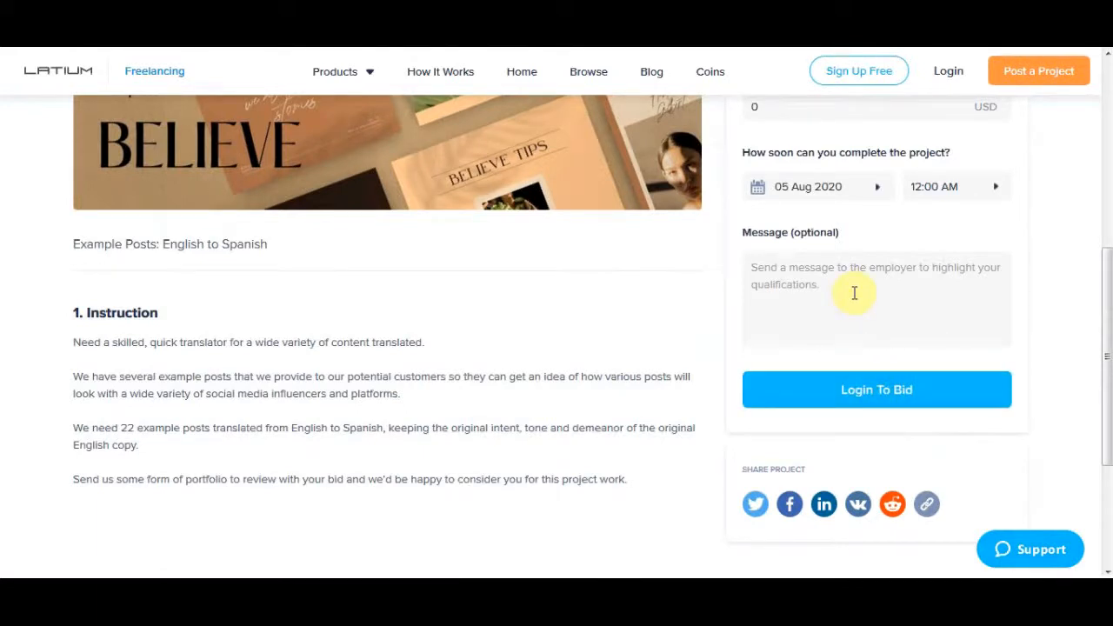
pyautogui.moveTo(73, 480); pyautogui.dragTo(247, 479)
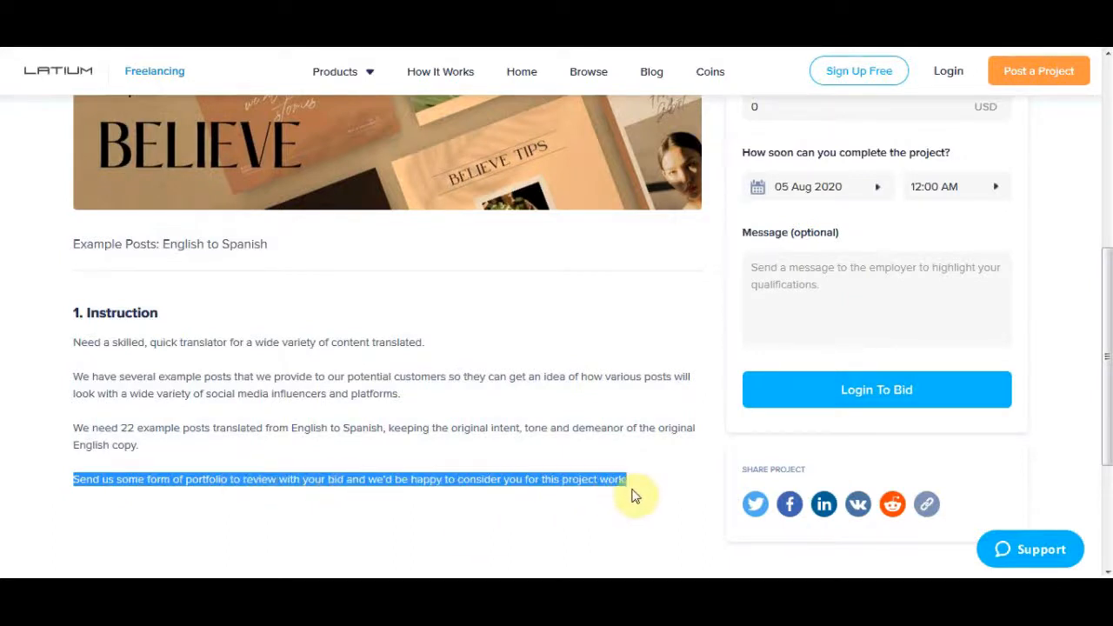
pyautogui.moveTo(241, 501)
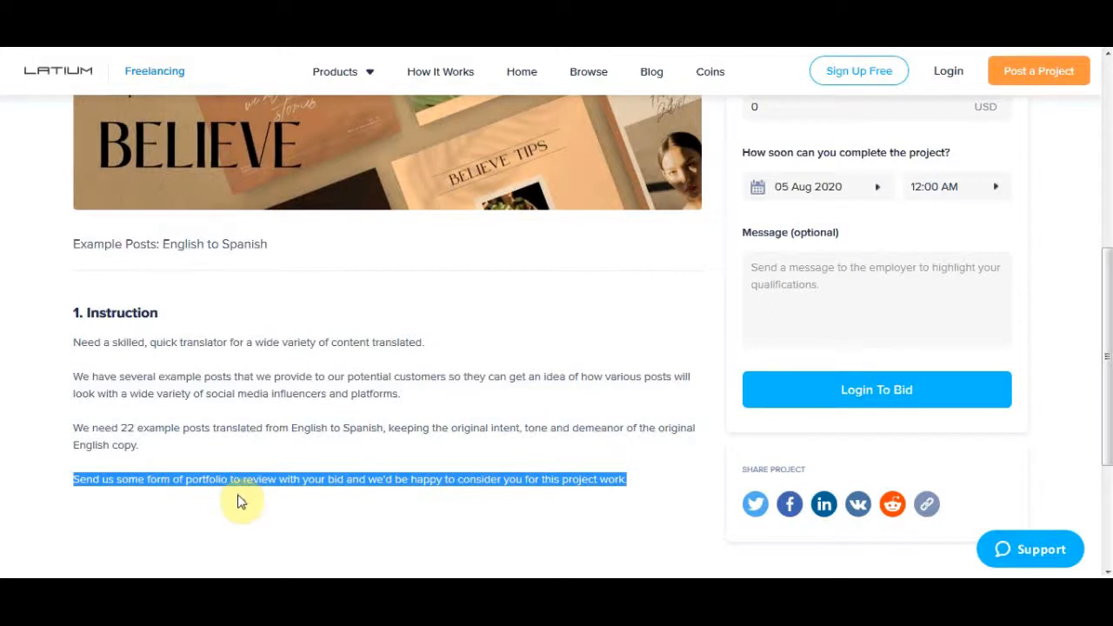
pyautogui.moveTo(216, 485)
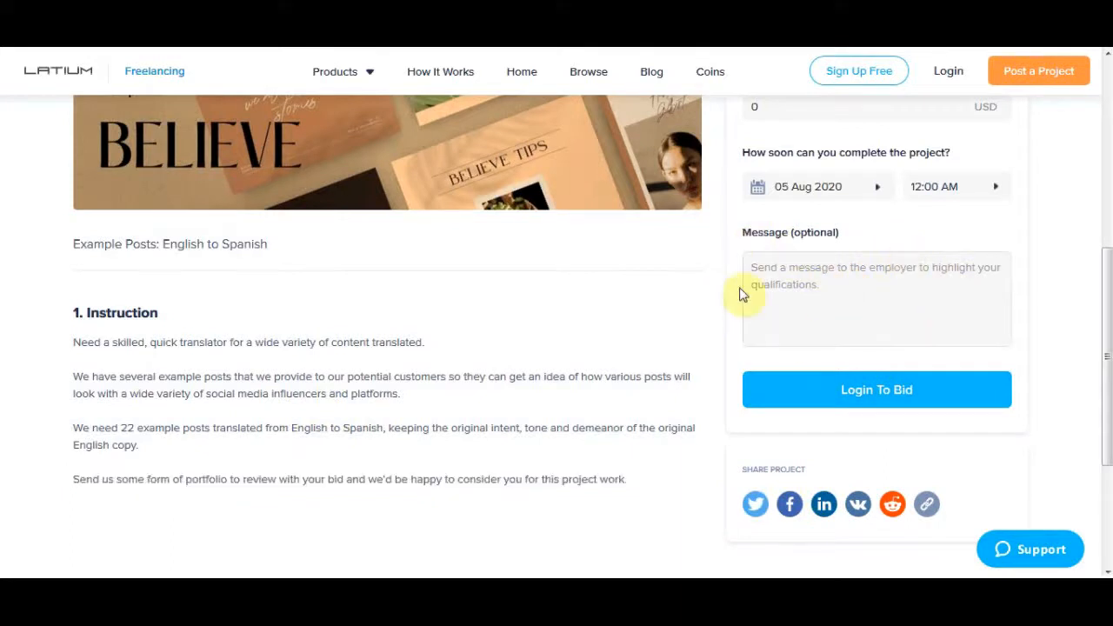
pyautogui.moveTo(740, 276)
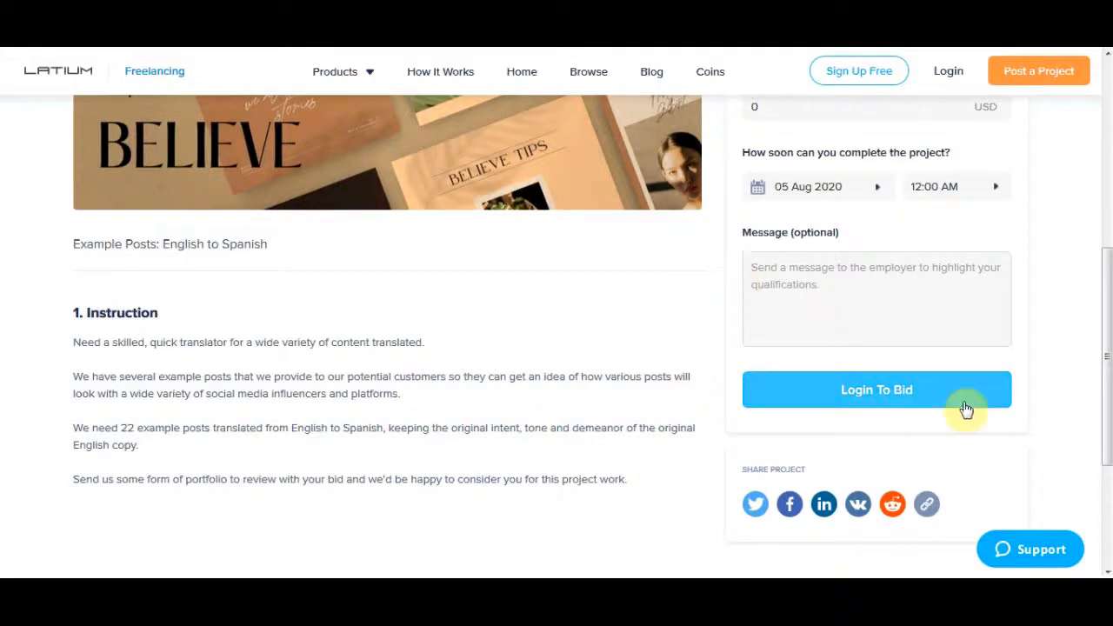
pyautogui.moveTo(868, 424)
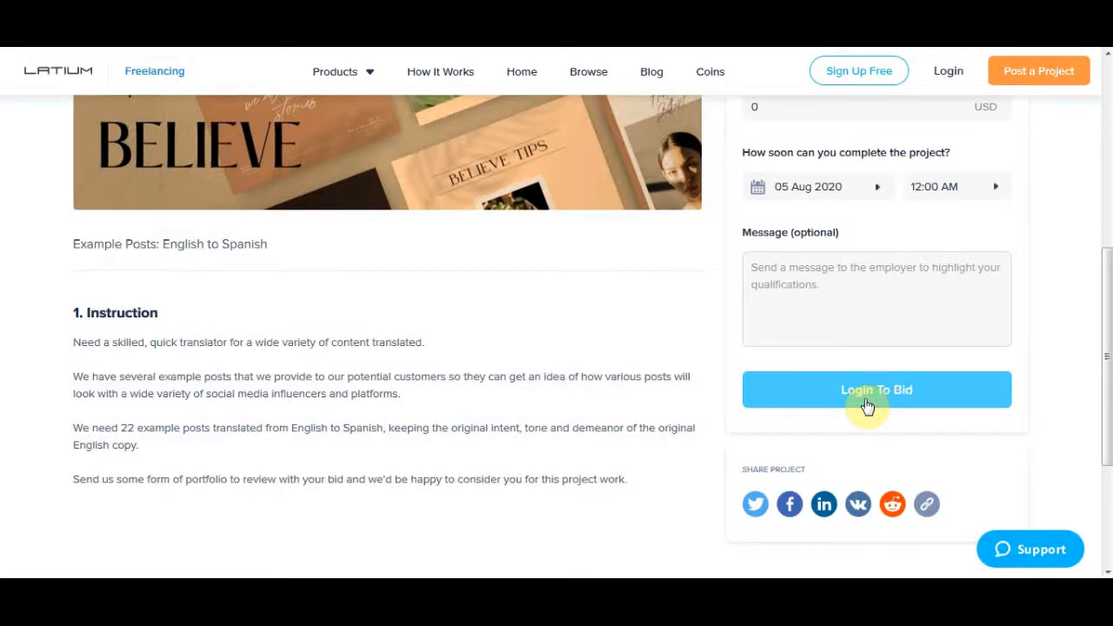
pyautogui.moveTo(484, 369)
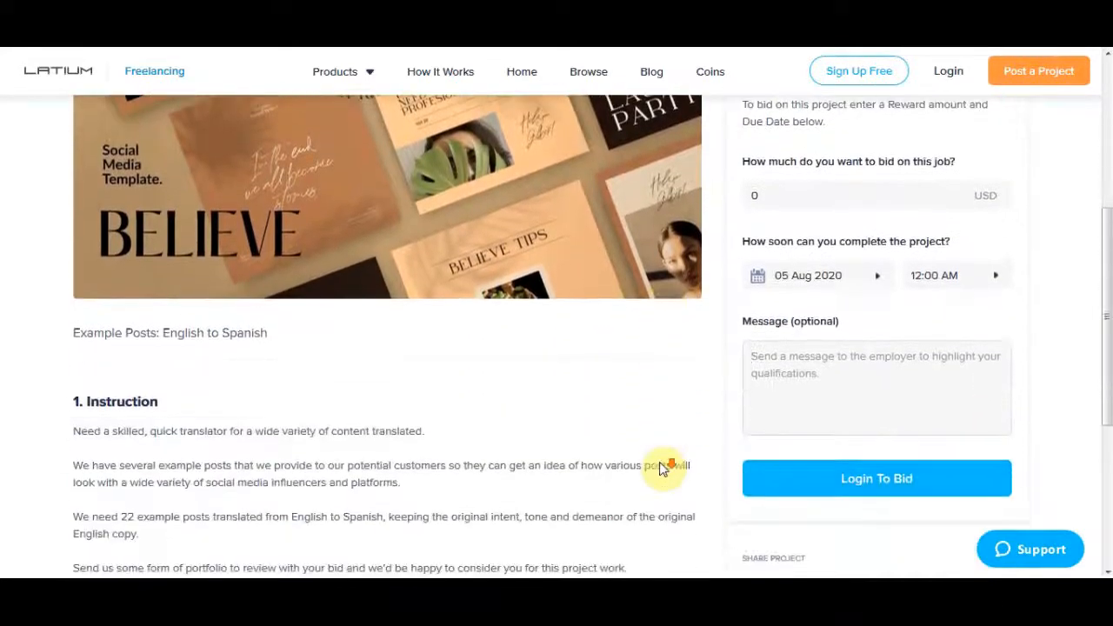
# - Scroll the Google Doc's Spanish passage and bring up the copy menu for the selected text
pyautogui.scroll(-3)
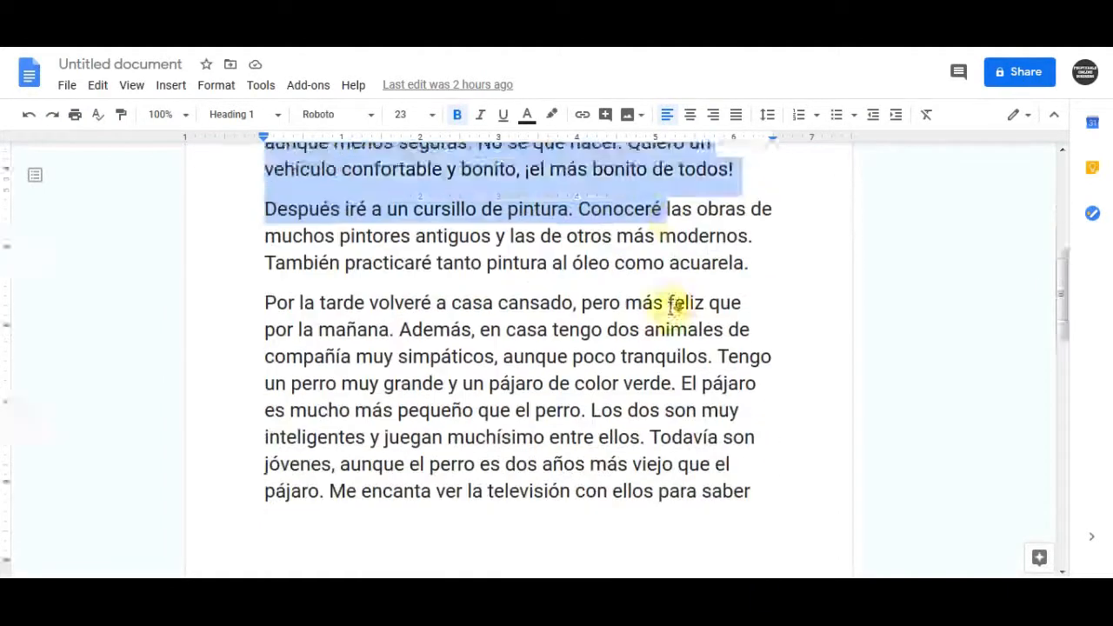
pyautogui.scroll(-3)
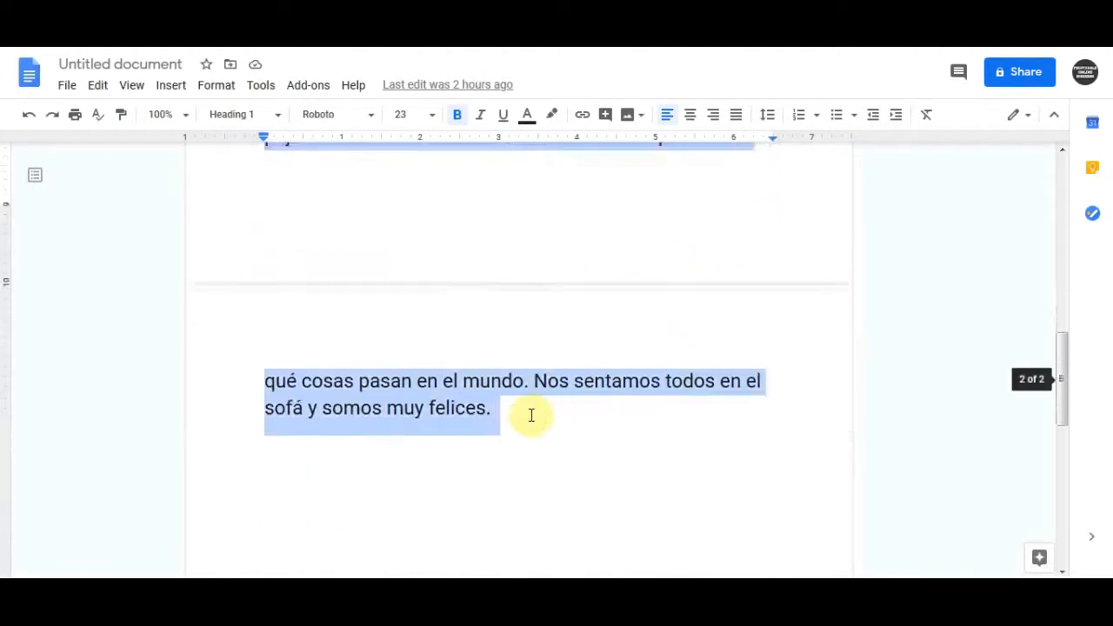
pyautogui.rightClick(532, 416)
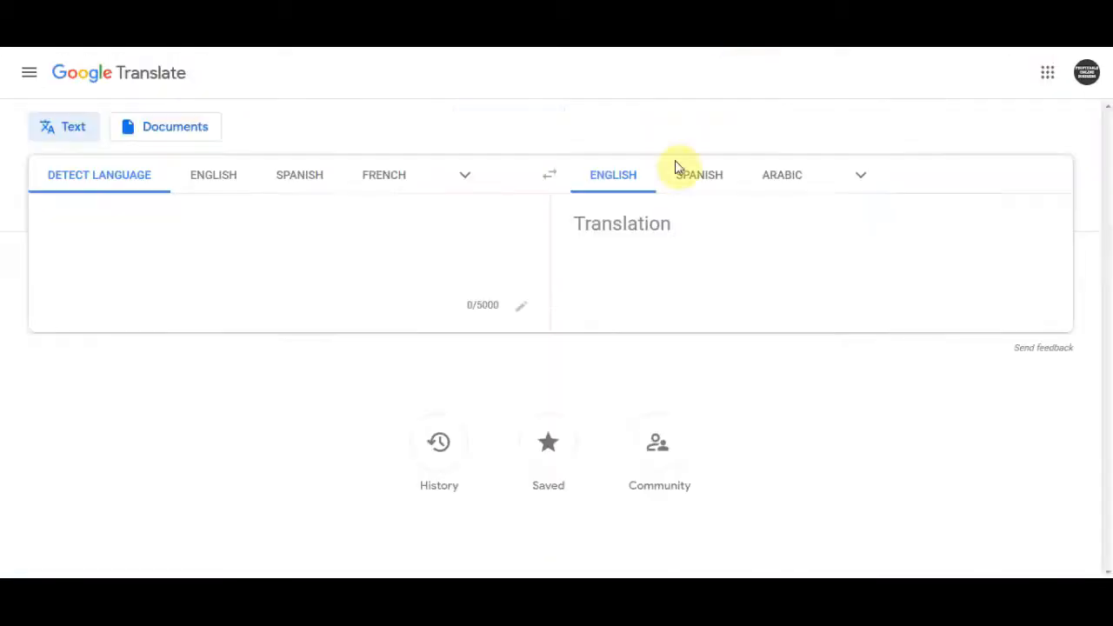
pyautogui.moveTo(168, 202)
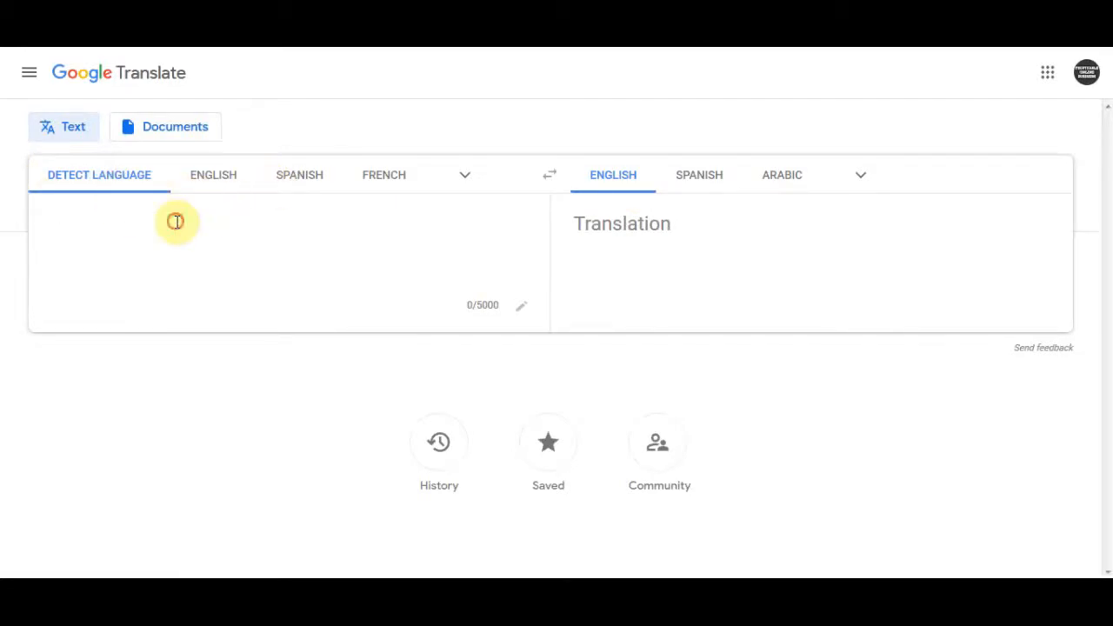
# - Activate Google Translate's source text box, ready to paste the Spanish passage
pyautogui.click(178, 222)
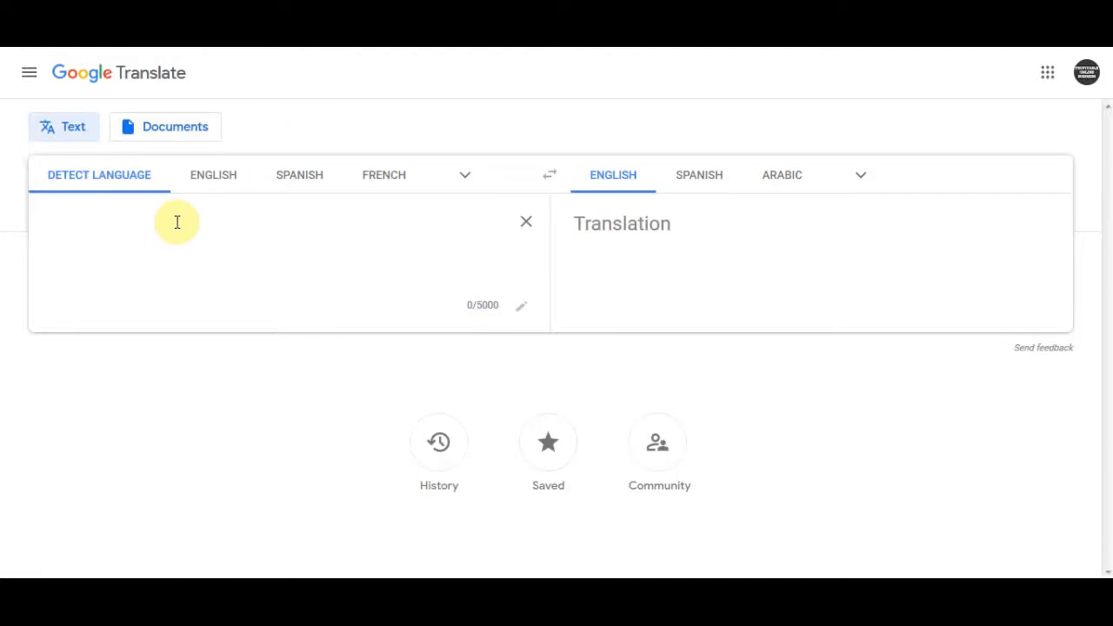
pyautogui.moveTo(253, 299)
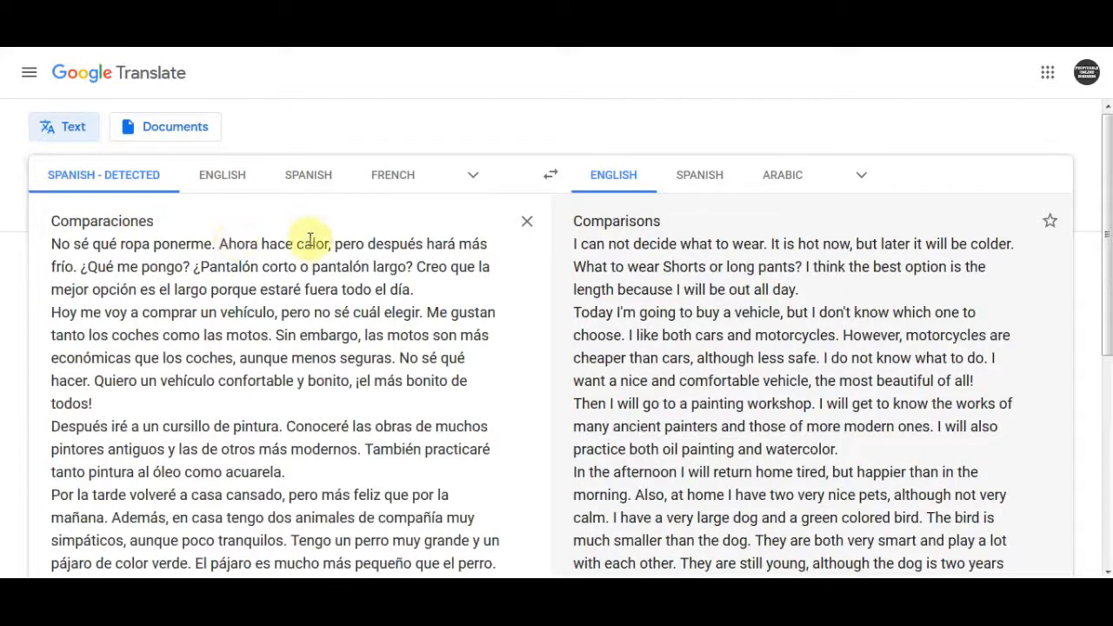
pyautogui.moveTo(751, 214)
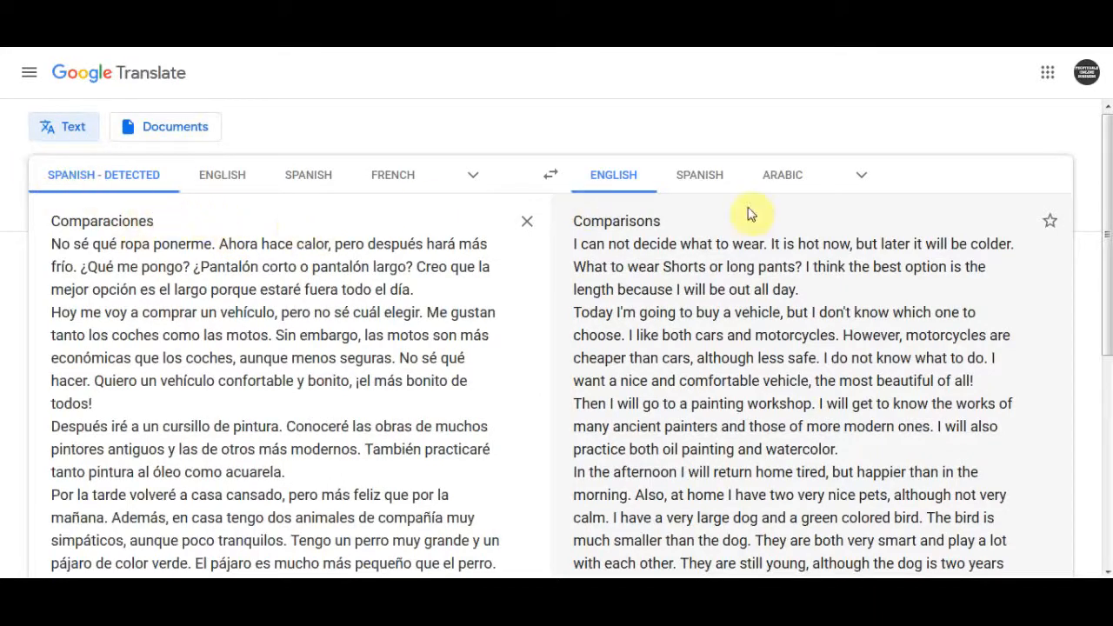
pyautogui.moveTo(510, 271)
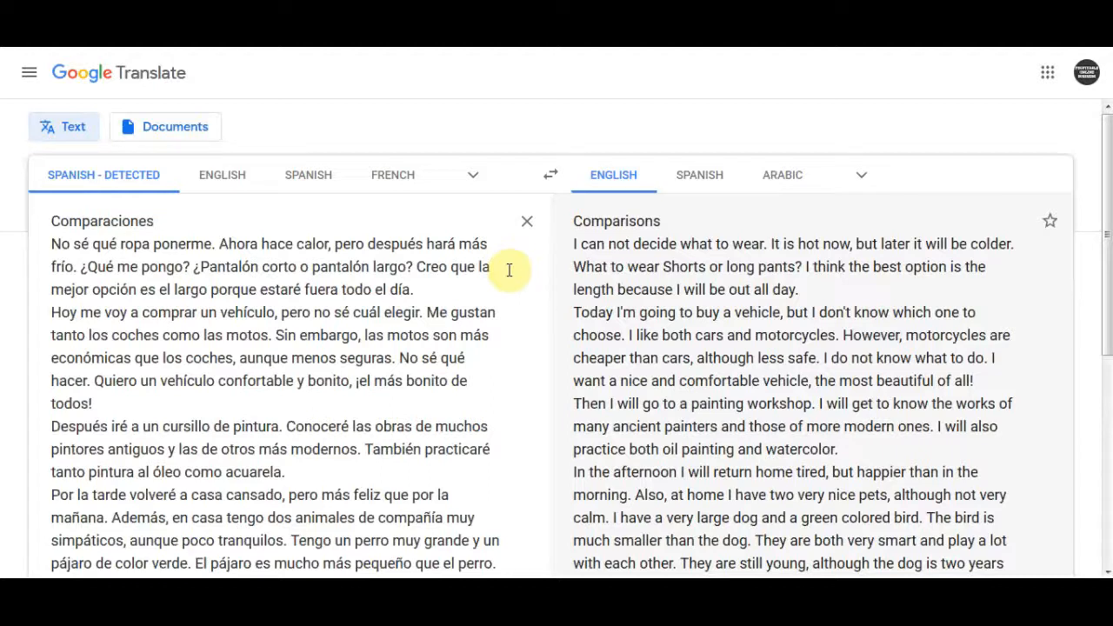
# - Highlight the first two paragraphs of the English translation and scroll through the rest
pyautogui.scroll(-3)
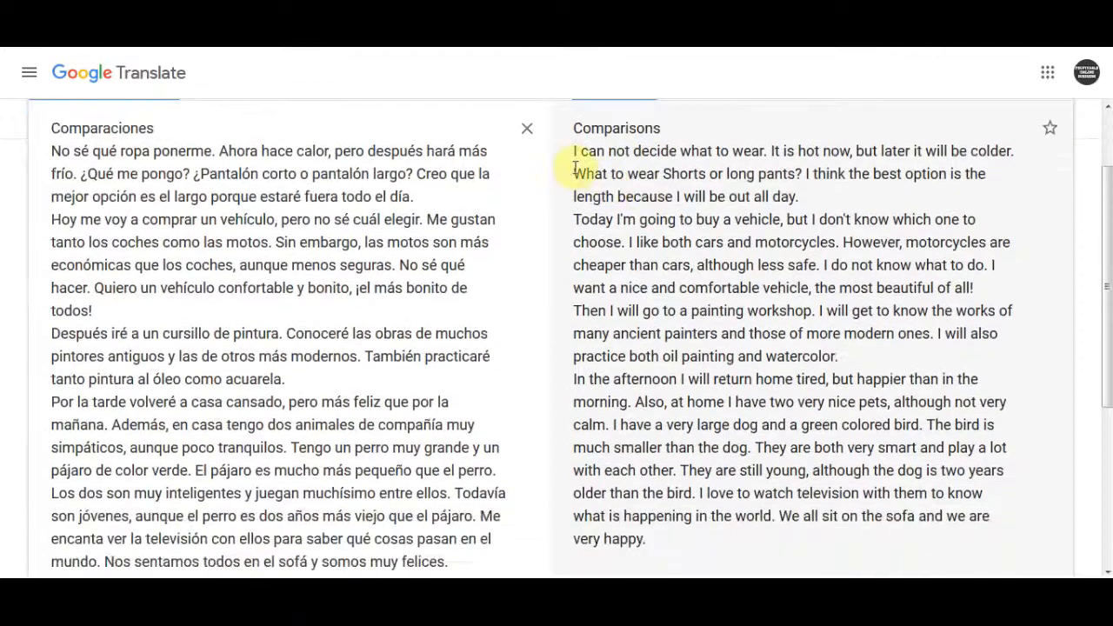
pyautogui.moveTo(573, 149); pyautogui.dragTo(796, 197)
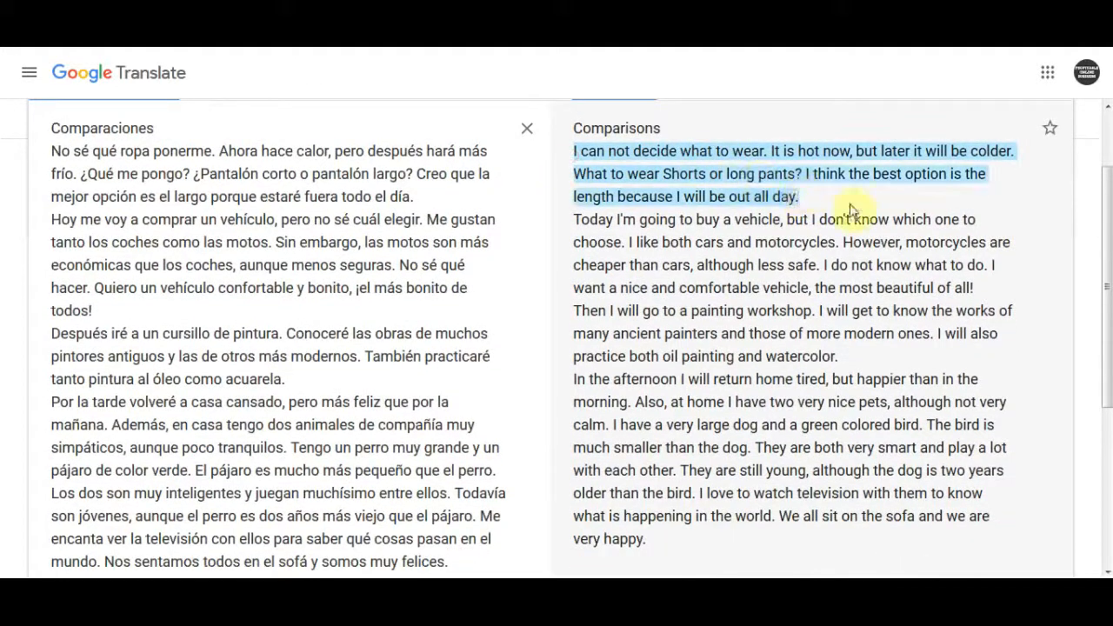
pyautogui.moveTo(852, 209); pyautogui.dragTo(982, 264)
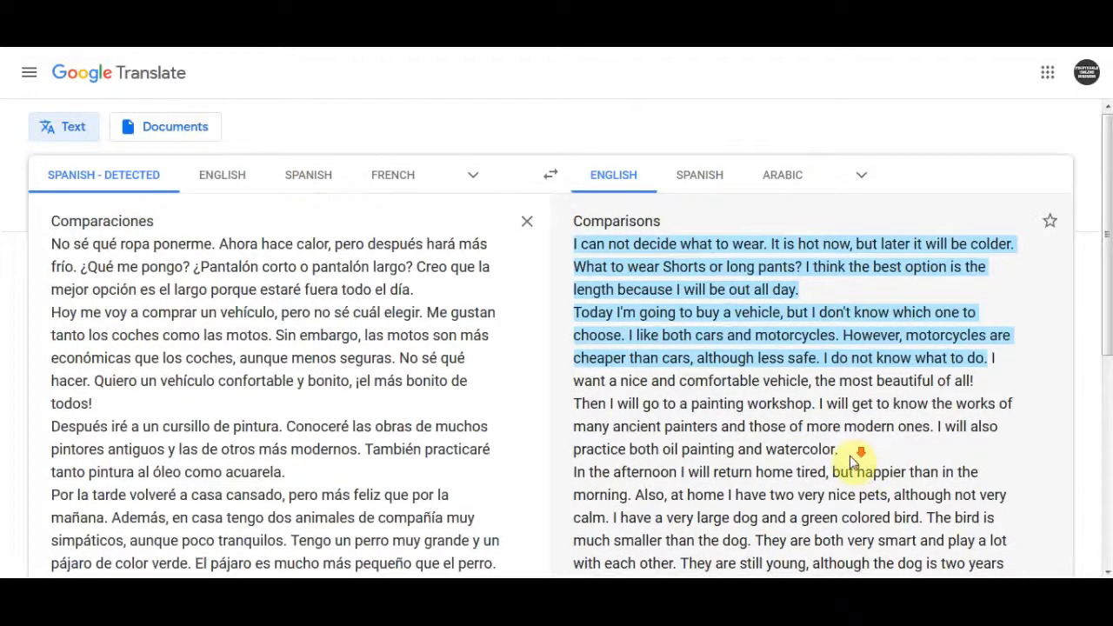
pyautogui.scroll(-3)
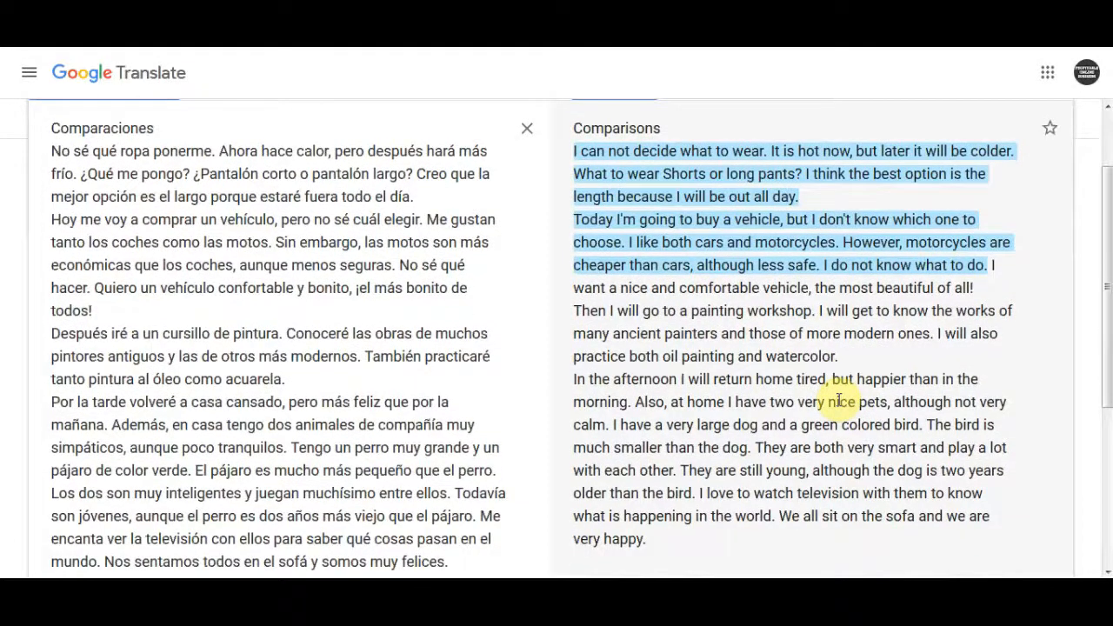
pyautogui.scroll(-3)
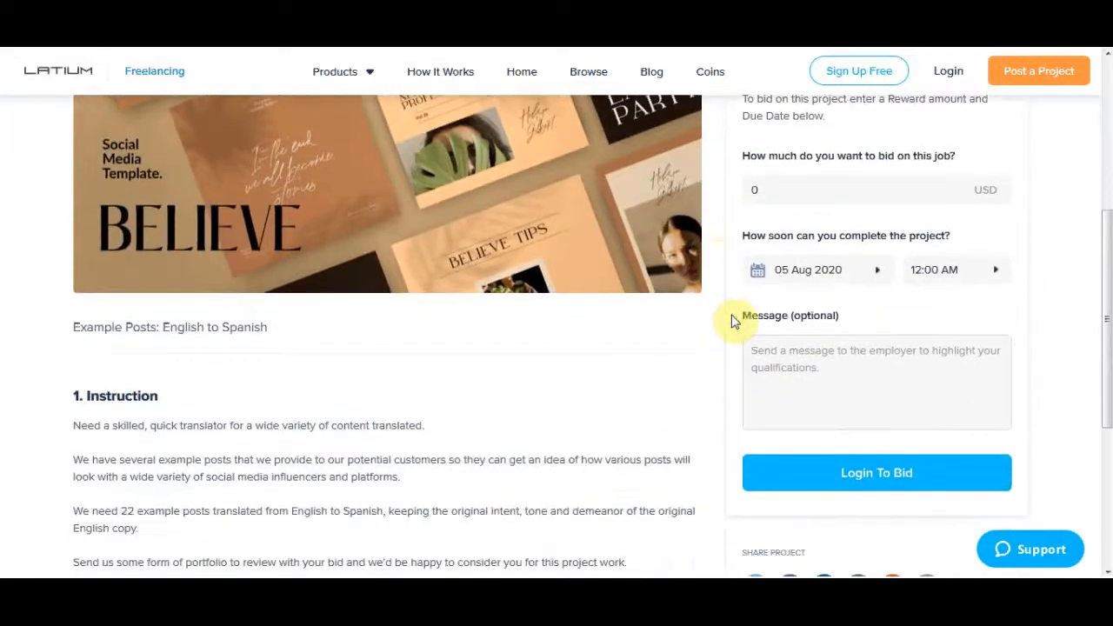
# - Scroll back up the English-to-Spanish project description on Latium
pyautogui.scroll(3)
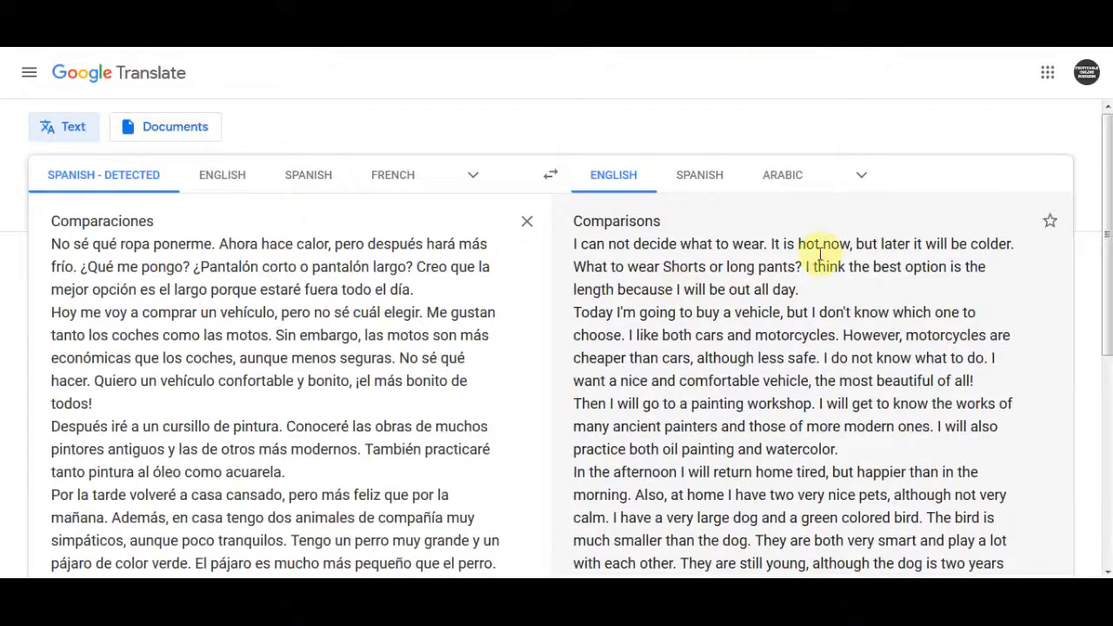
pyautogui.moveTo(897, 404)
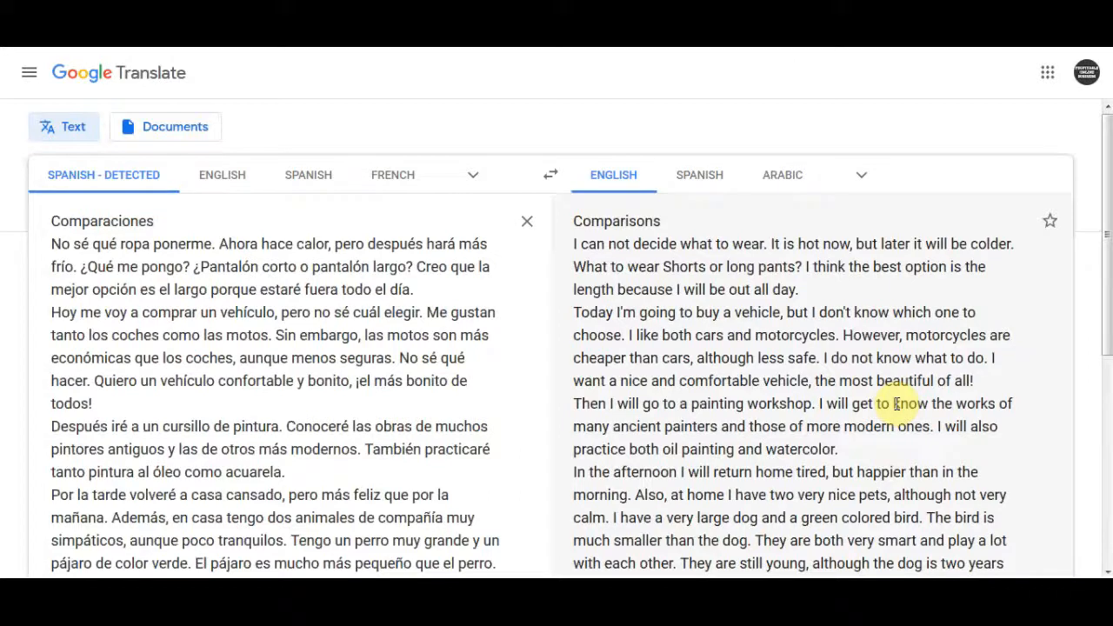
pyautogui.moveTo(776, 119)
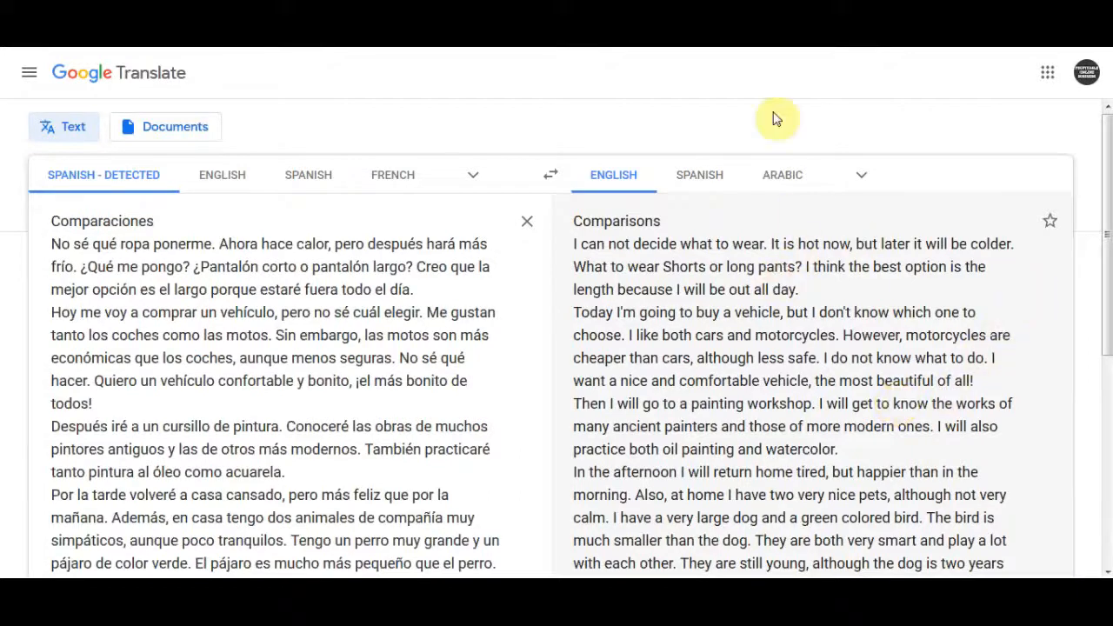
pyautogui.moveTo(758, 106)
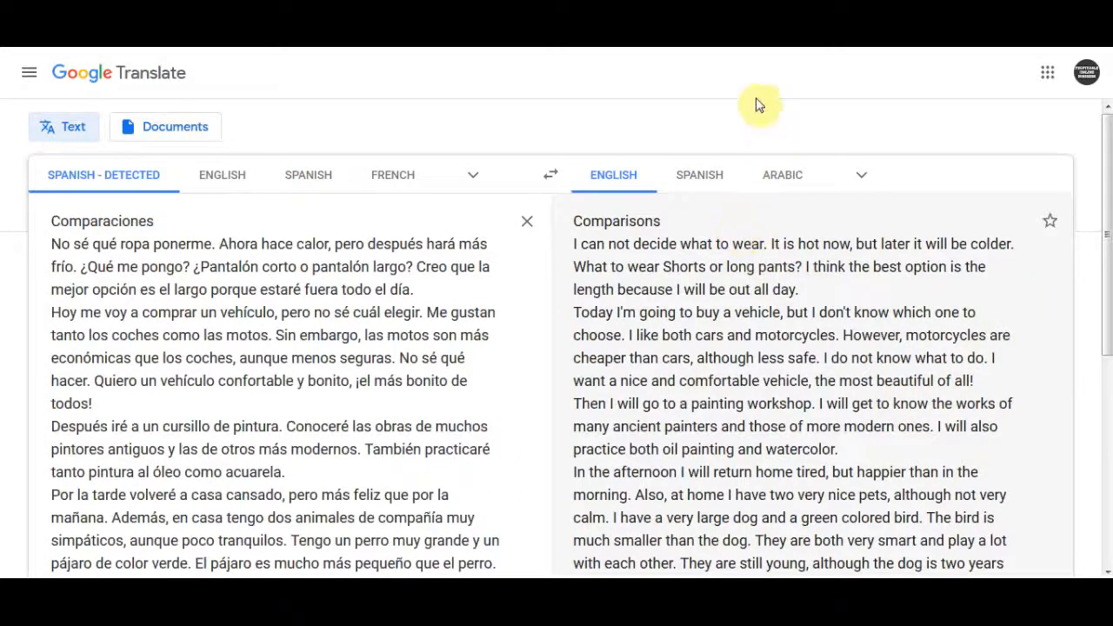
pyautogui.moveTo(642, 281)
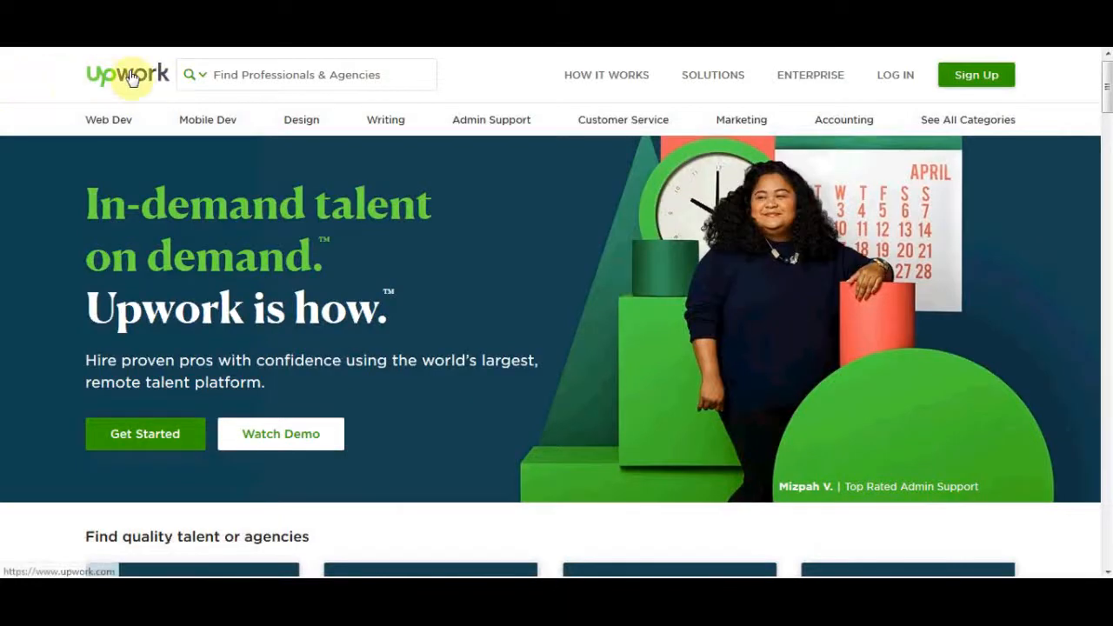
pyautogui.moveTo(626, 234)
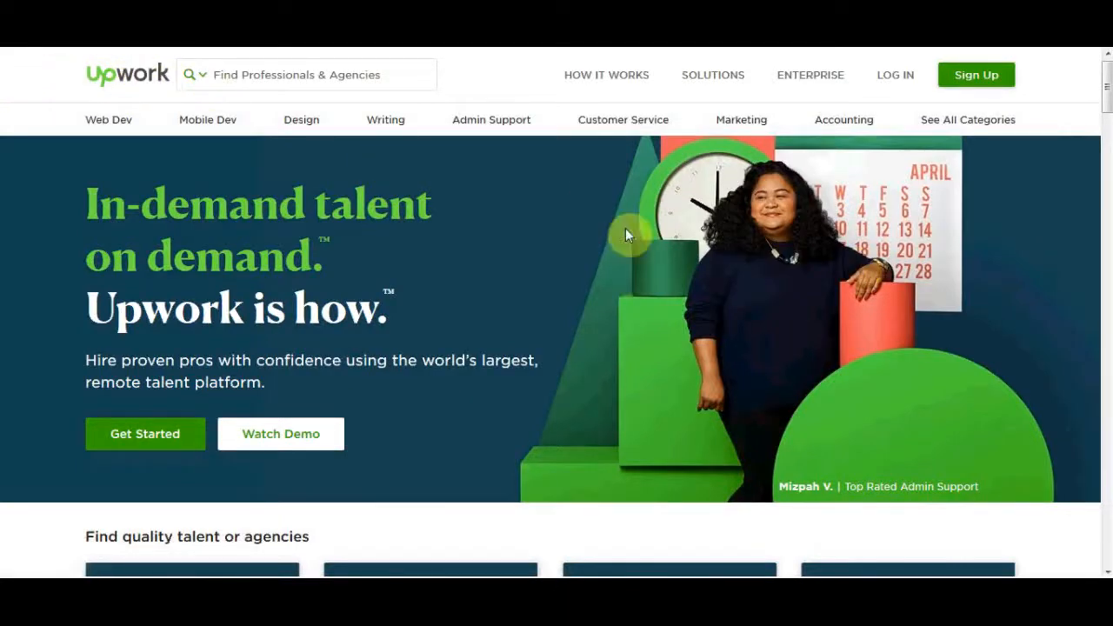
# - Search Upwork professionals for 'translator spanish'
pyautogui.click(278, 74)
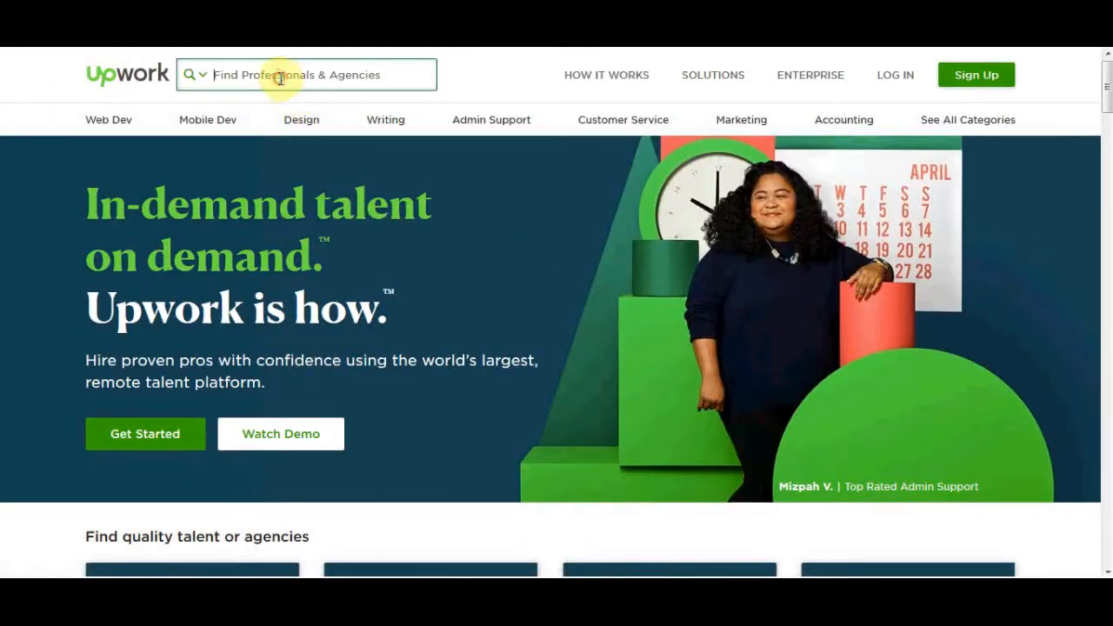
pyautogui.write('tre')
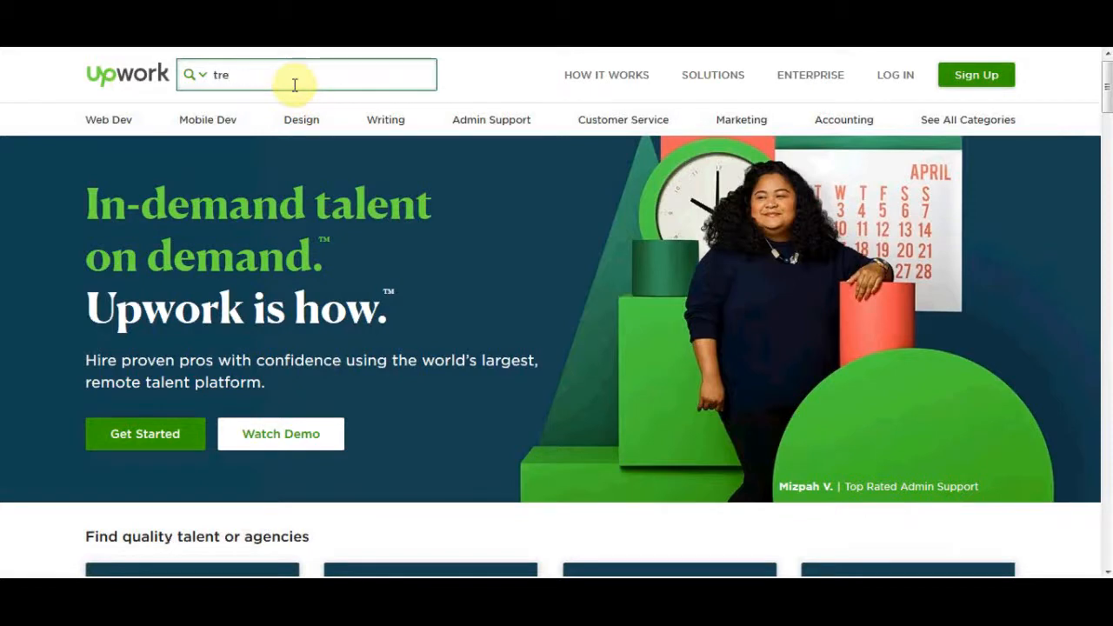
pyautogui.press('Backspace')
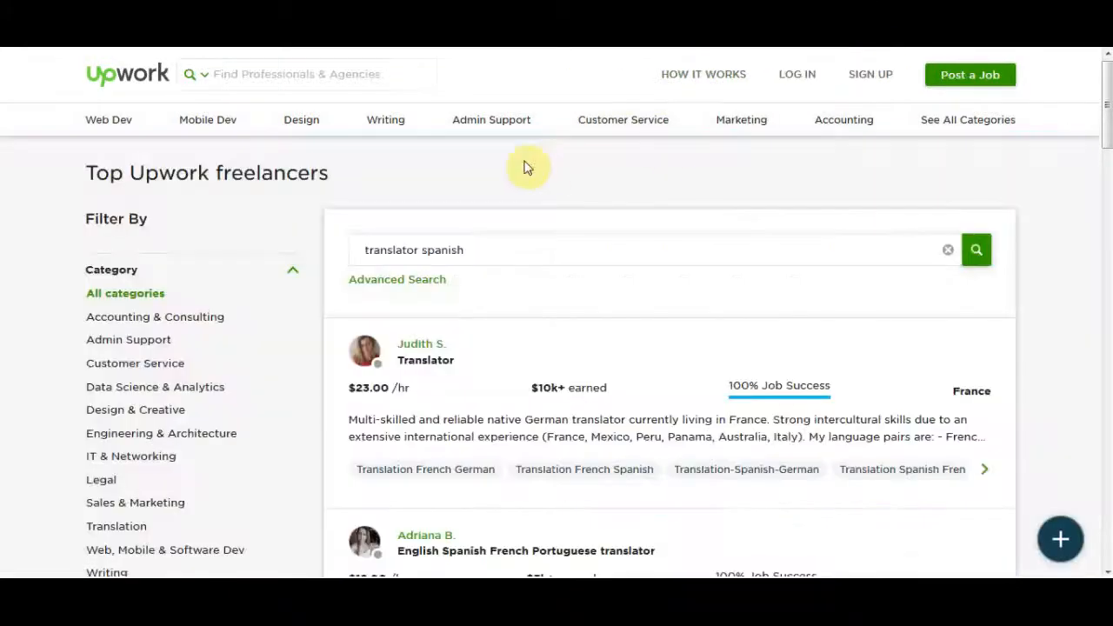
pyautogui.moveTo(809, 237)
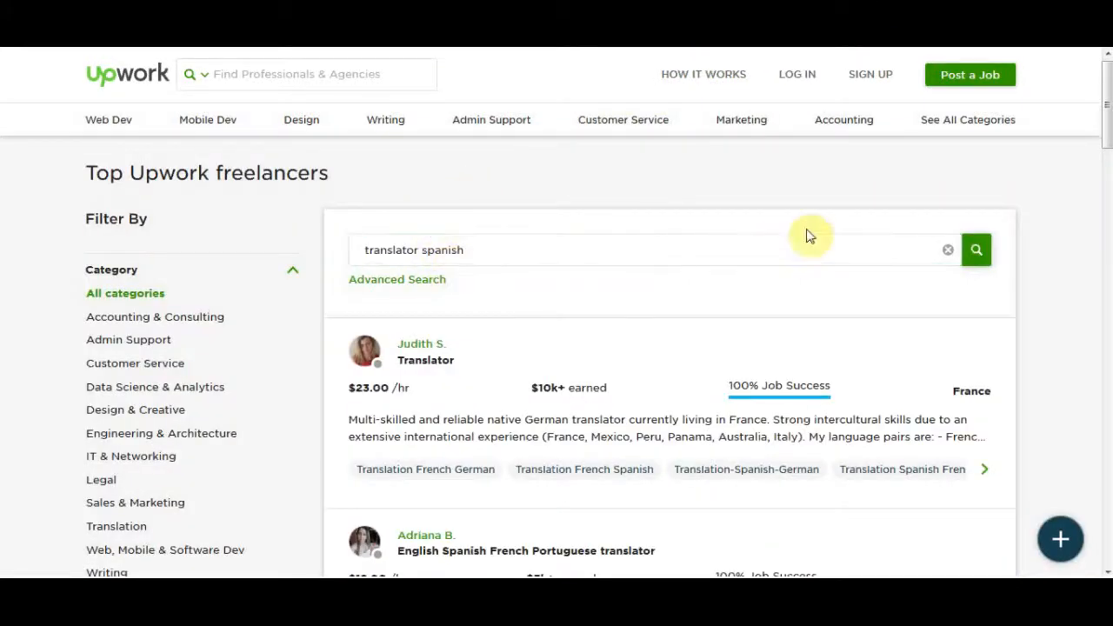
pyautogui.moveTo(798, 308)
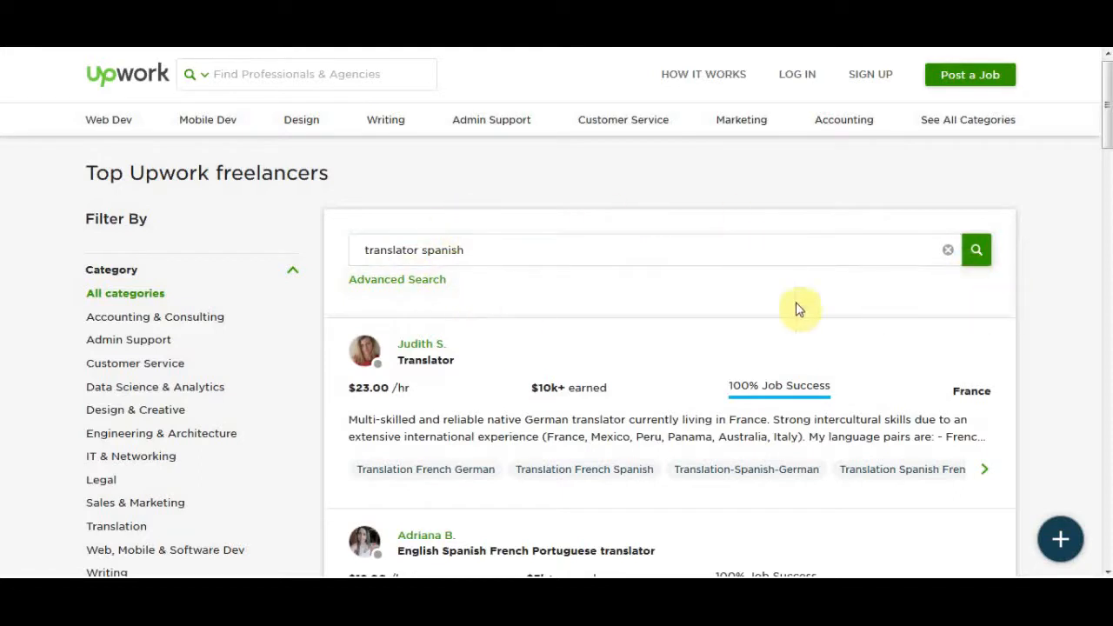
pyautogui.scroll(-3)
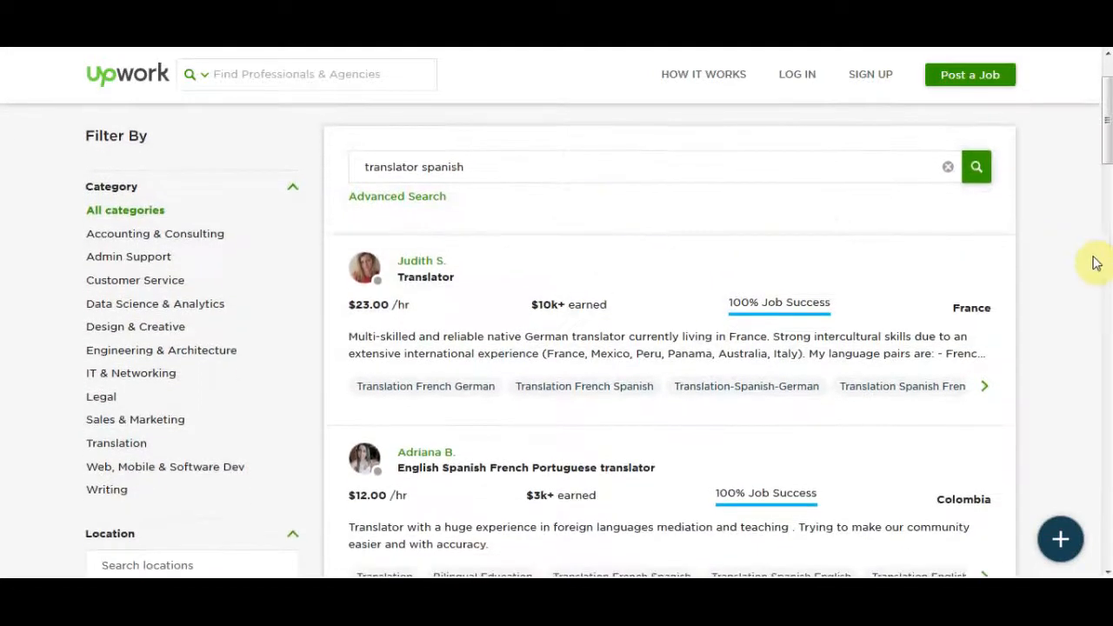
pyautogui.scroll(-3)
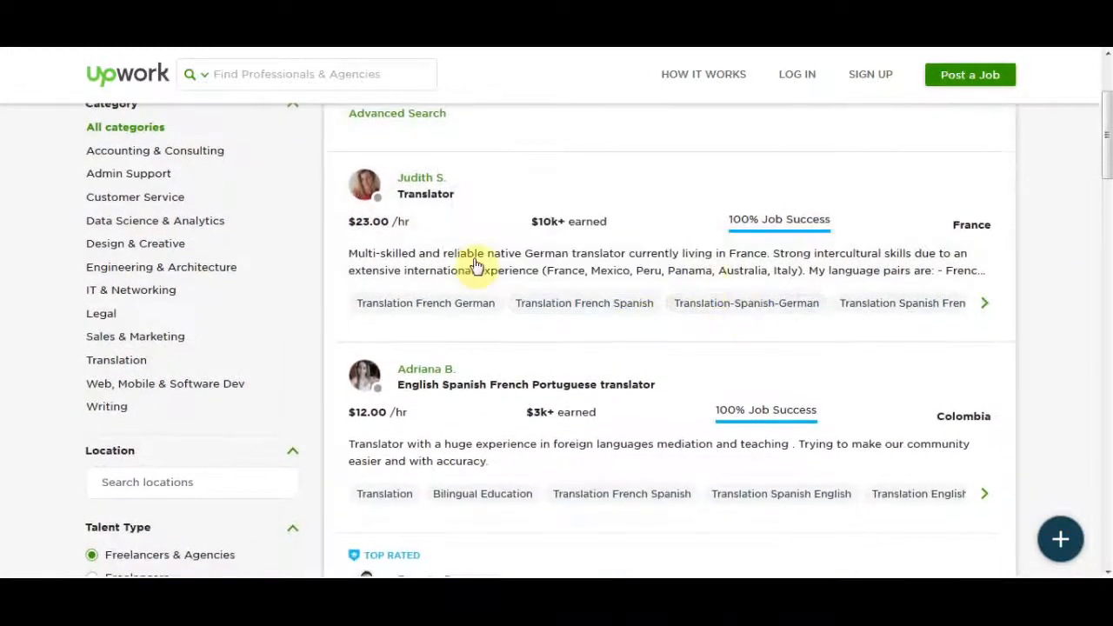
pyautogui.moveTo(367, 375)
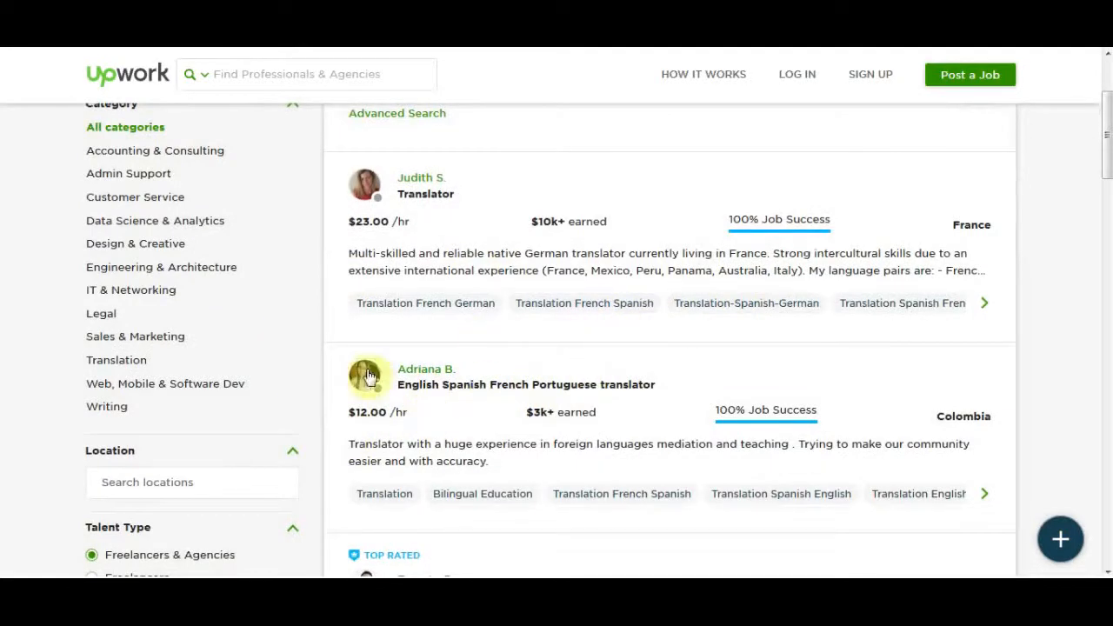
pyautogui.scroll(-3)
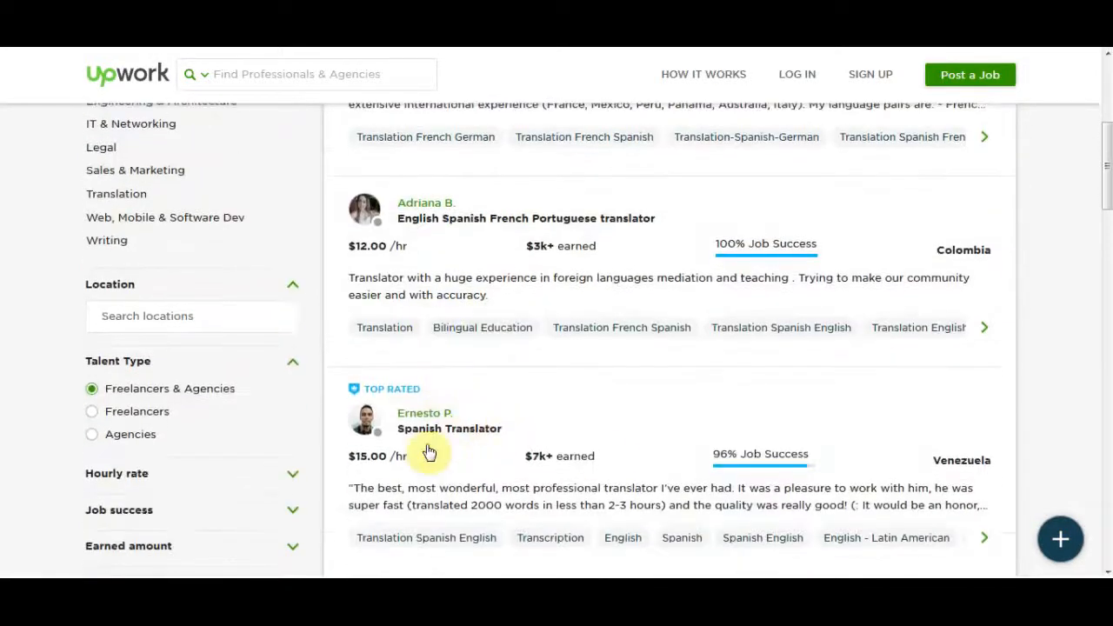
pyautogui.scroll(-3)
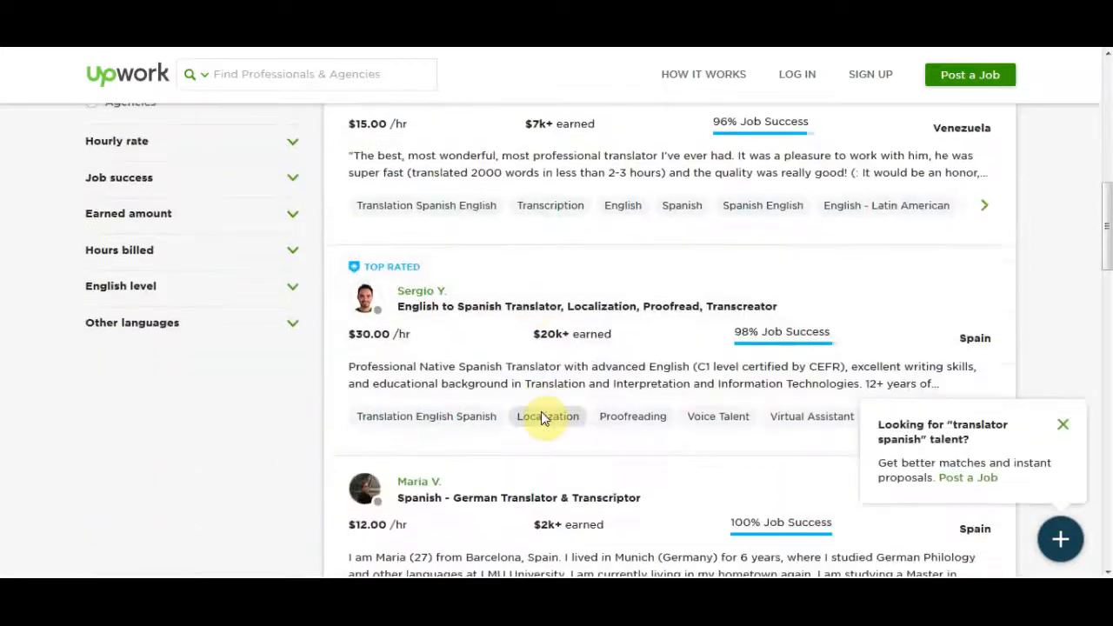
pyautogui.scroll(-3)
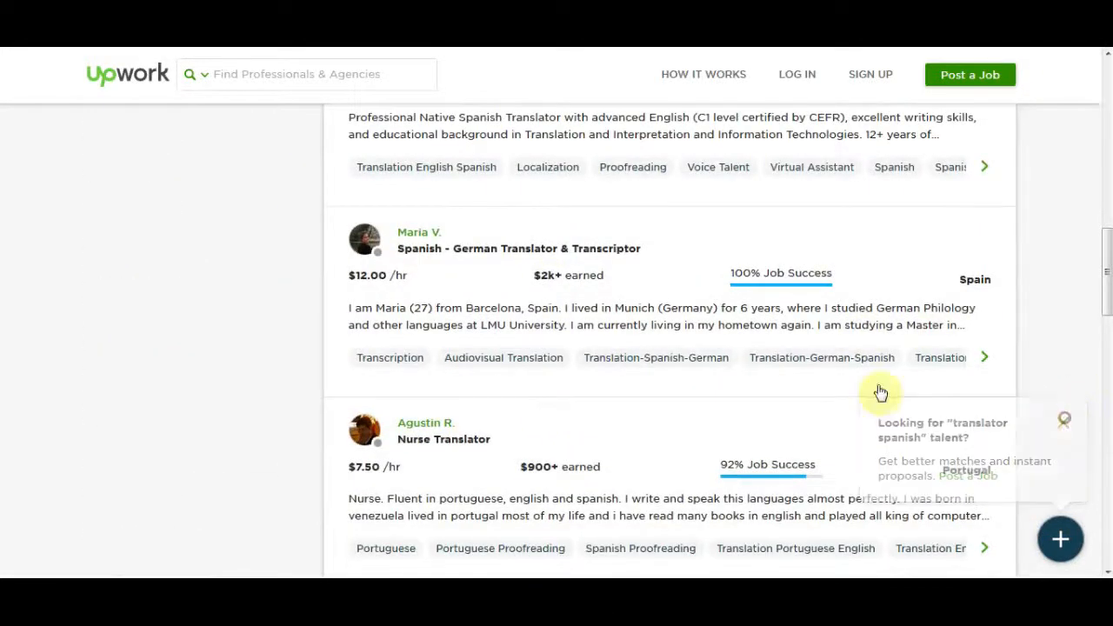
pyautogui.scroll(-3)
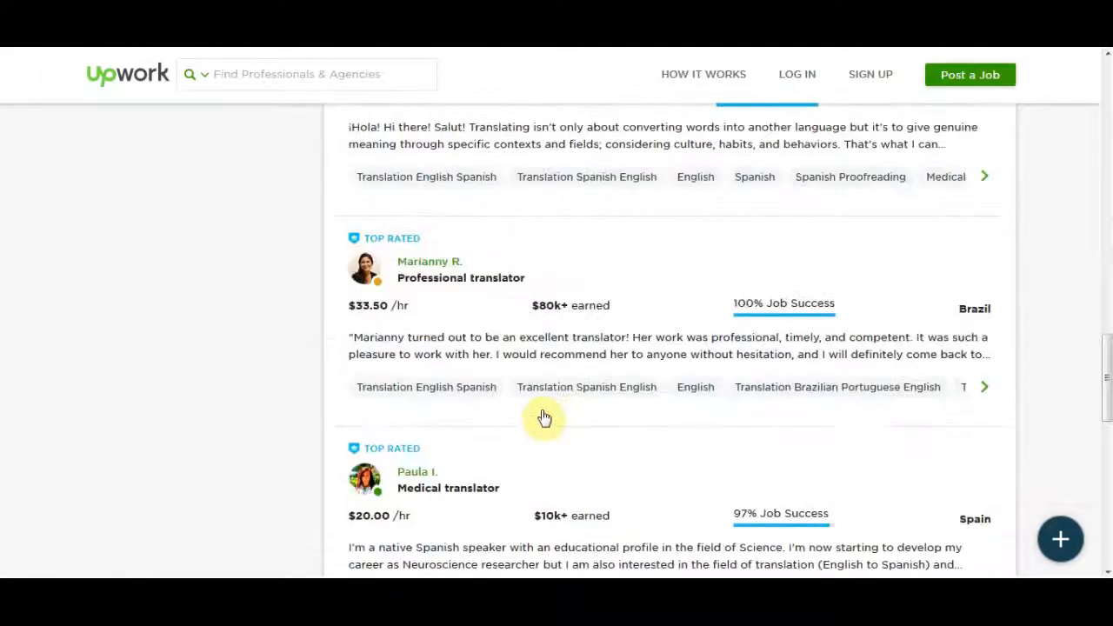
pyautogui.scroll(-3)
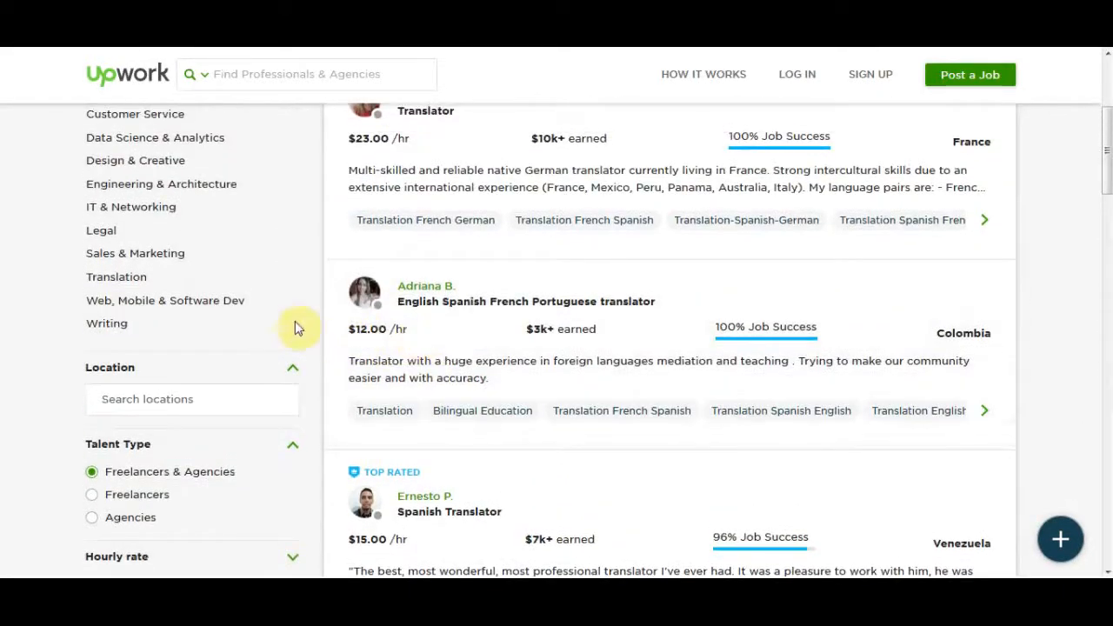
pyautogui.moveTo(403, 320)
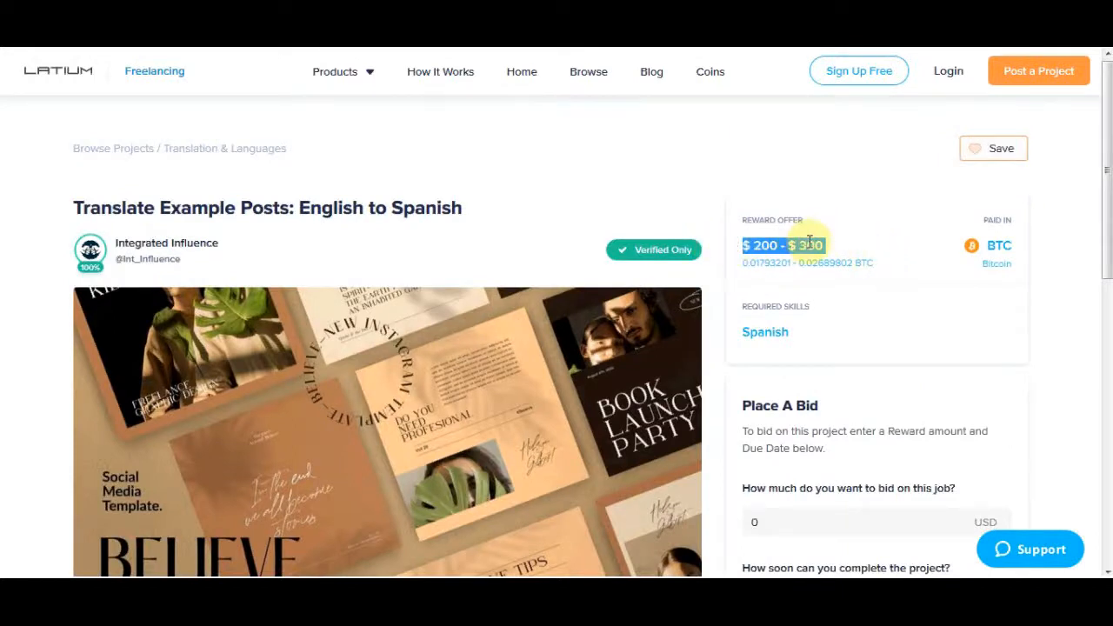
pyautogui.moveTo(1050, 285)
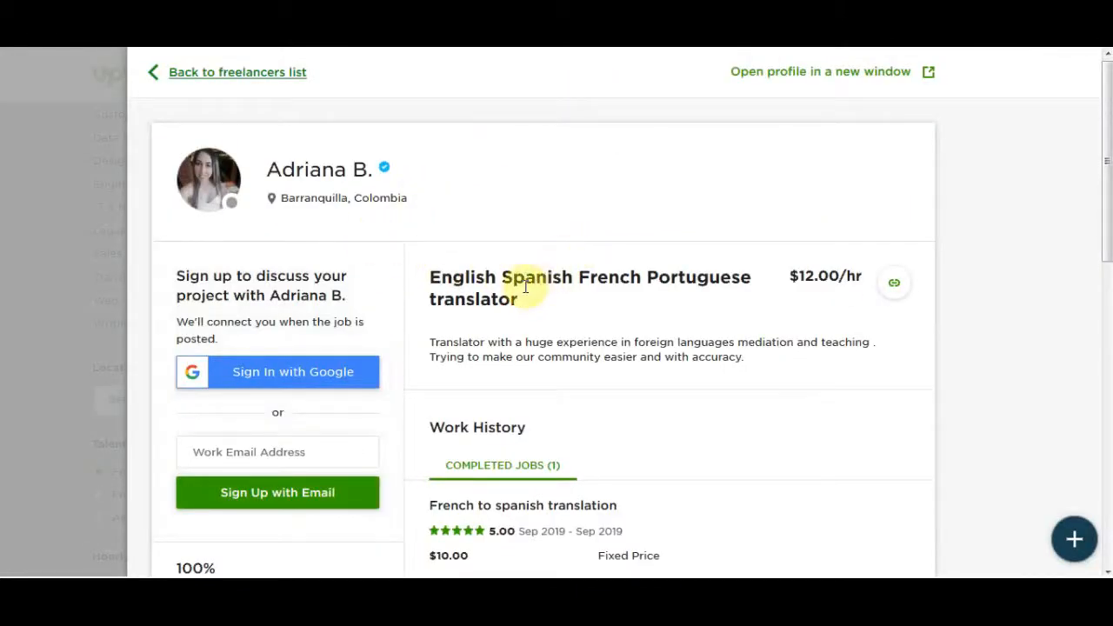
pyautogui.moveTo(810, 320)
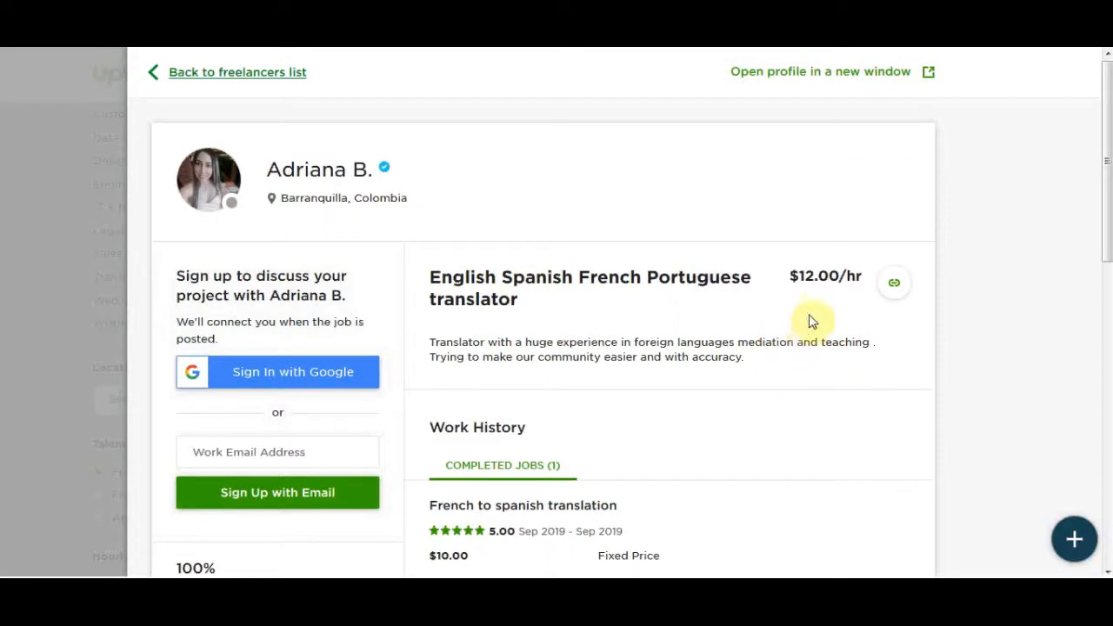
pyautogui.moveTo(892, 284)
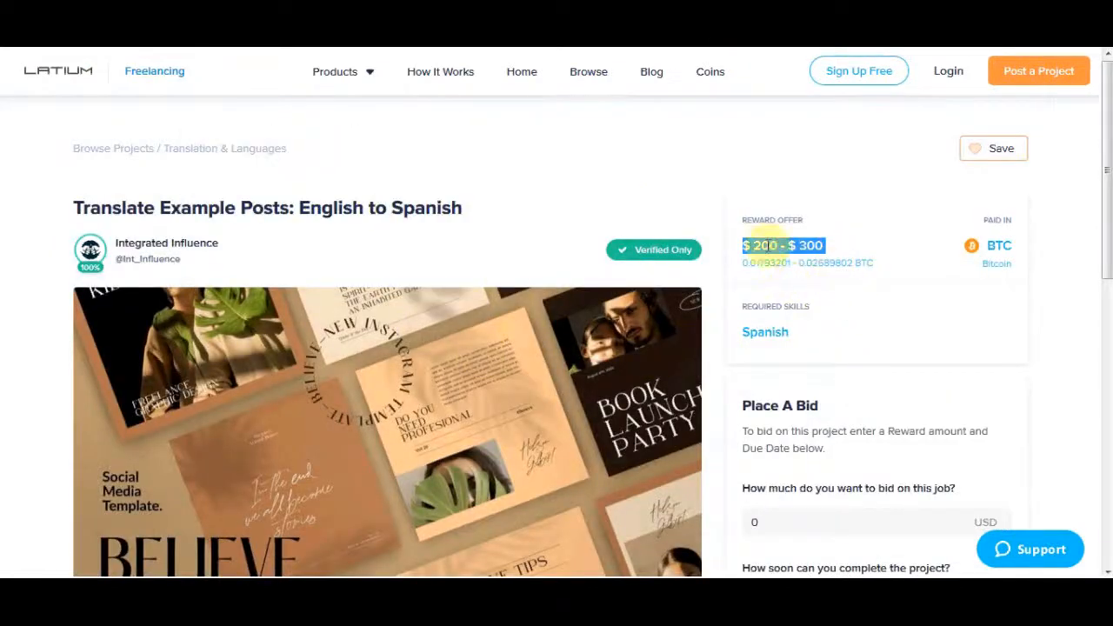
pyautogui.moveTo(791, 306)
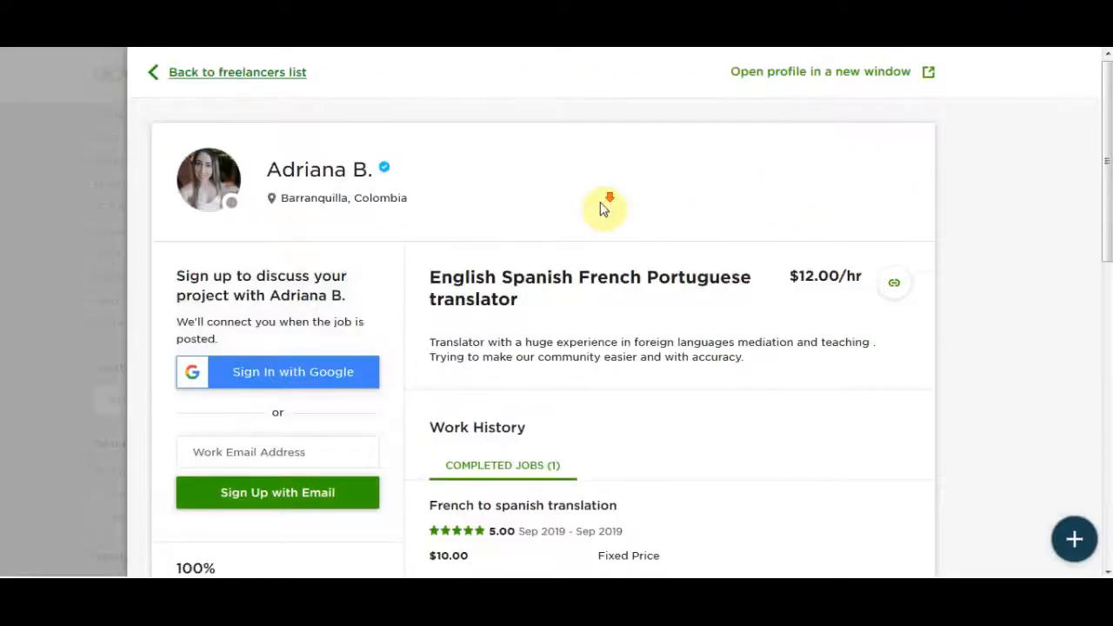
pyautogui.scroll(-3)
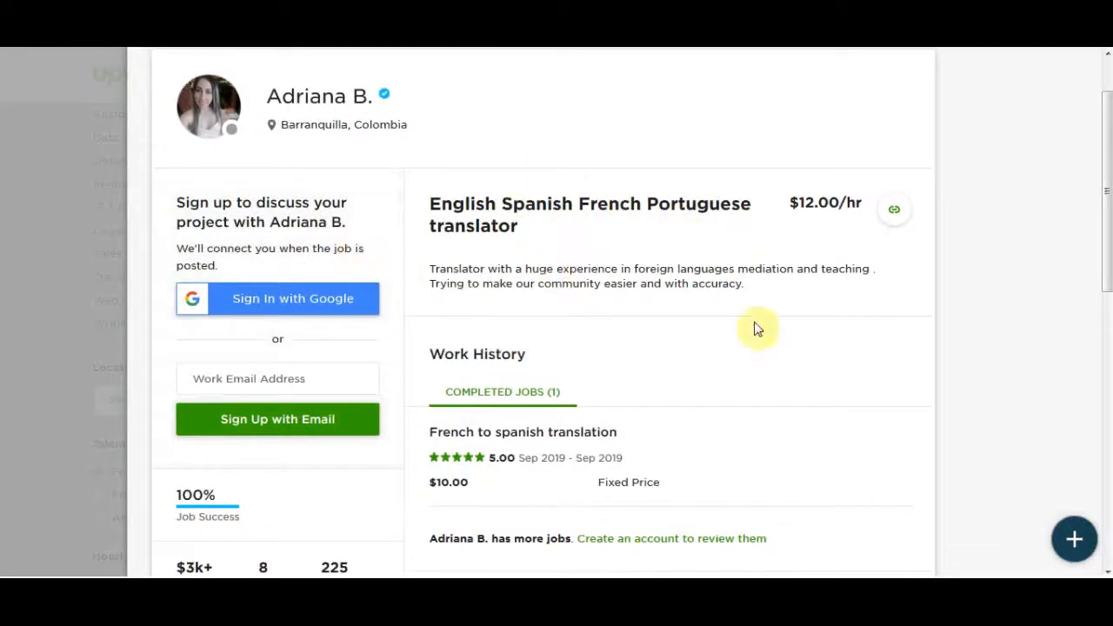
pyautogui.scroll(-3)
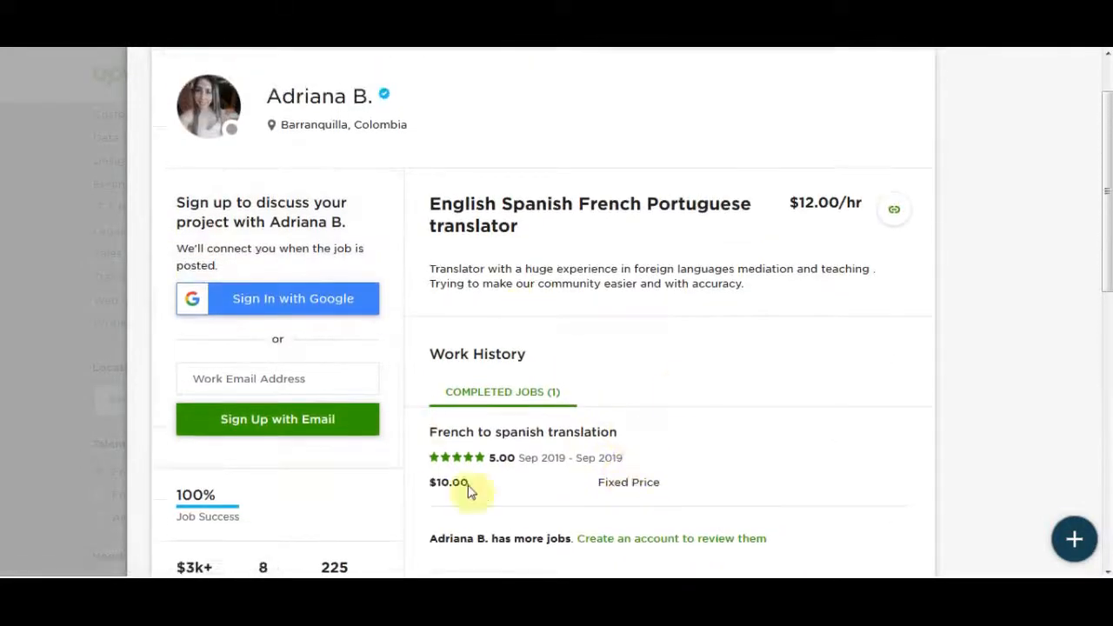
pyautogui.moveTo(452, 388)
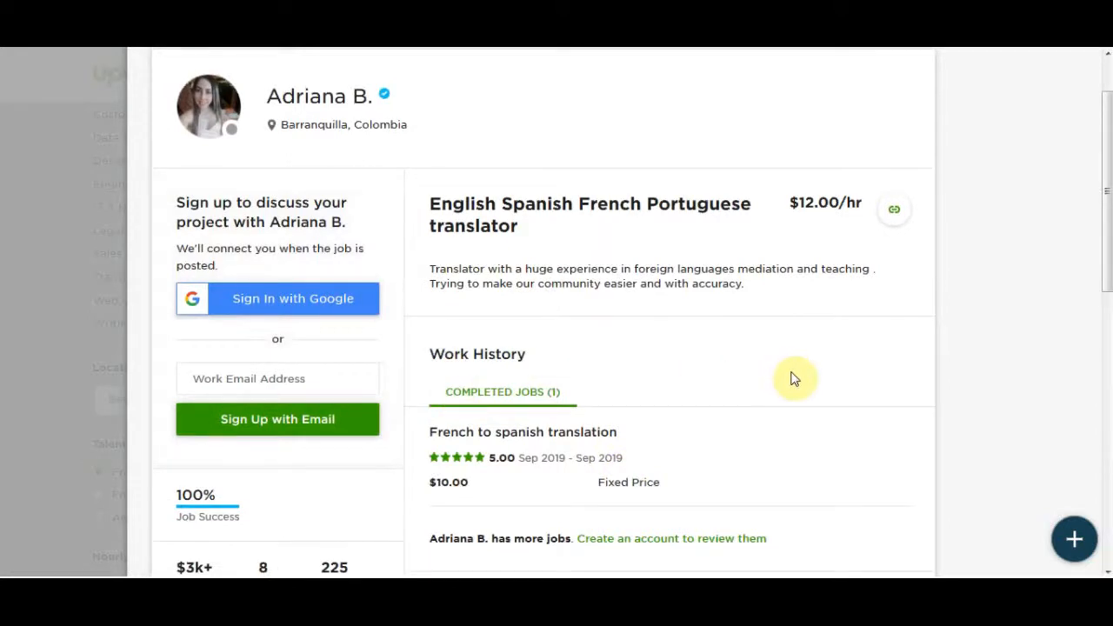
pyautogui.scroll(-3)
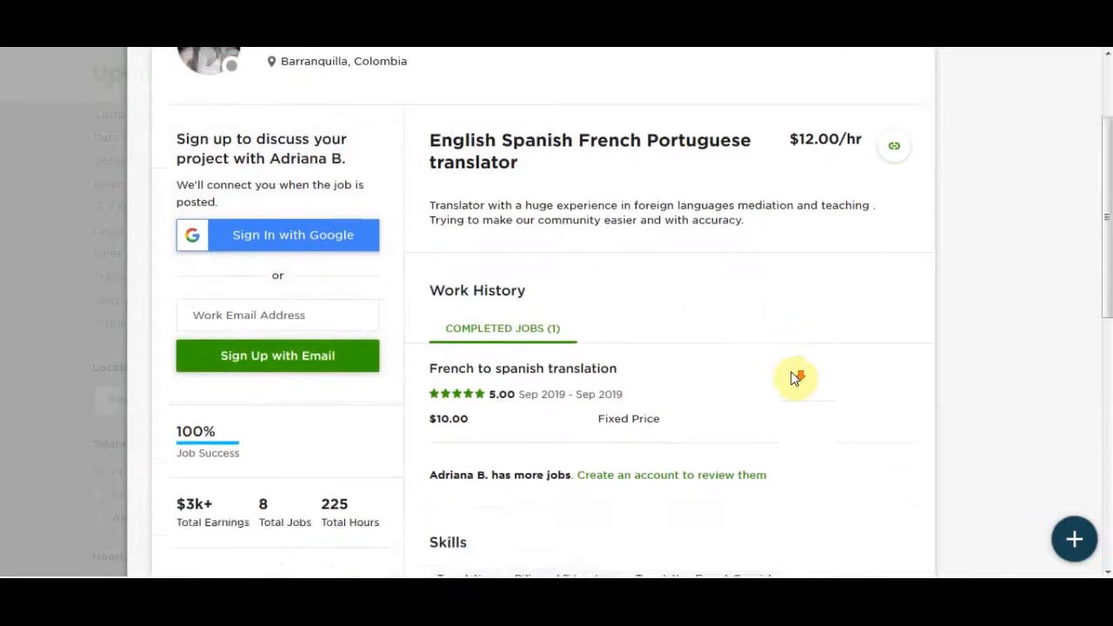
pyautogui.scroll(-3)
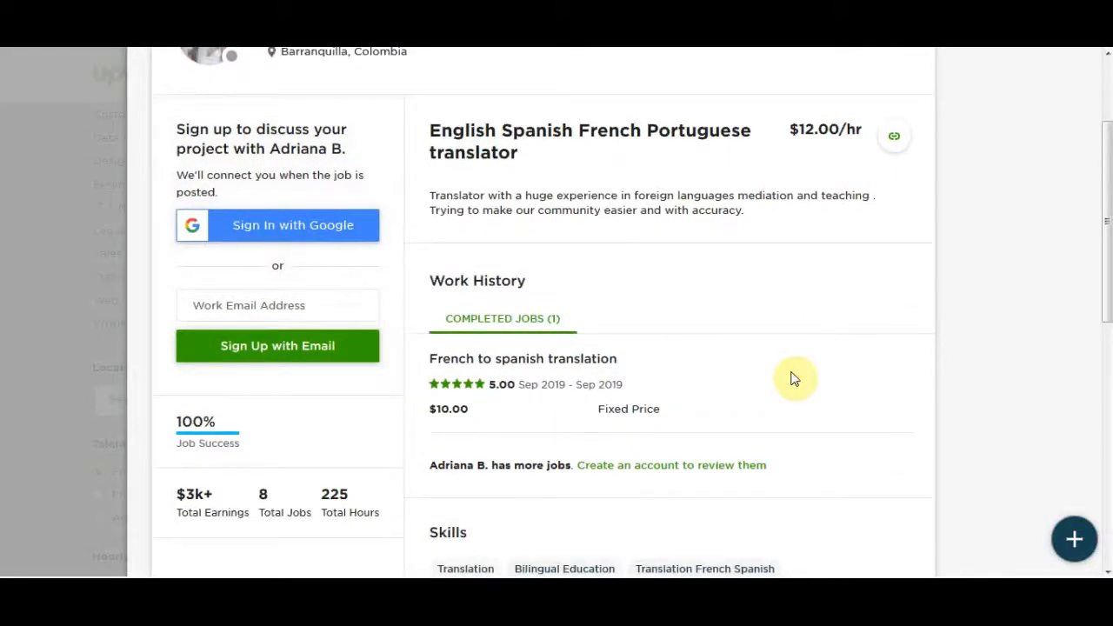
pyautogui.moveTo(800, 376)
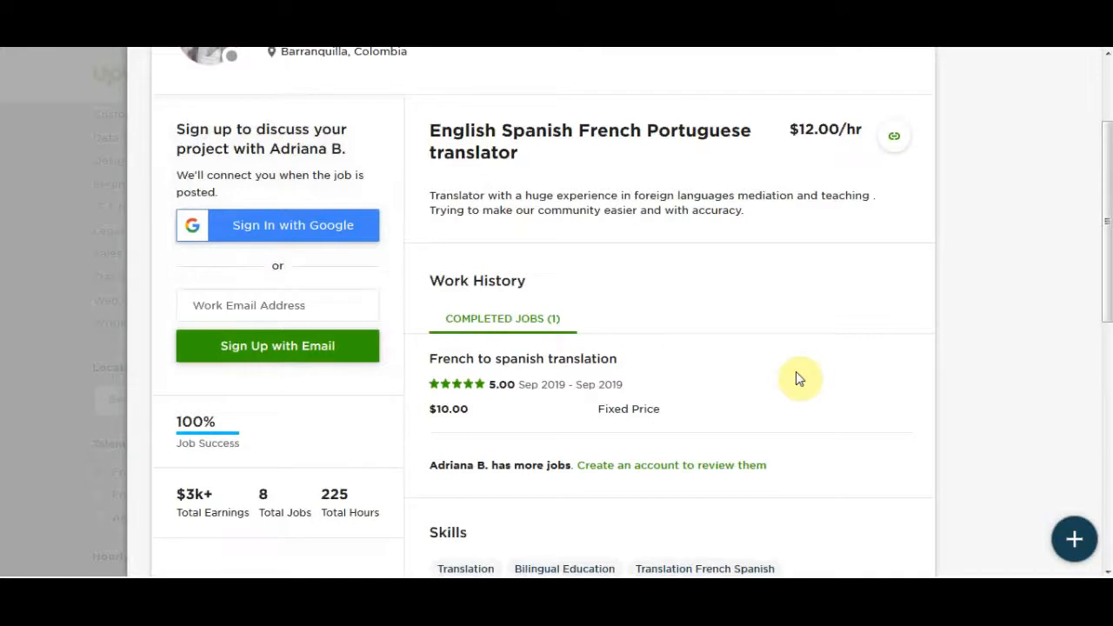
pyautogui.moveTo(820, 376)
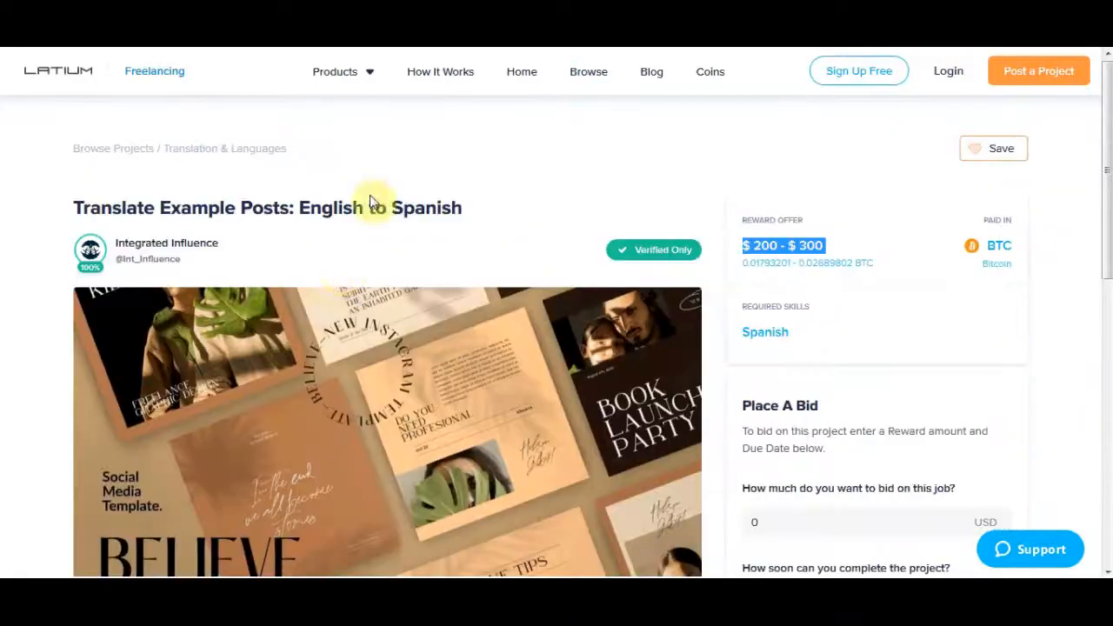
pyautogui.scroll(-3)
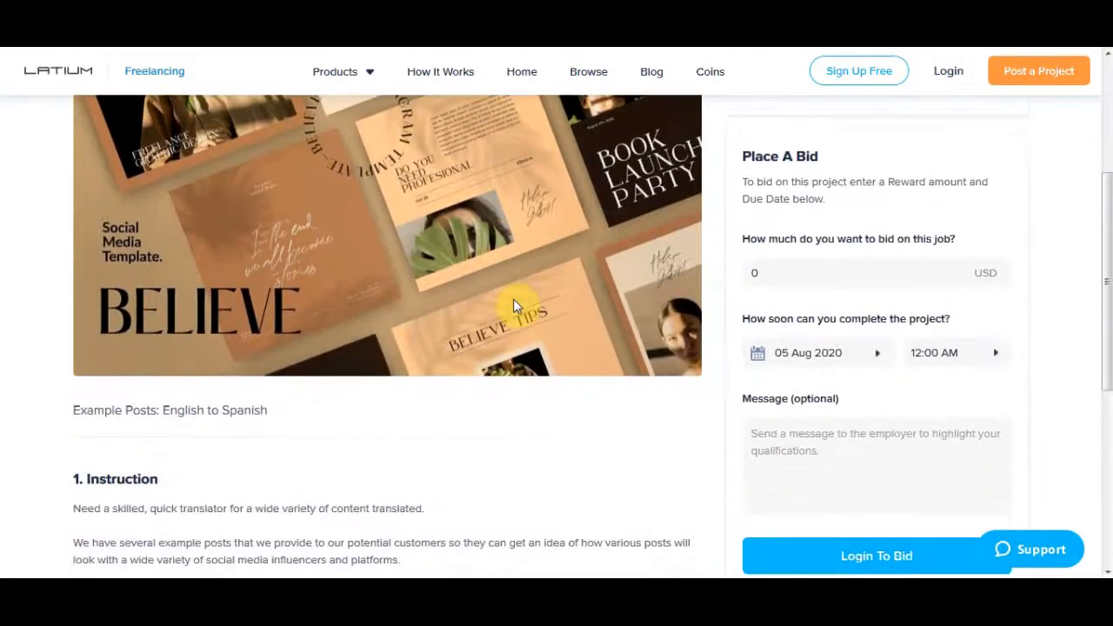
pyautogui.scroll(-3)
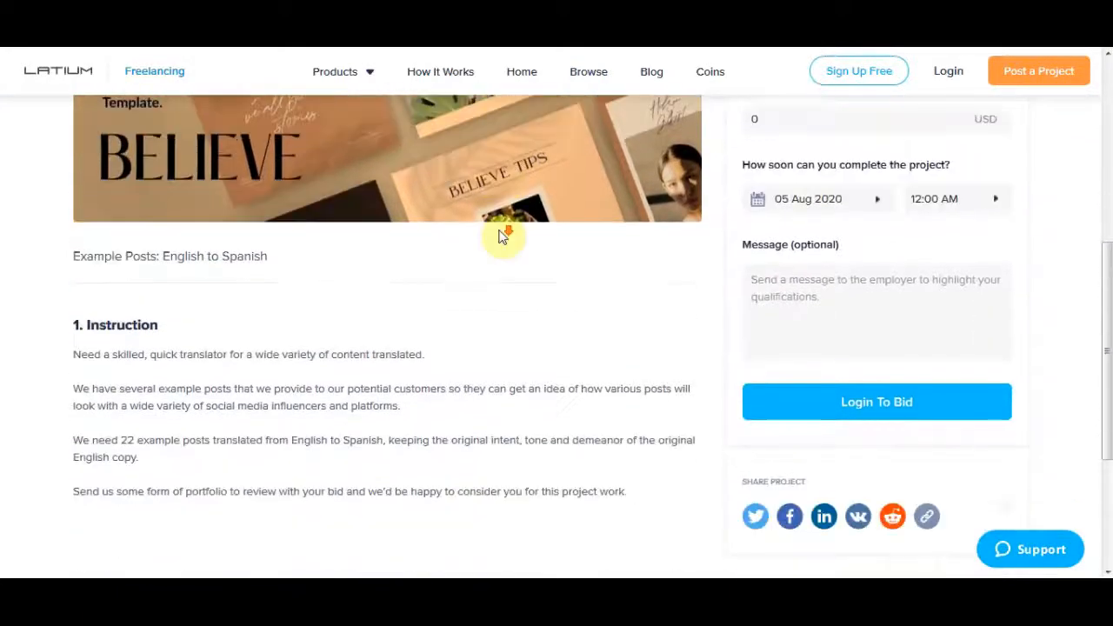
pyautogui.scroll(-3)
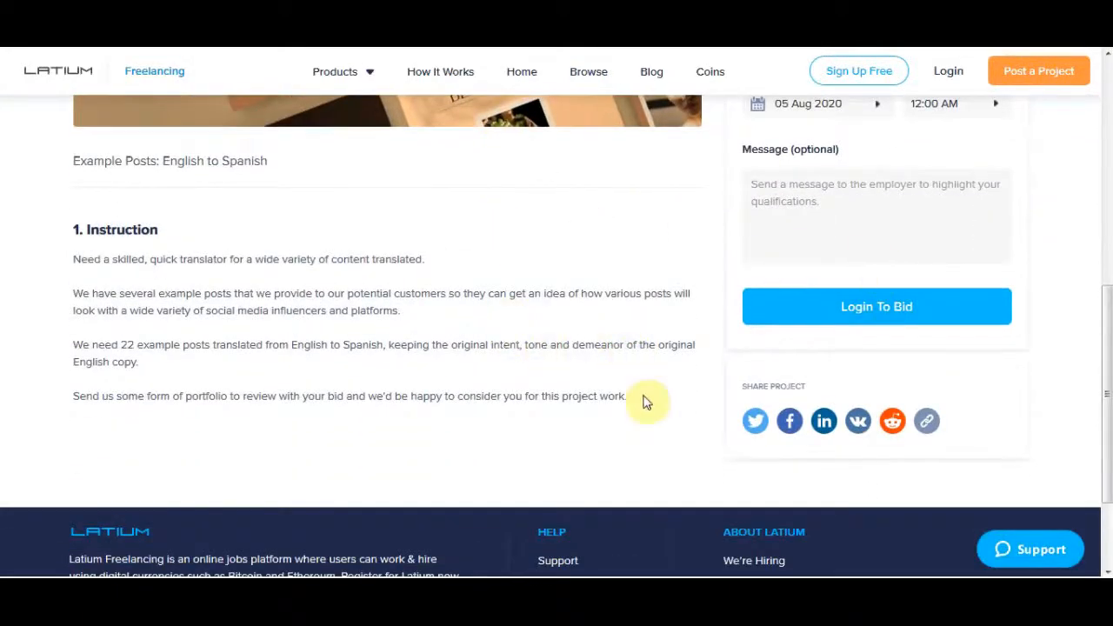
pyautogui.scroll(3)
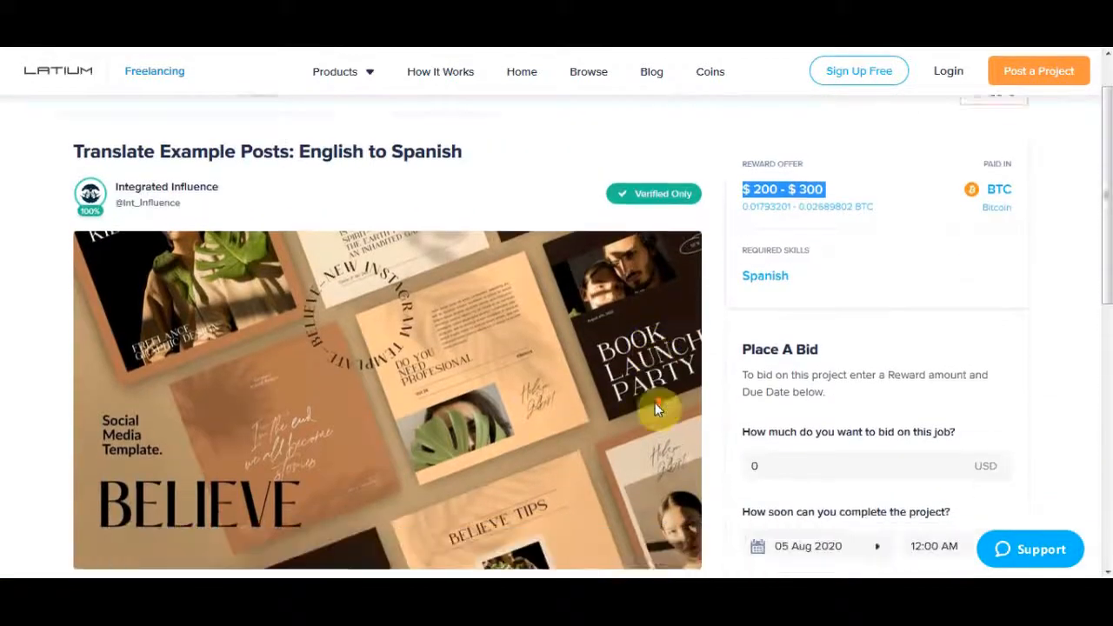
pyautogui.scroll(-3)
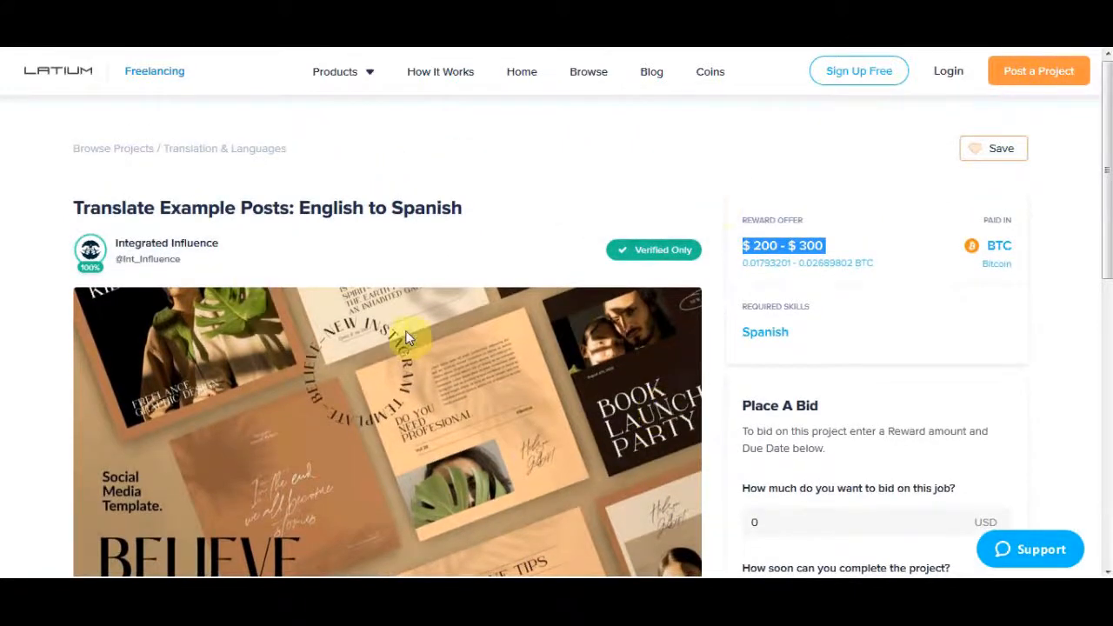
pyautogui.moveTo(484, 76)
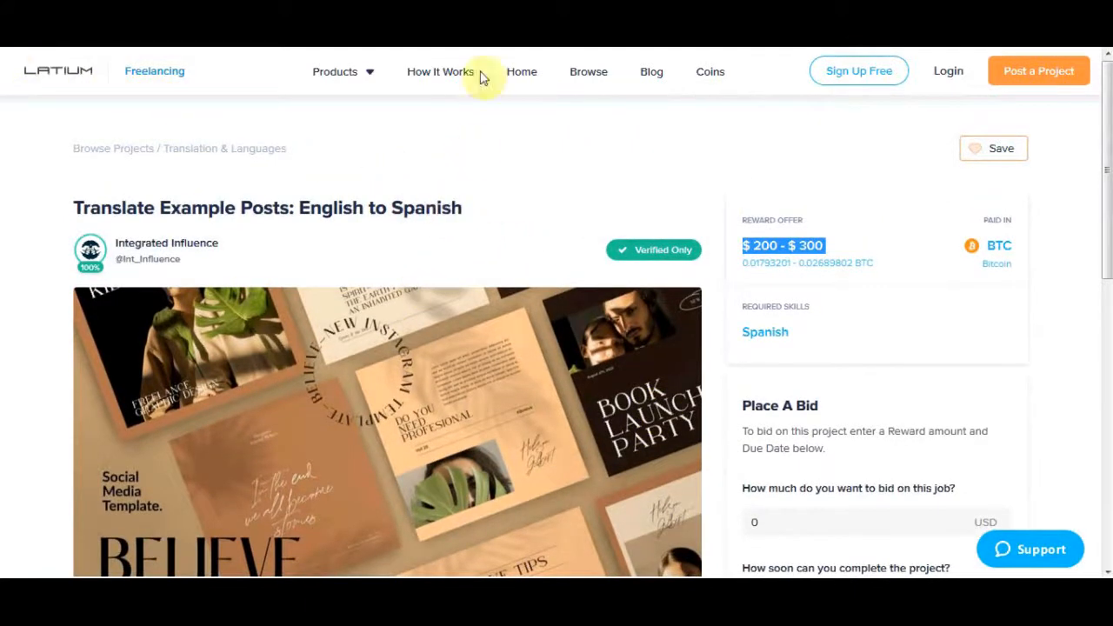
# - Browse Latium's Graphics & Design projects, scrolling through logo, brochure and branding jobs
pyautogui.click(588, 71)
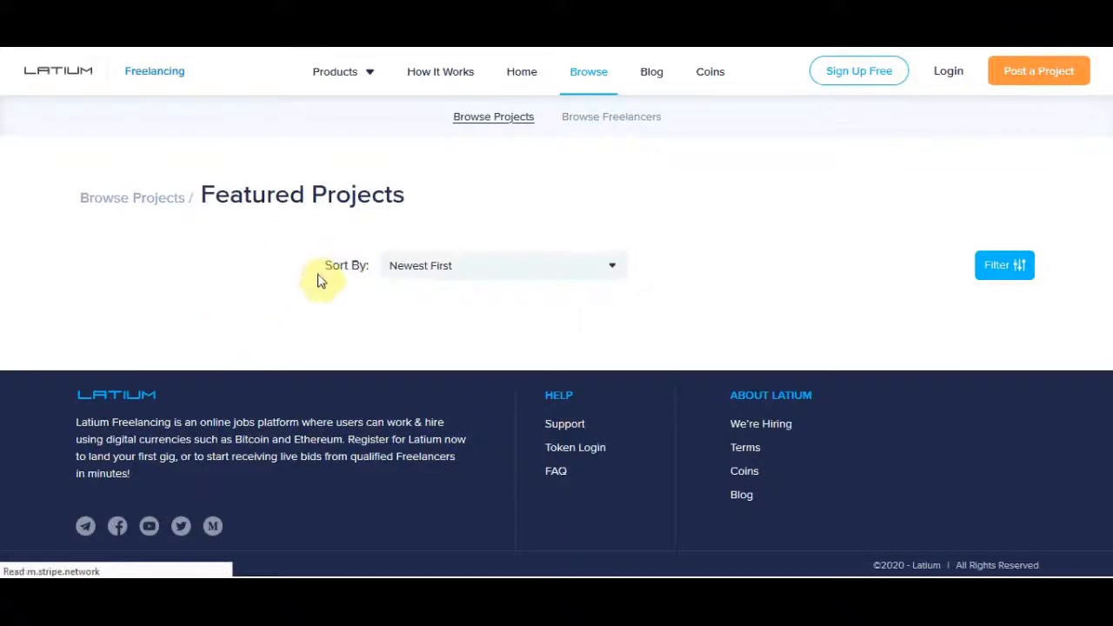
pyautogui.click(152, 402)
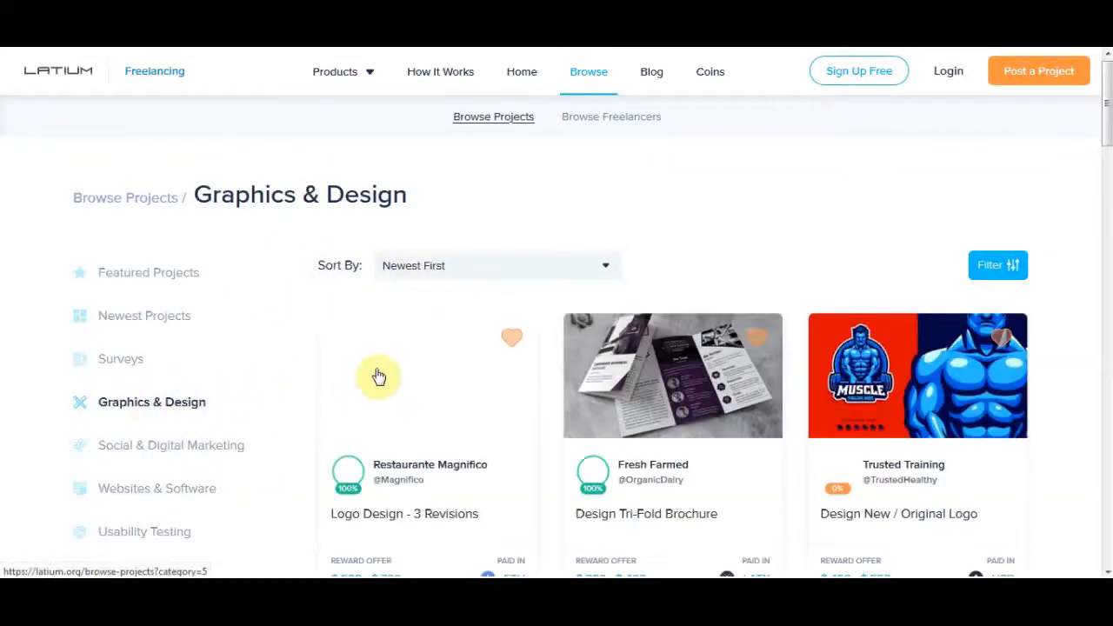
pyautogui.scroll(-3)
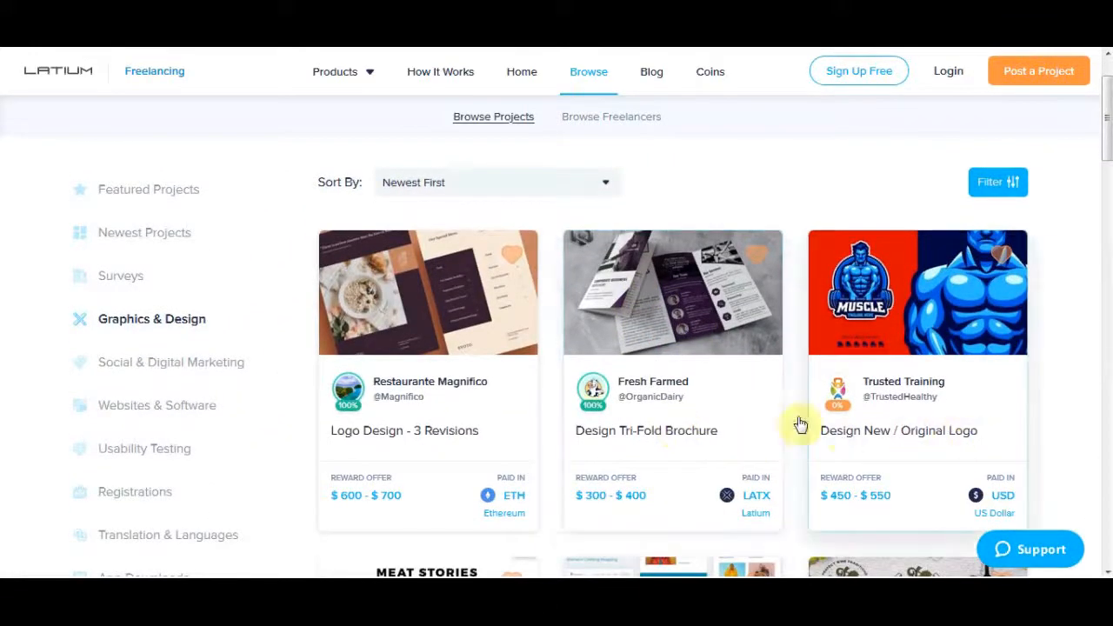
pyautogui.scroll(-3)
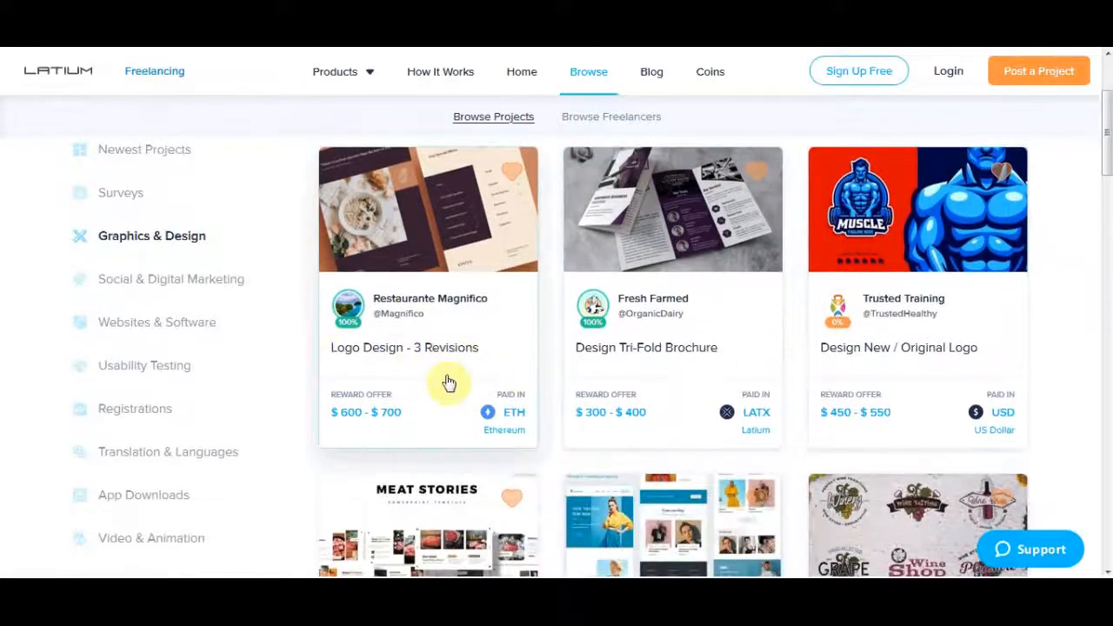
pyautogui.scroll(-3)
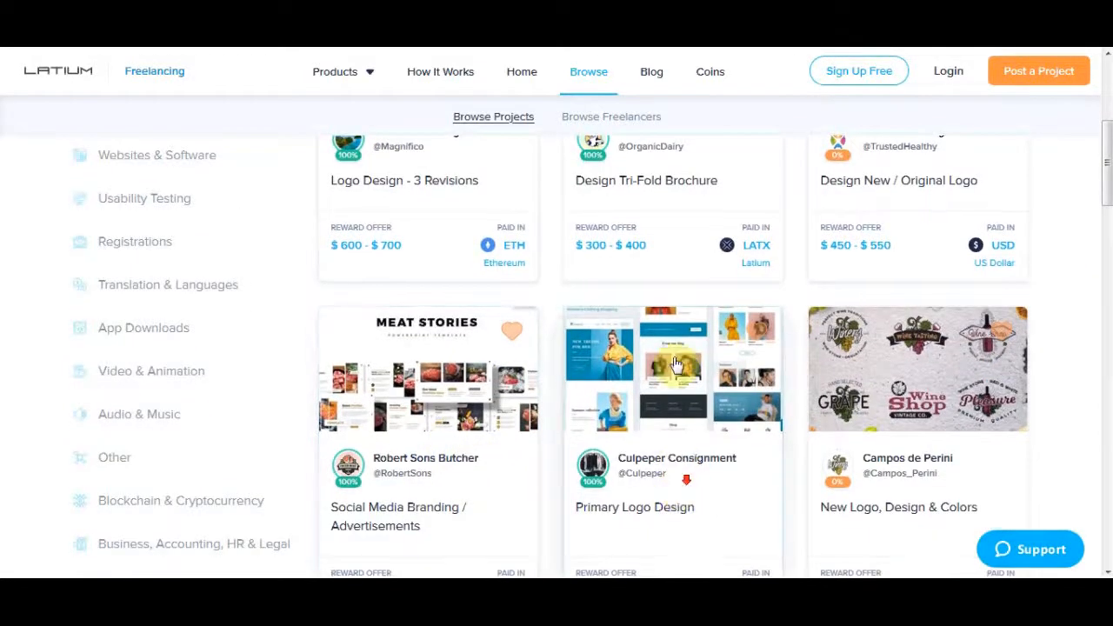
pyautogui.scroll(-3)
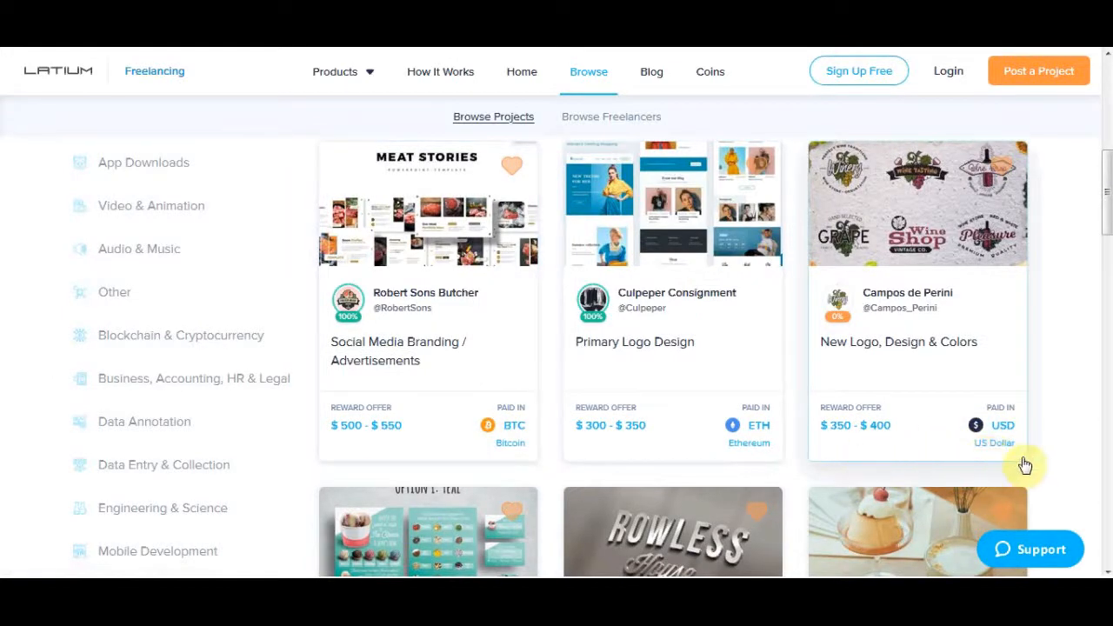
pyautogui.moveTo(728, 449)
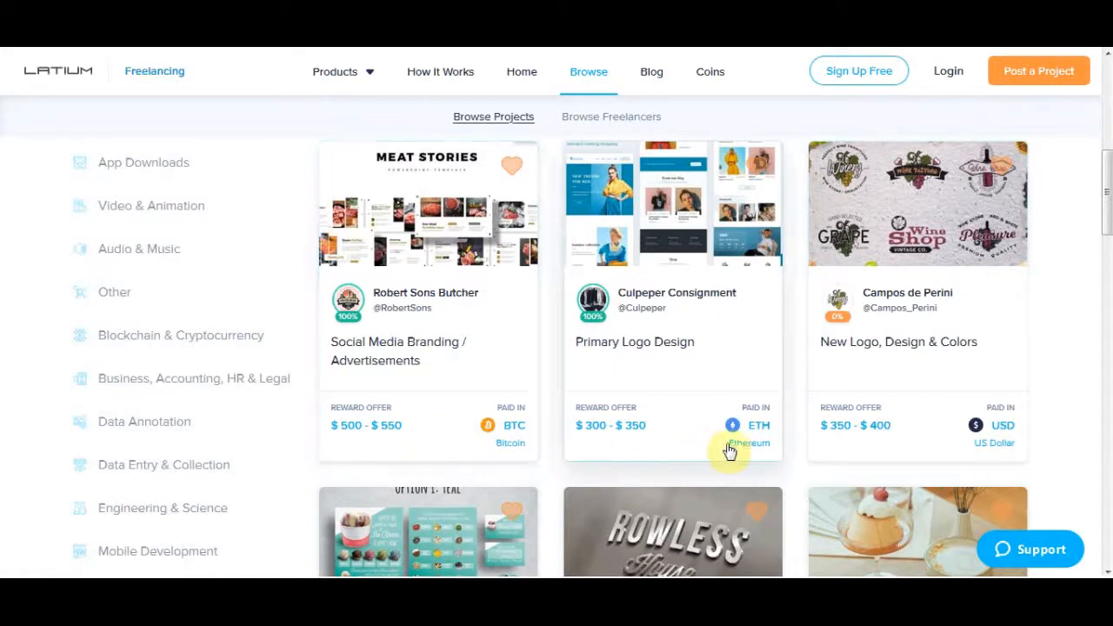
pyautogui.moveTo(511, 466)
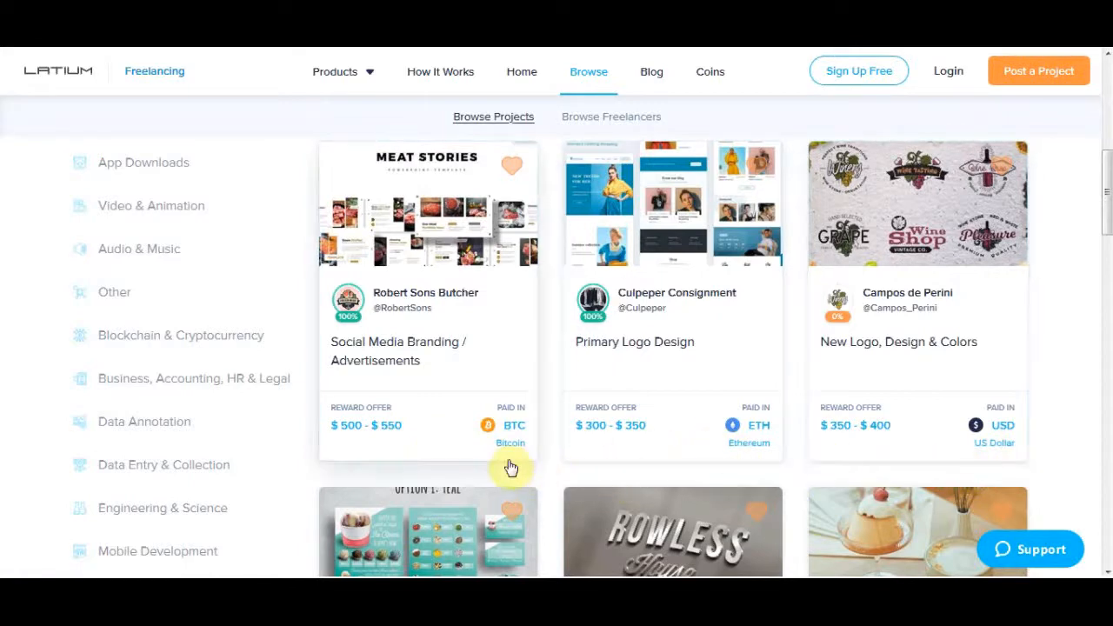